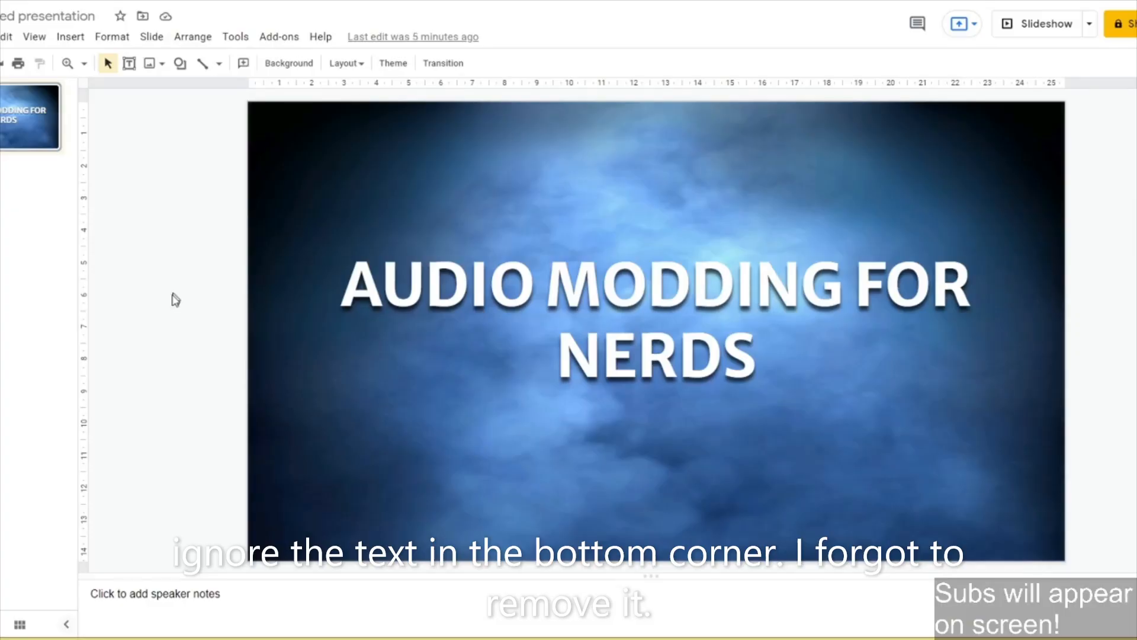
pyautogui.moveTo(158, 316)
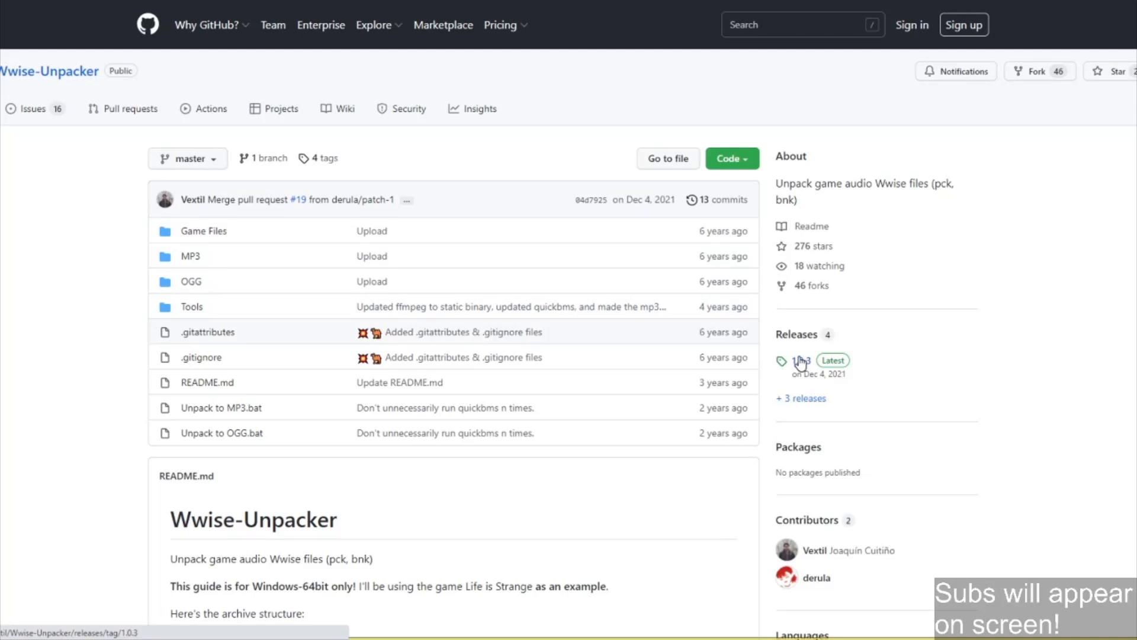
# - Open the Wwise-Unpacker 1.0.3 release page via the Latest tag under Releases
pyautogui.click(797, 361)
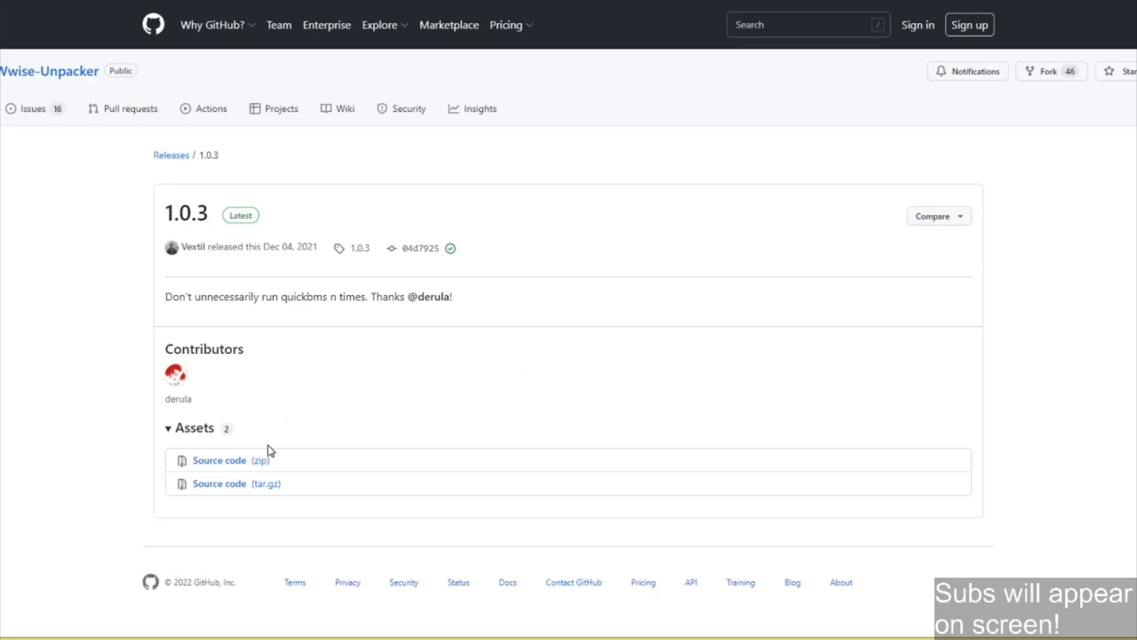
pyautogui.moveTo(394, 444)
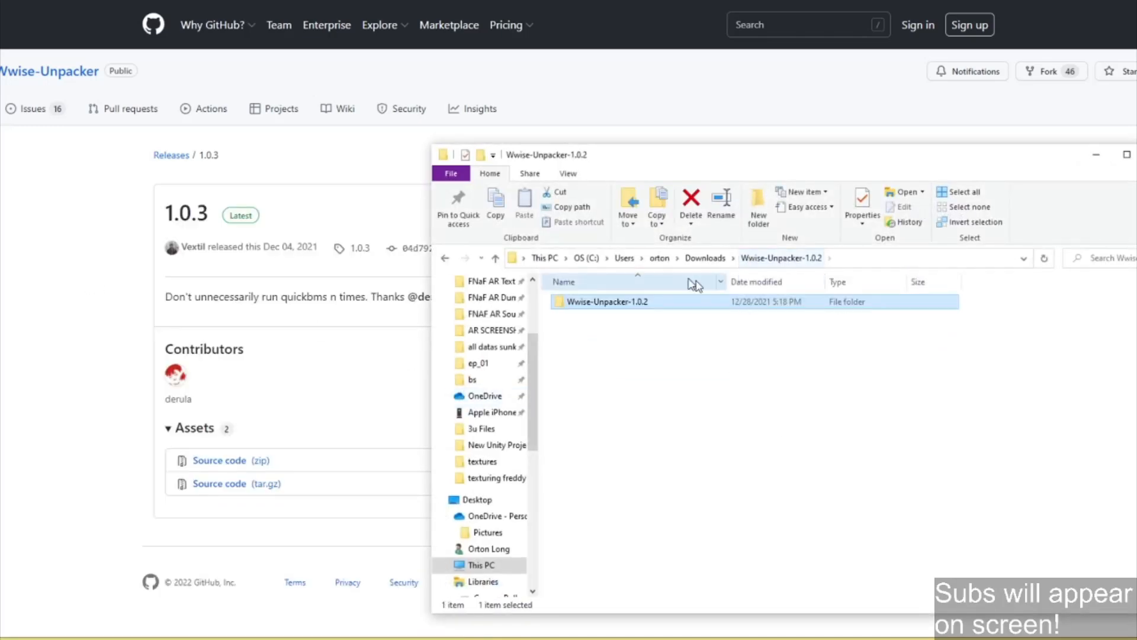
# - Open the extracted Wwise-Unpacker-1.0.2 folder in Downloads and its Game Files folder
pyautogui.doubleClick(607, 301)
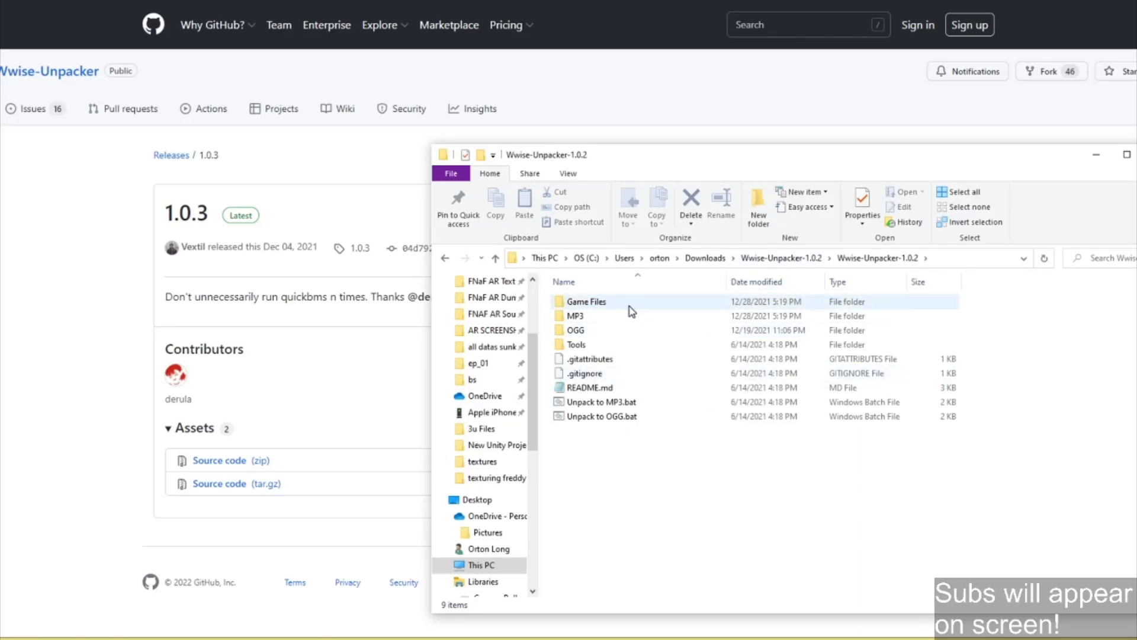
pyautogui.click(574, 330)
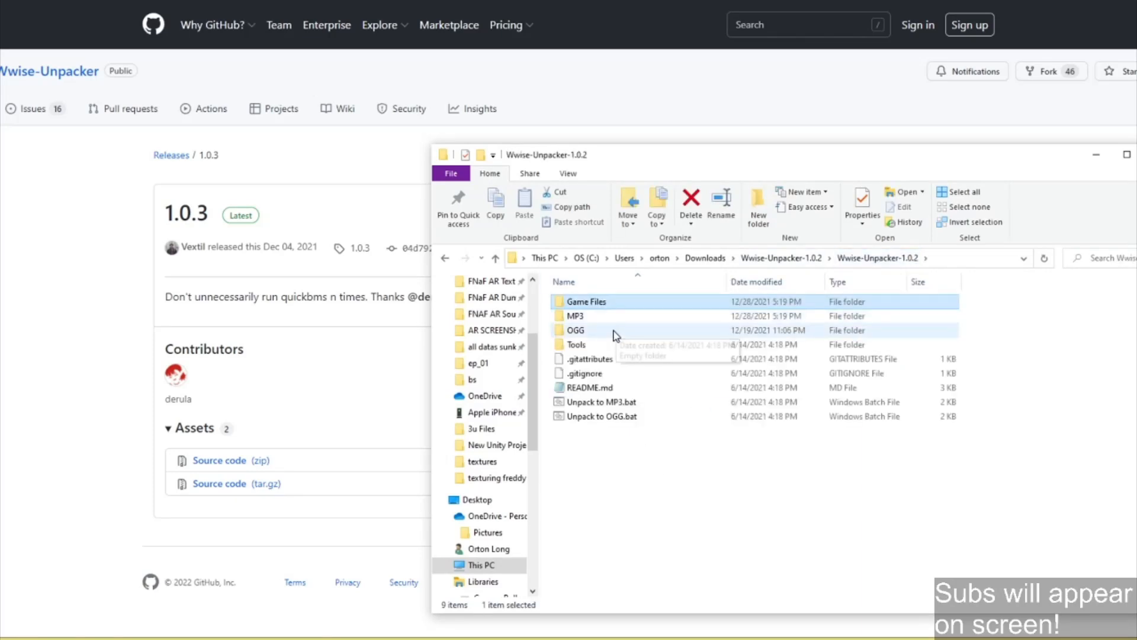
pyautogui.doubleClick(576, 316)
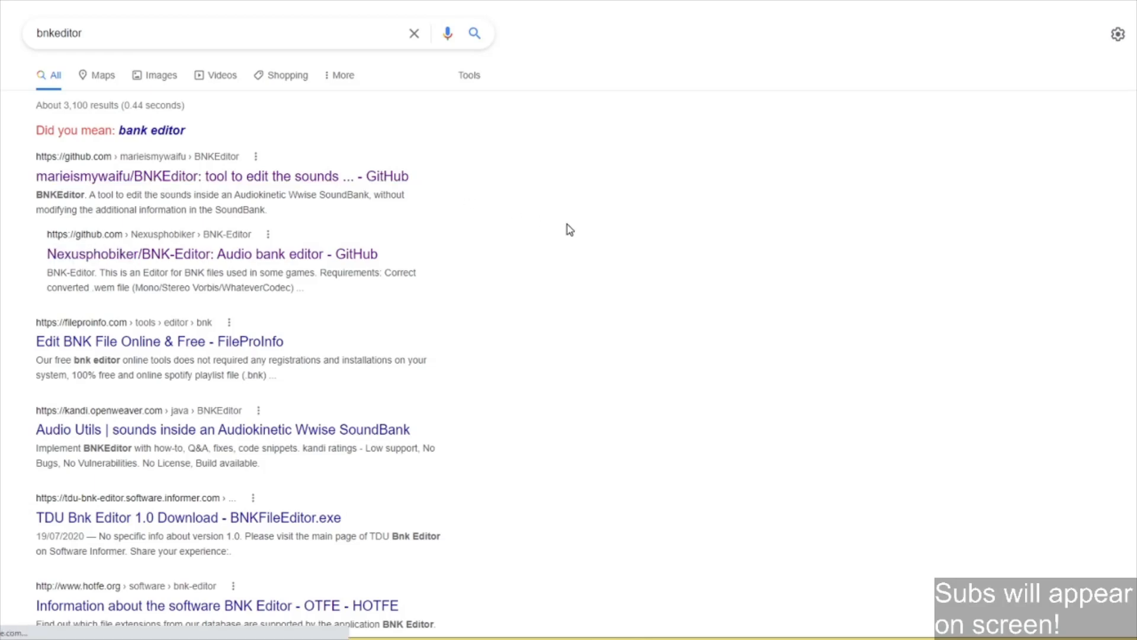
# - Open the marieismywaifu/BNKEditor repository and its BNKEditor v1.0 release
pyautogui.click(221, 177)
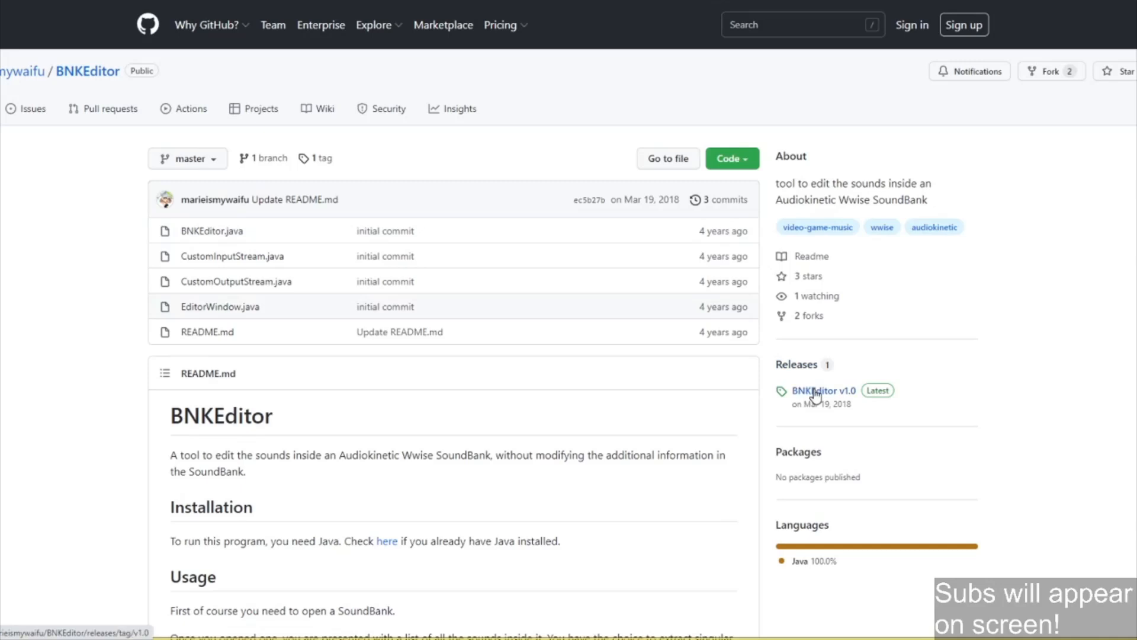
pyautogui.click(823, 390)
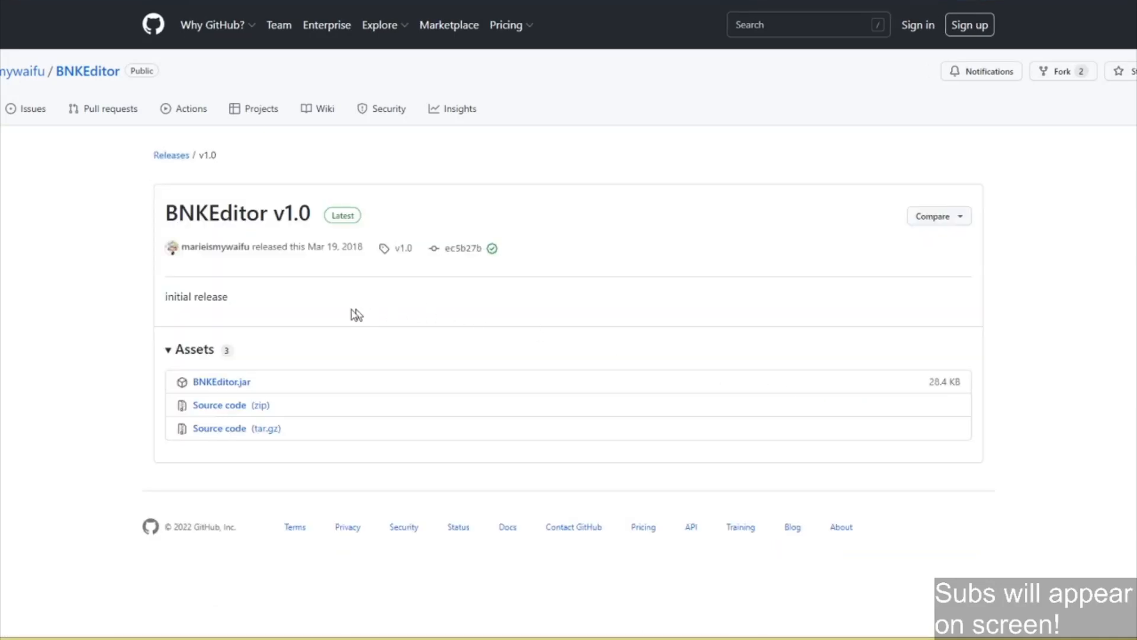
pyautogui.moveTo(221, 381)
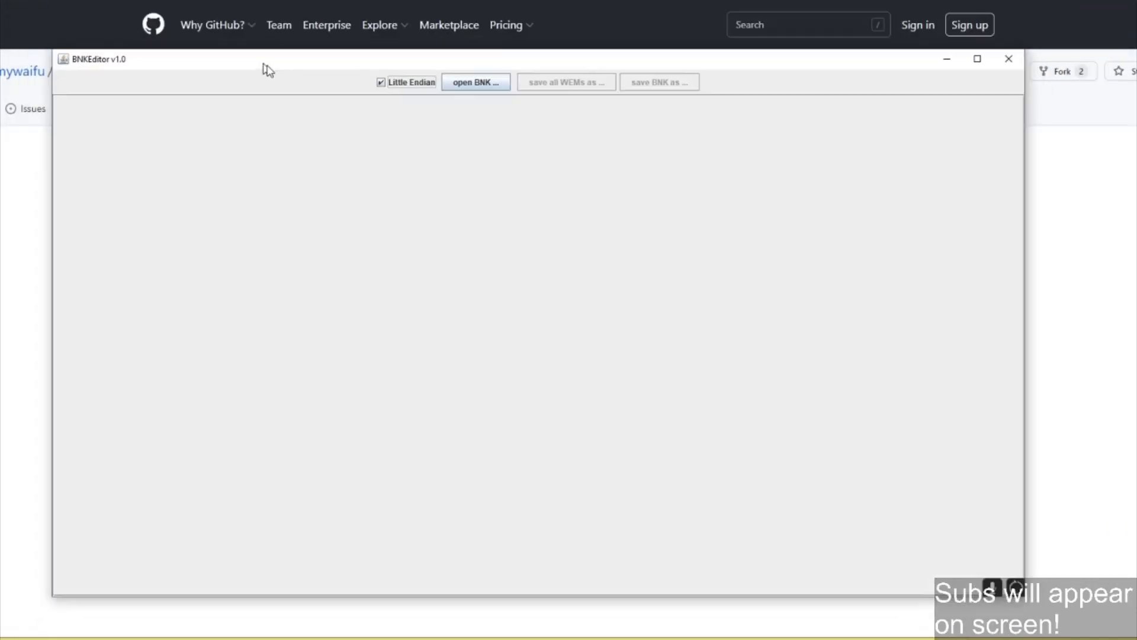
# - Launch BNKEditor.jar to bring up the empty BNKEditor v1.0 window
pyautogui.click(1008, 59)
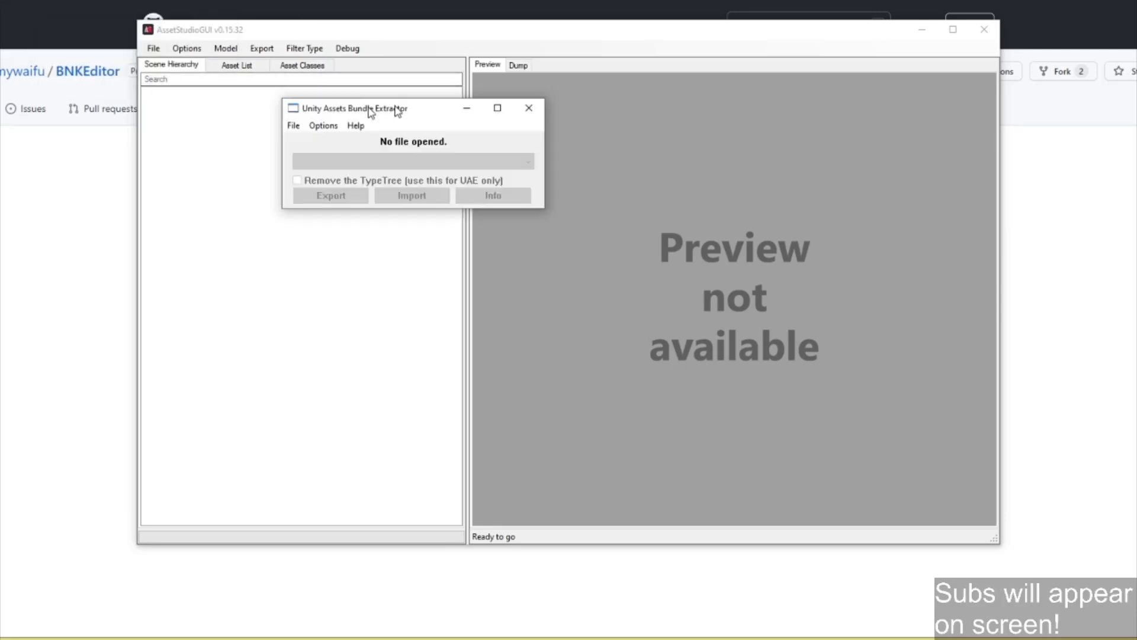
# - Load __data from Shared > audio > bigbadfoxy > hash folder and view the Asset List
pyautogui.click(240, 65)
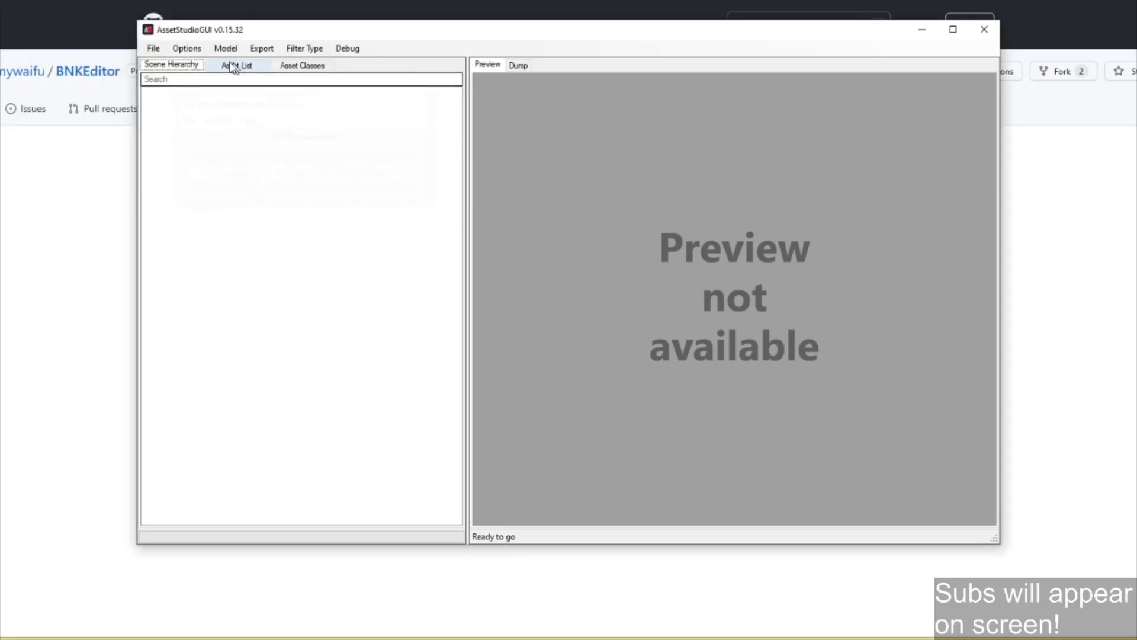
pyautogui.click(153, 48)
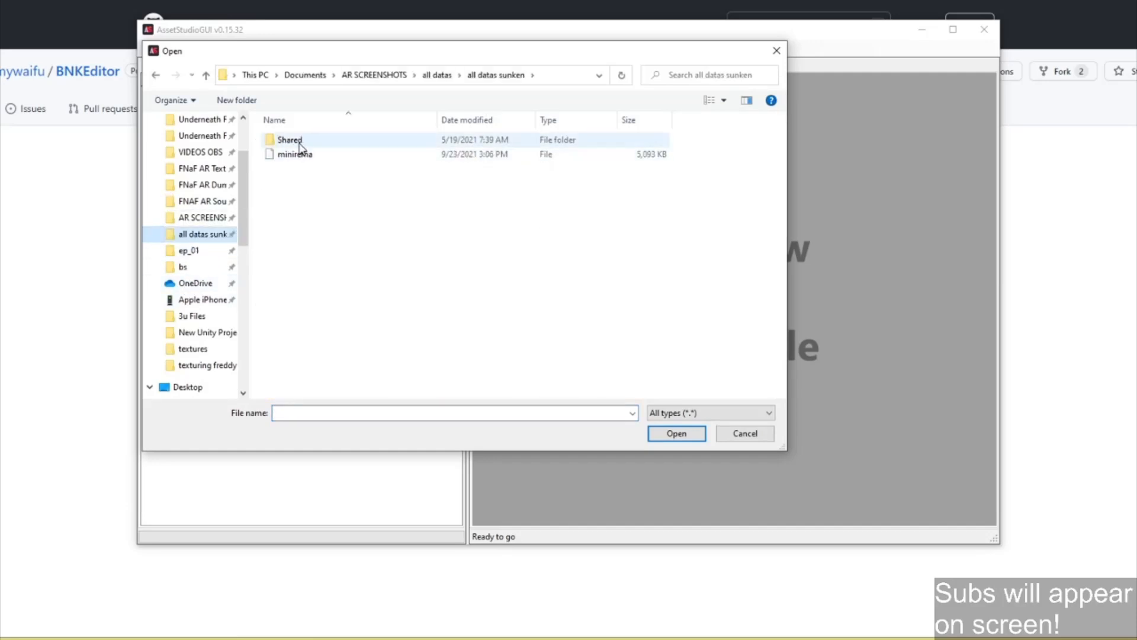
pyautogui.doubleClick(290, 139)
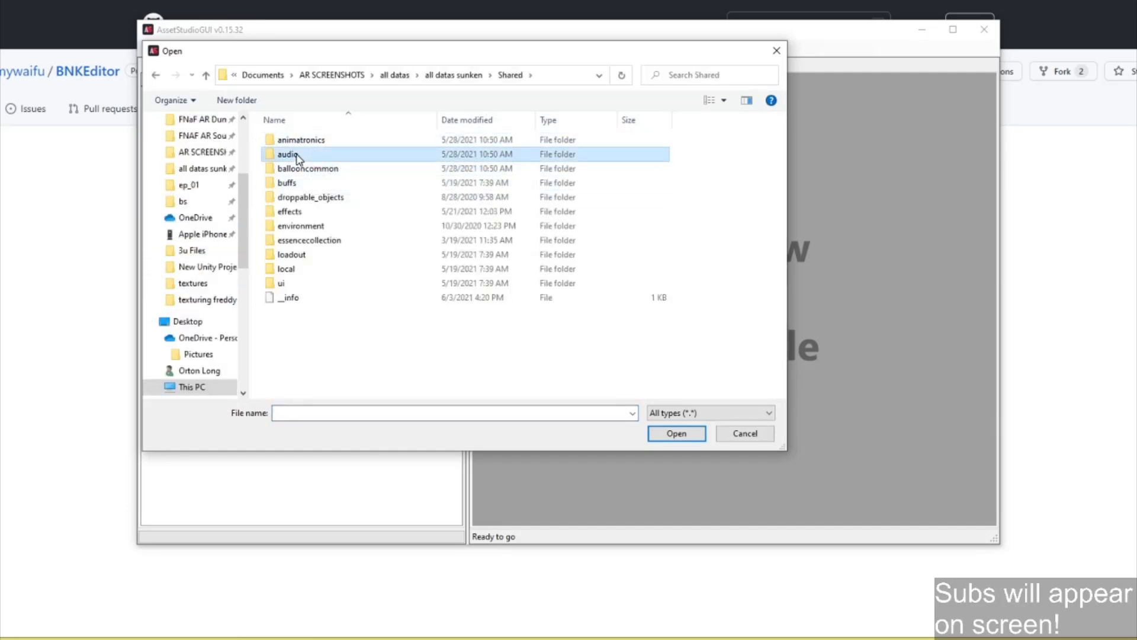
pyautogui.doubleClick(289, 154)
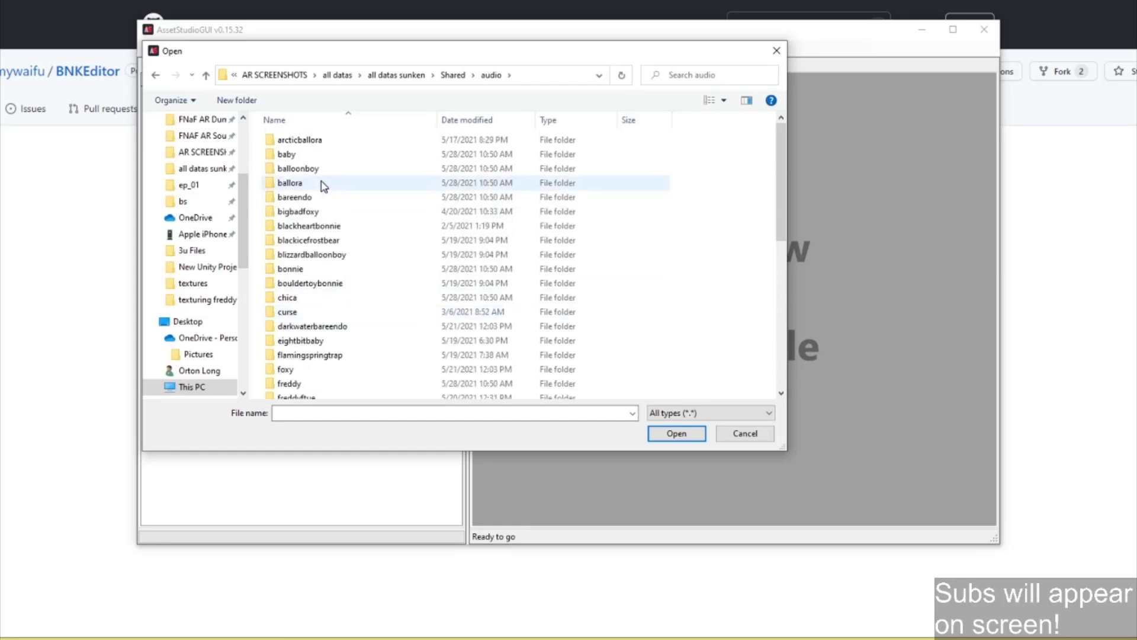
pyautogui.click(298, 211)
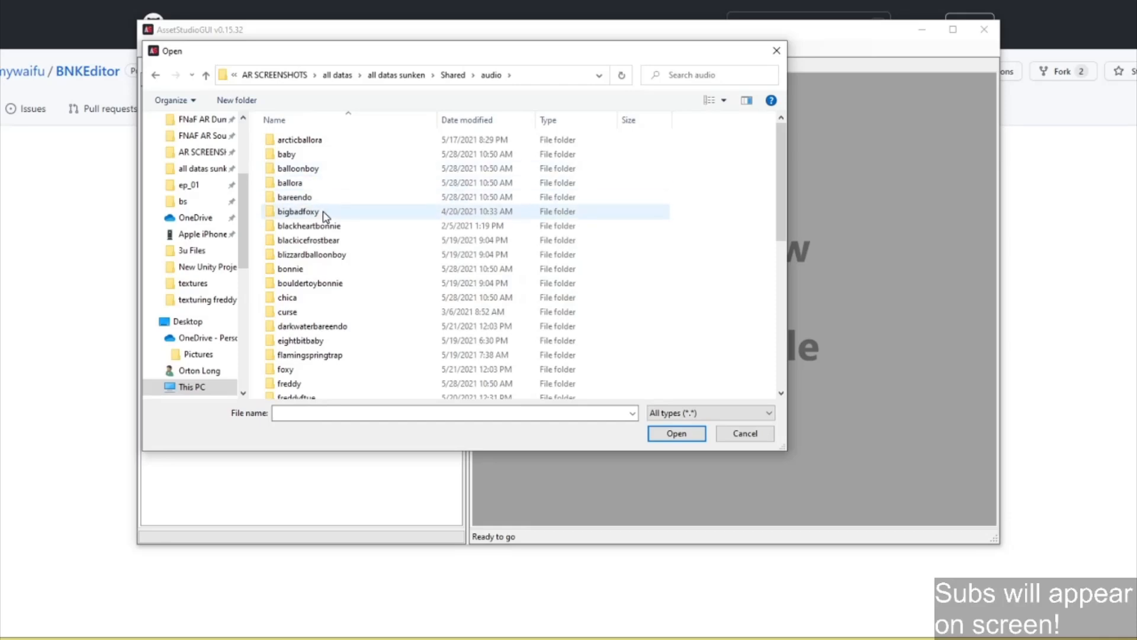
pyautogui.doubleClick(297, 211)
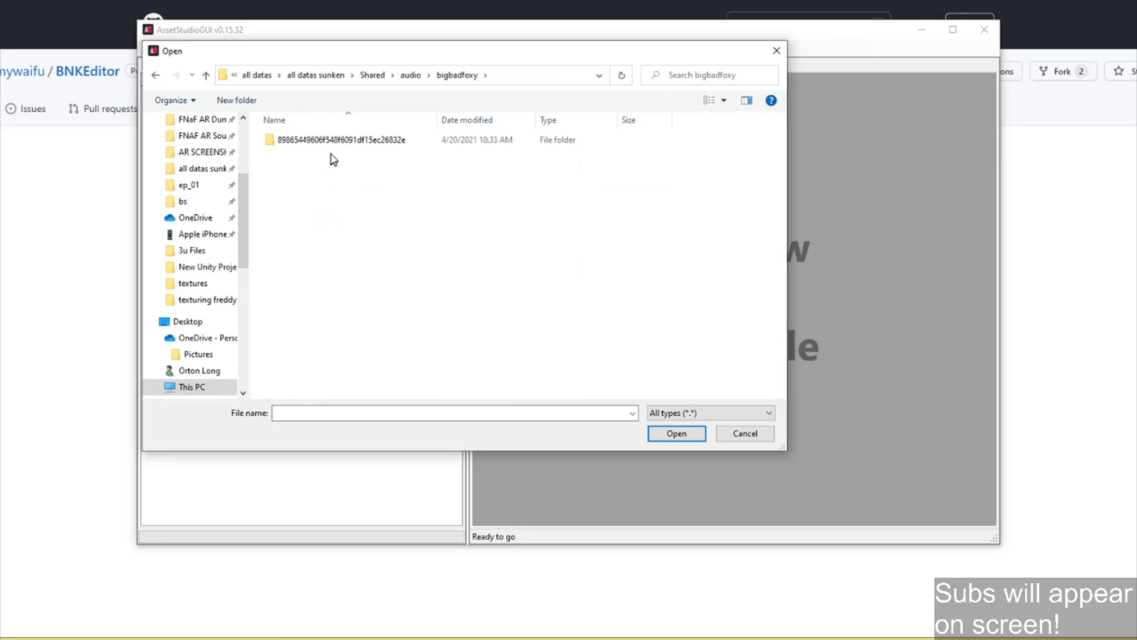
pyautogui.doubleClick(339, 139)
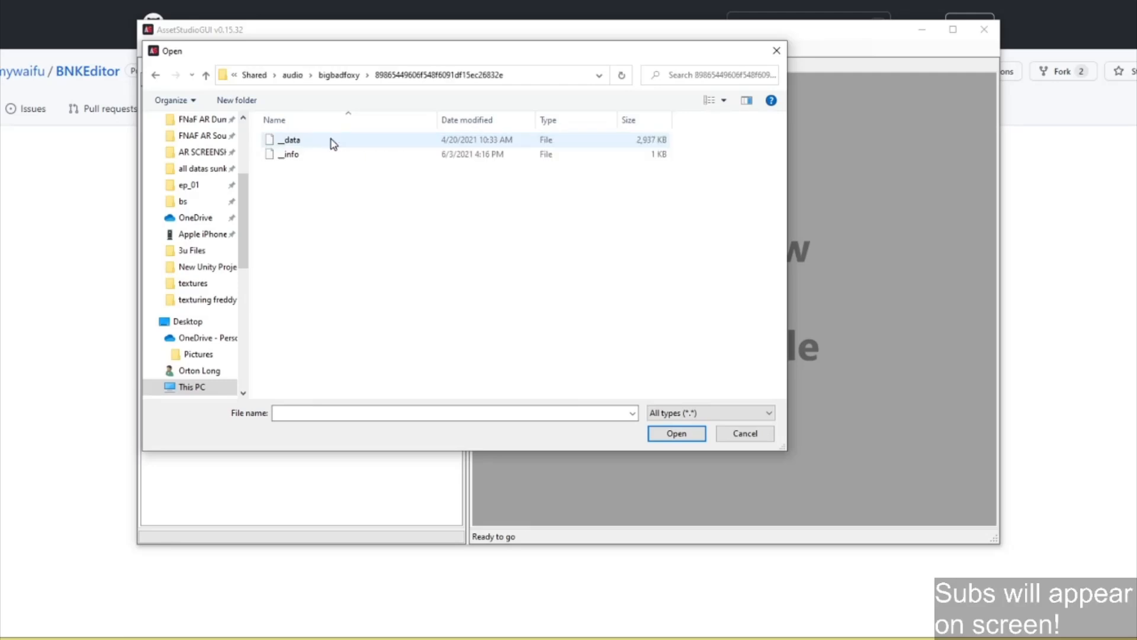
pyautogui.click(675, 433)
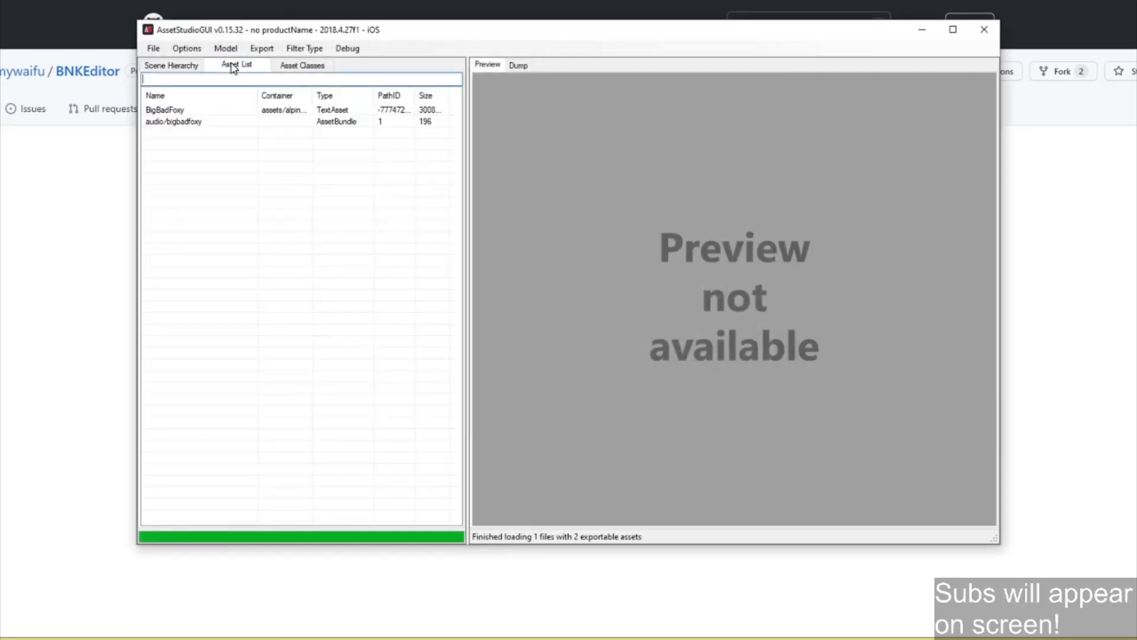
pyautogui.click(165, 110)
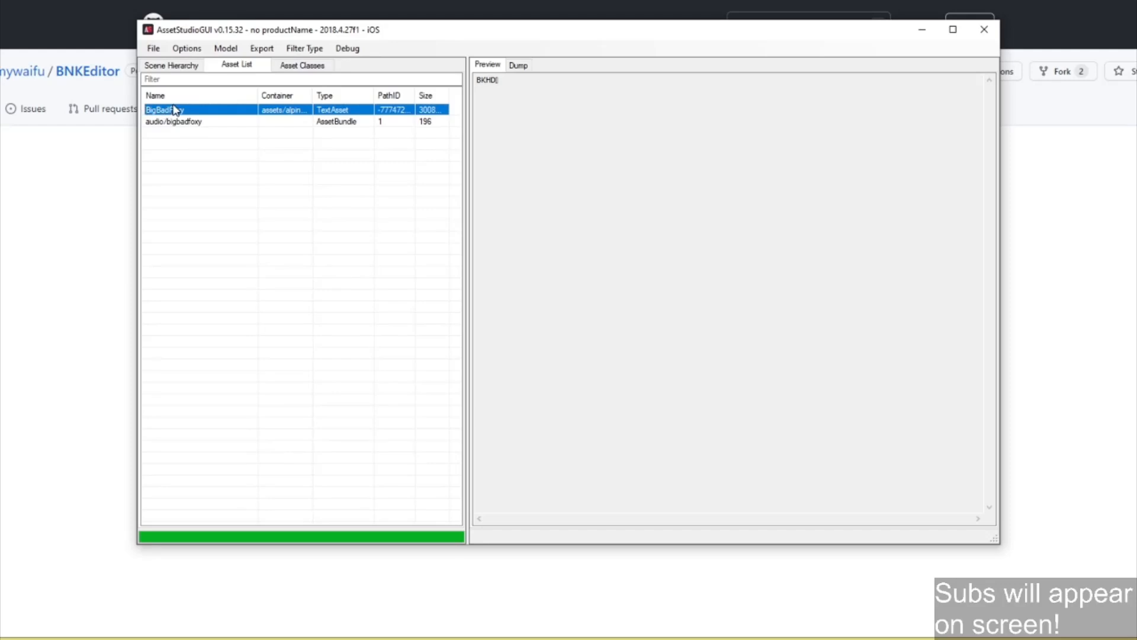
# - Export the BigBadFoxy TextAsset to Desktop\fnaf and open the resulting TextAsset folder
pyautogui.click(518, 65)
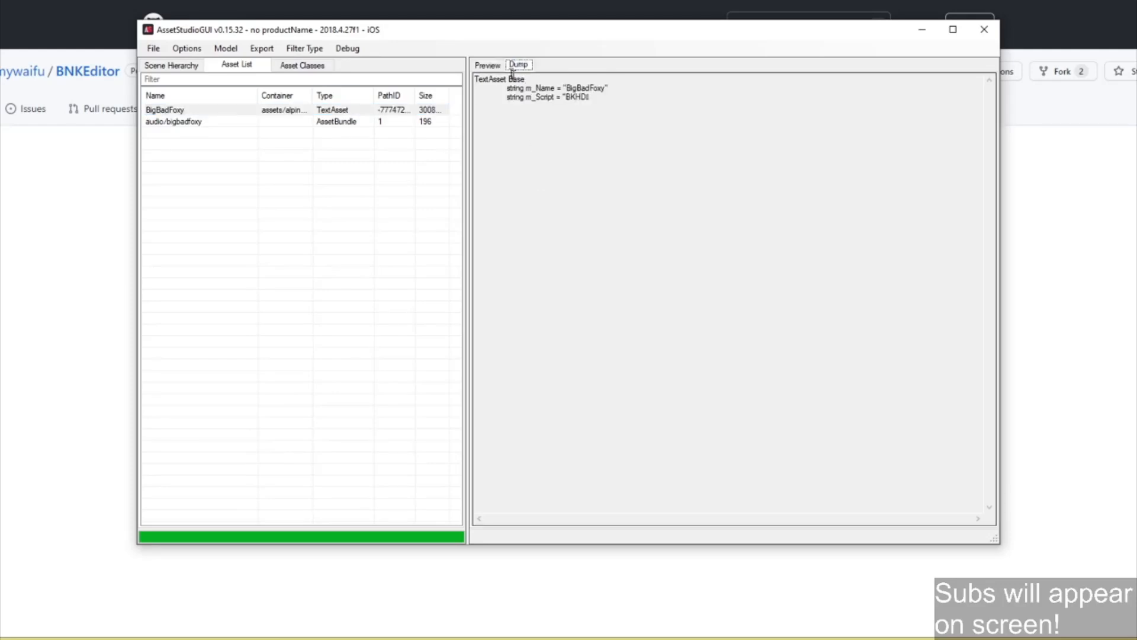
pyautogui.click(165, 110)
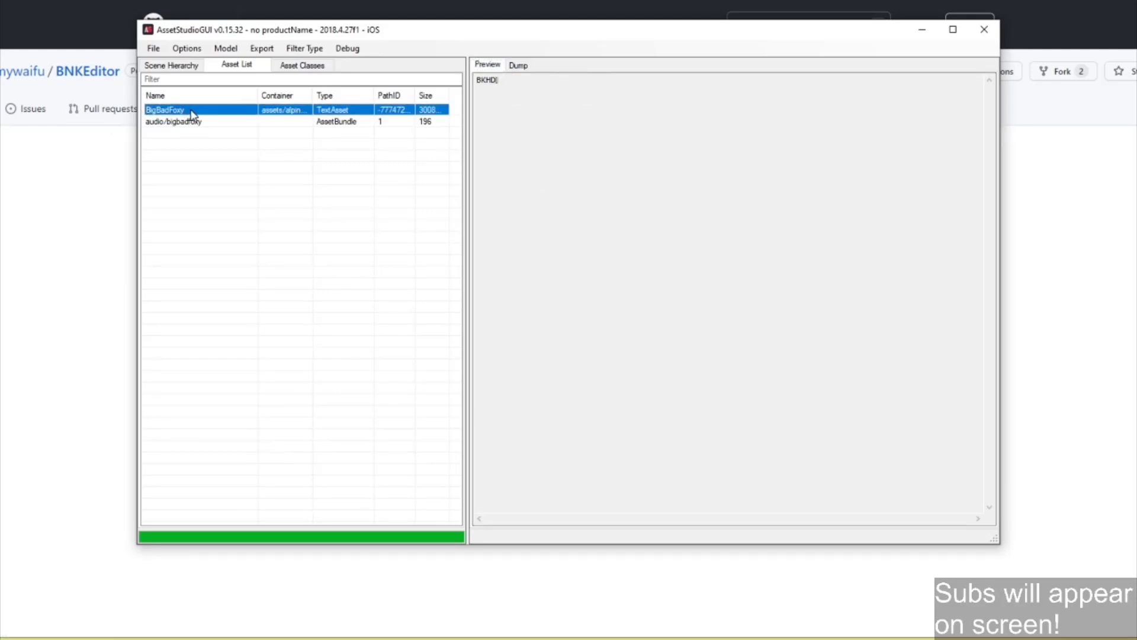
pyautogui.rightClick(165, 110)
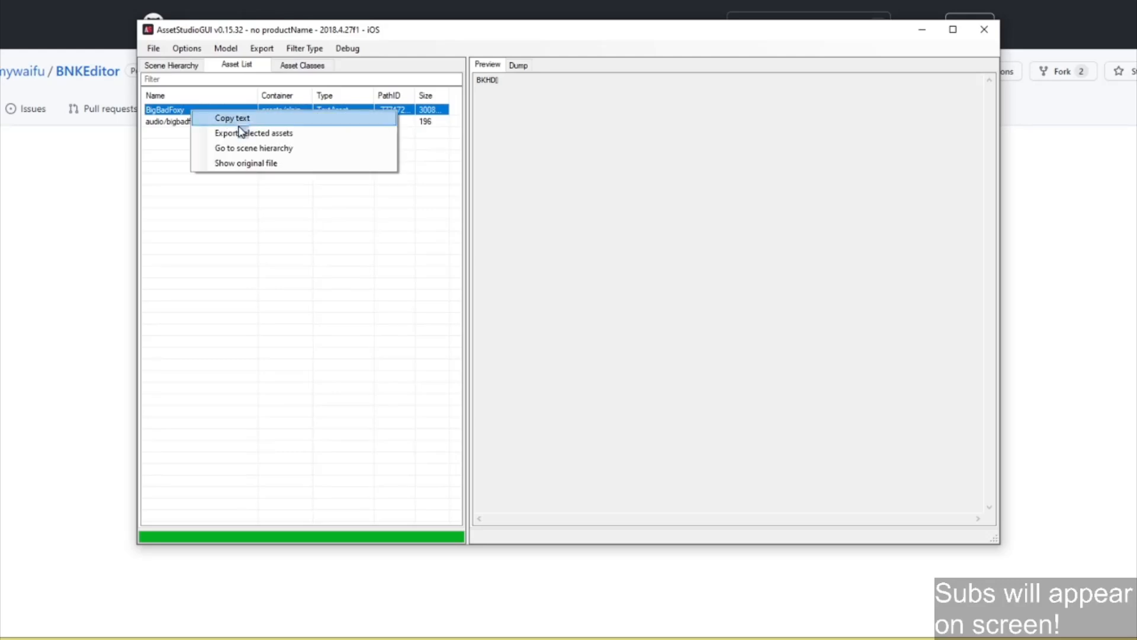
pyautogui.click(253, 132)
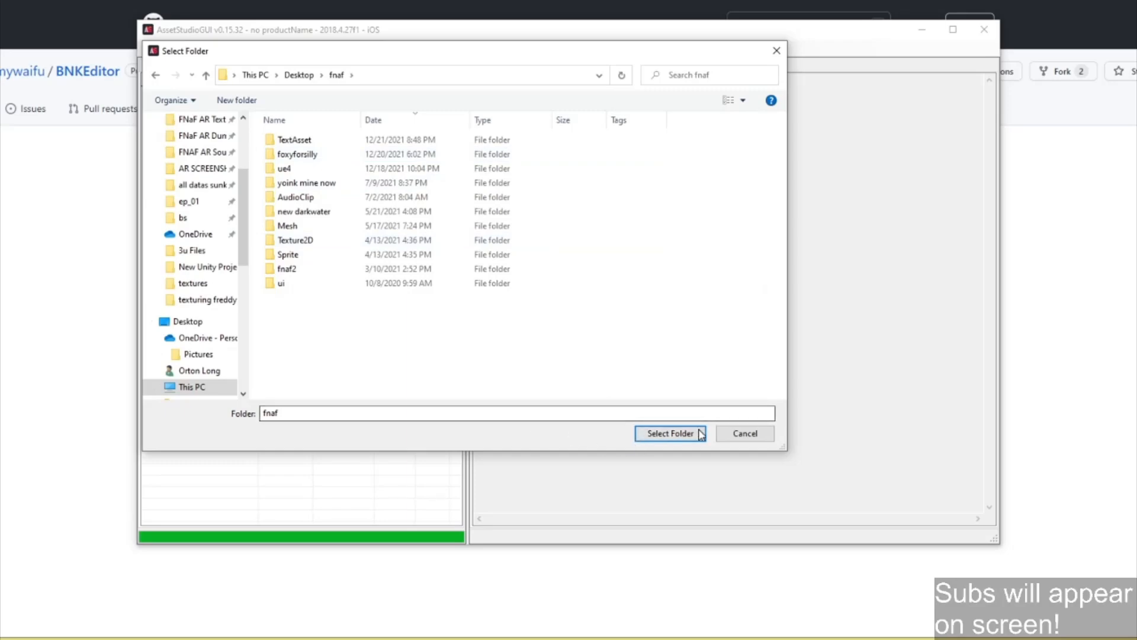
pyautogui.click(669, 433)
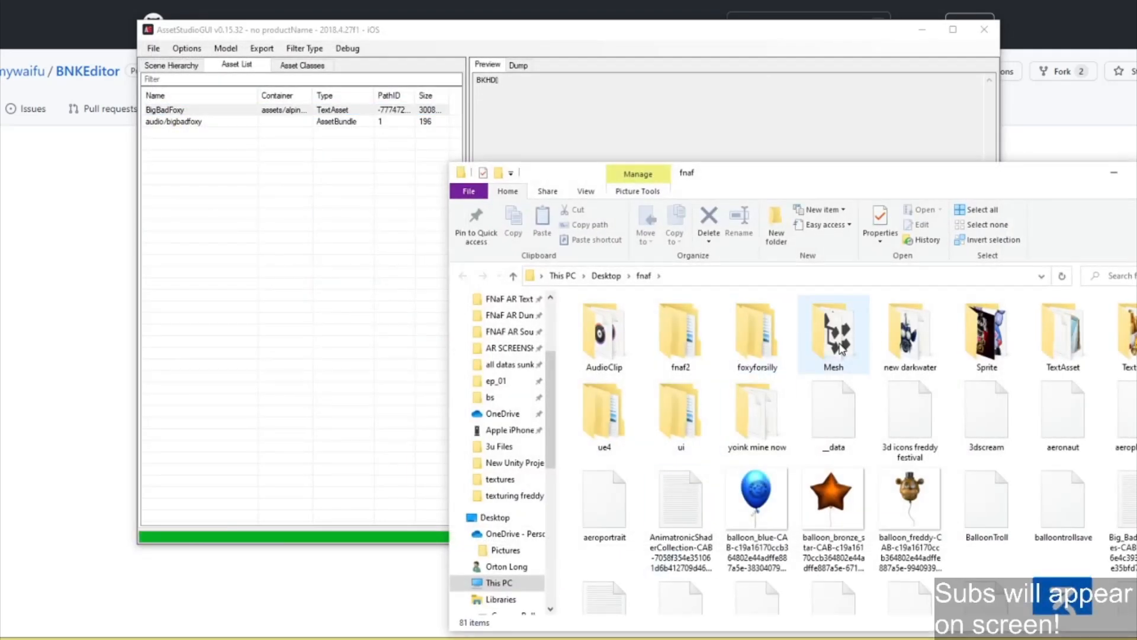
pyautogui.doubleClick(1062, 330)
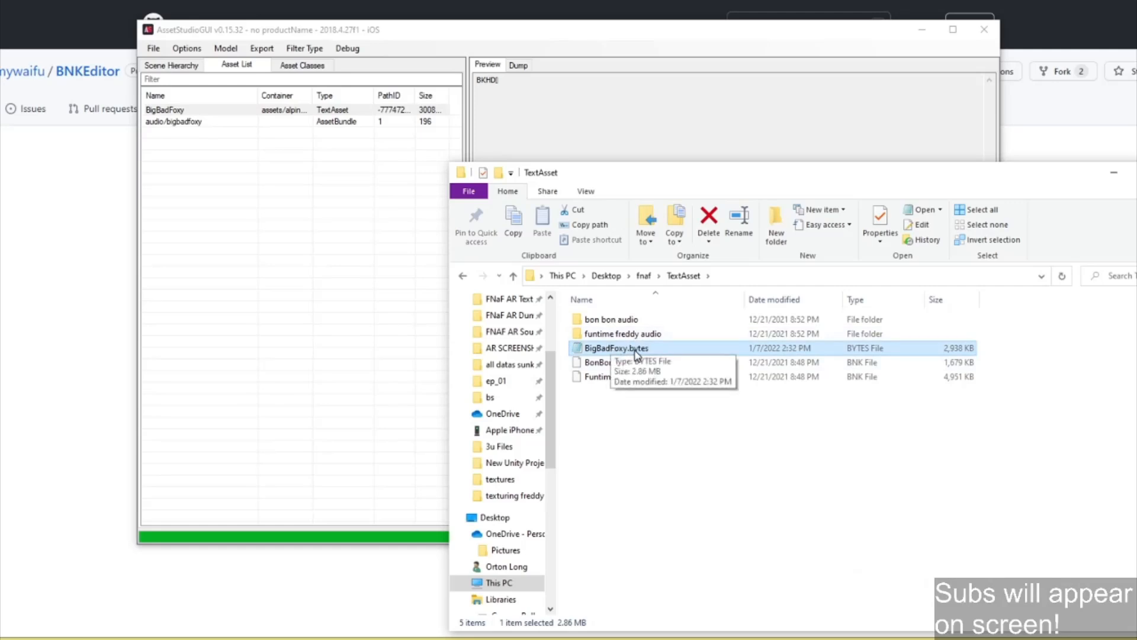
pyautogui.moveTo(714, 534)
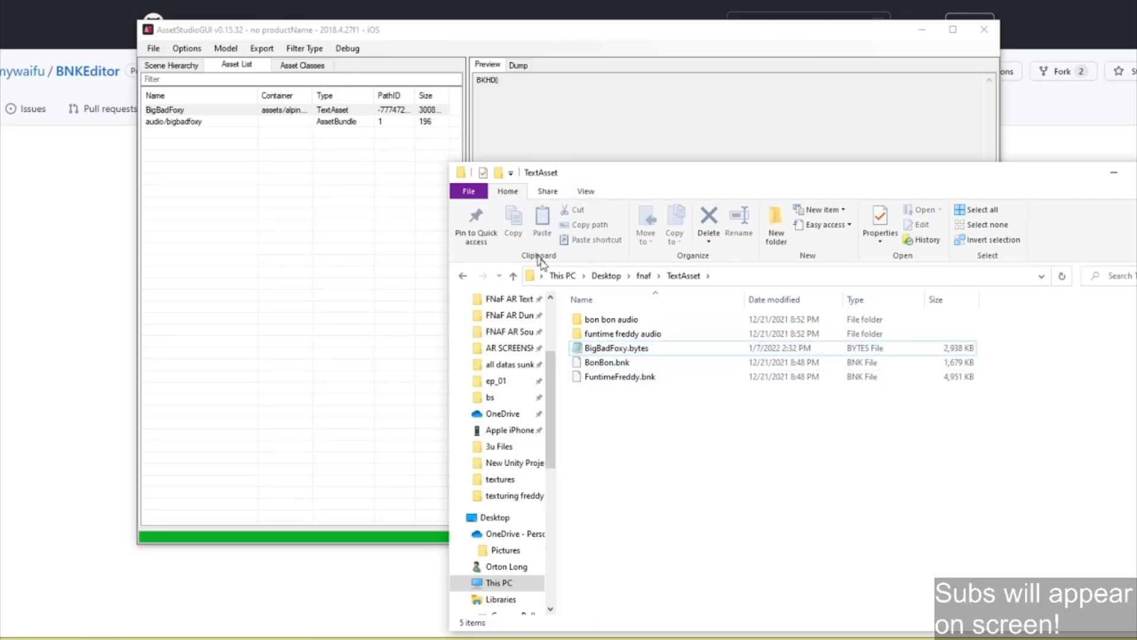
pyautogui.moveTo(1037, 245)
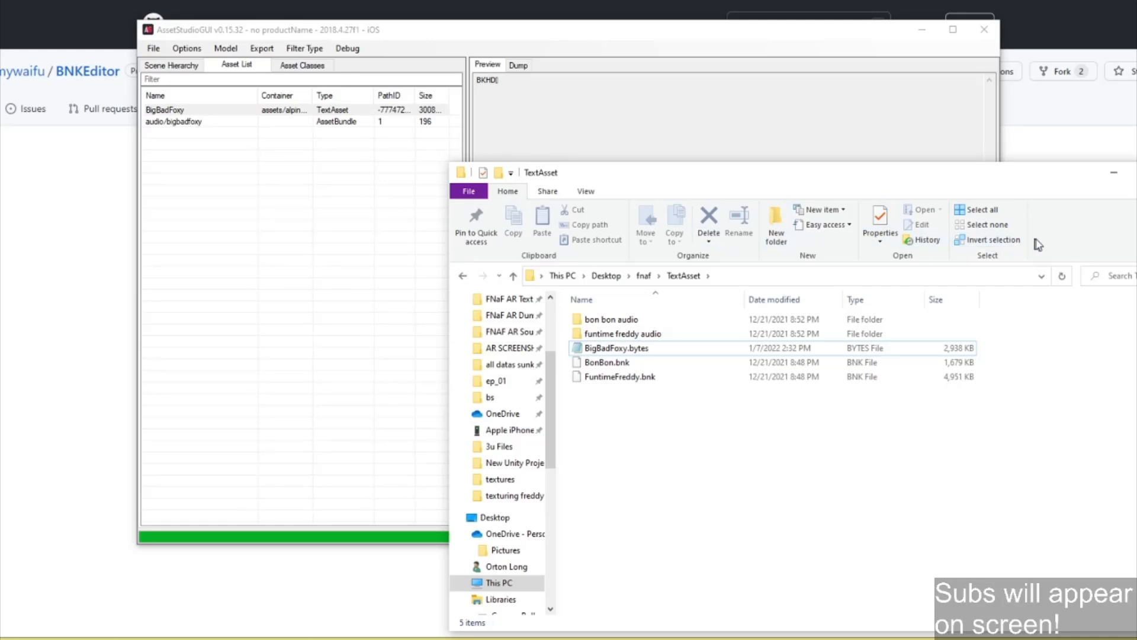
pyautogui.moveTo(573, 197)
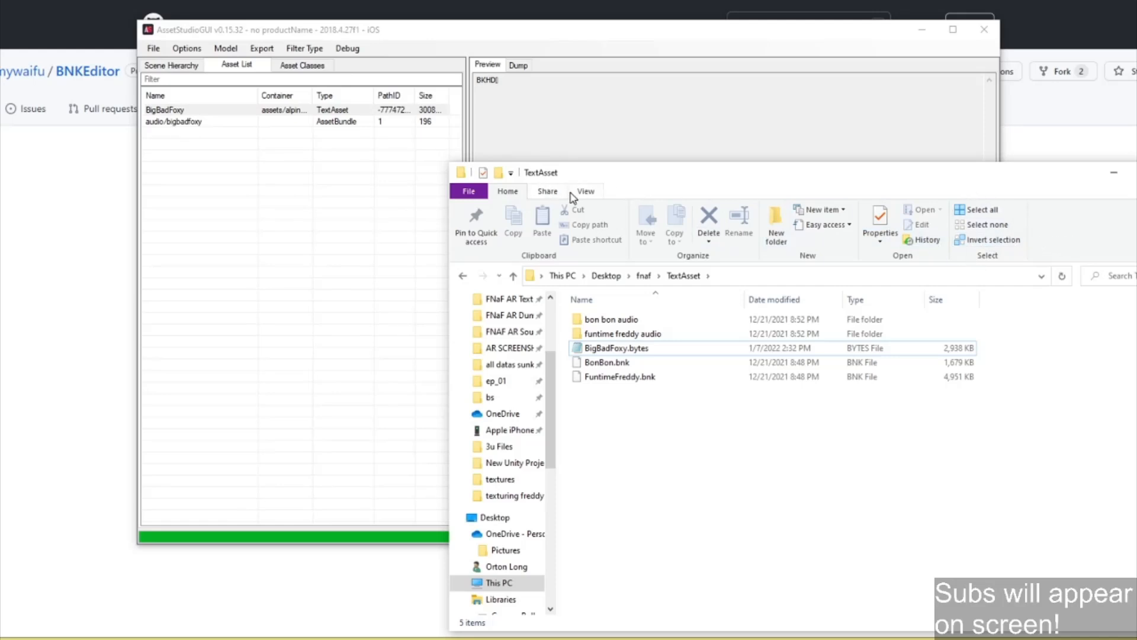
# - Rename BigBadFoxy.bytes to BigBadFoxy.bnk
pyautogui.click(586, 191)
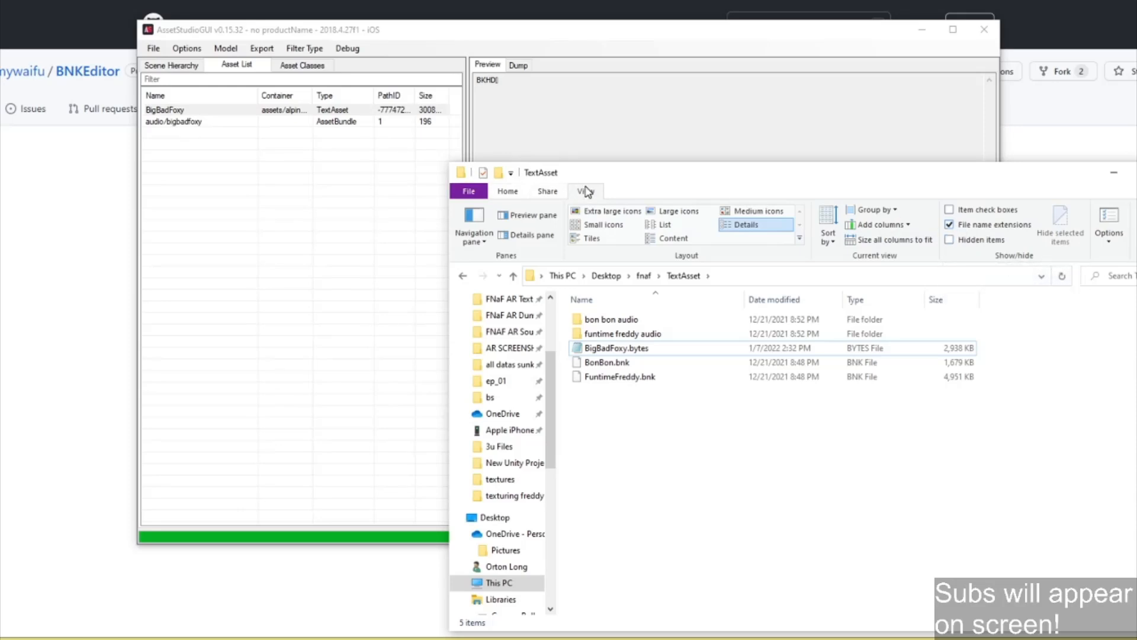
pyautogui.click(615, 349)
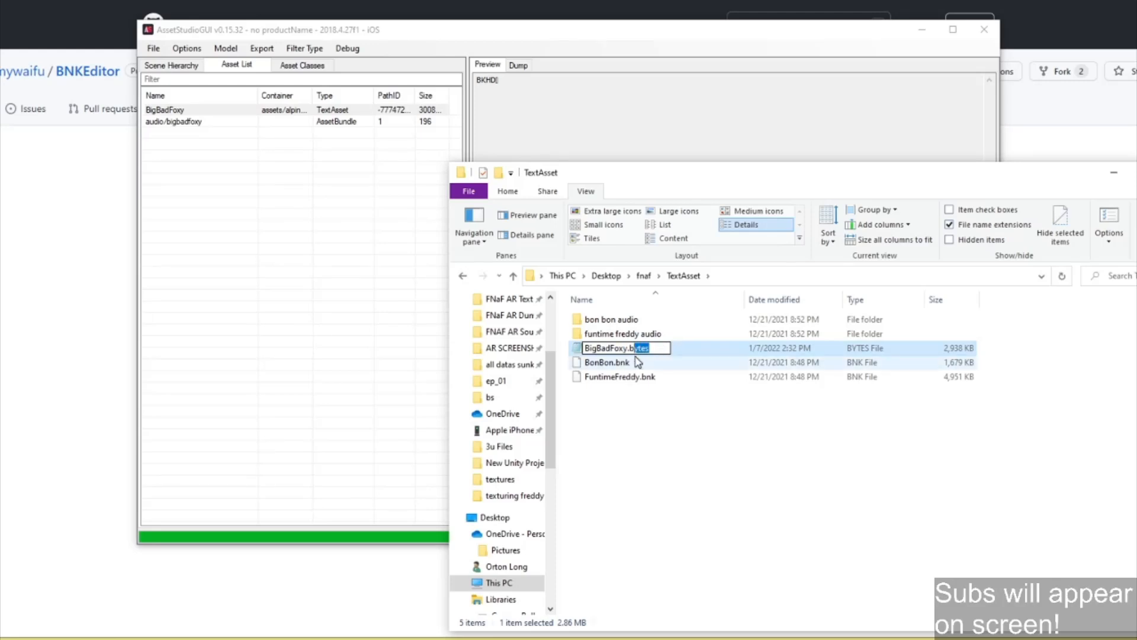
pyautogui.write('bnk')
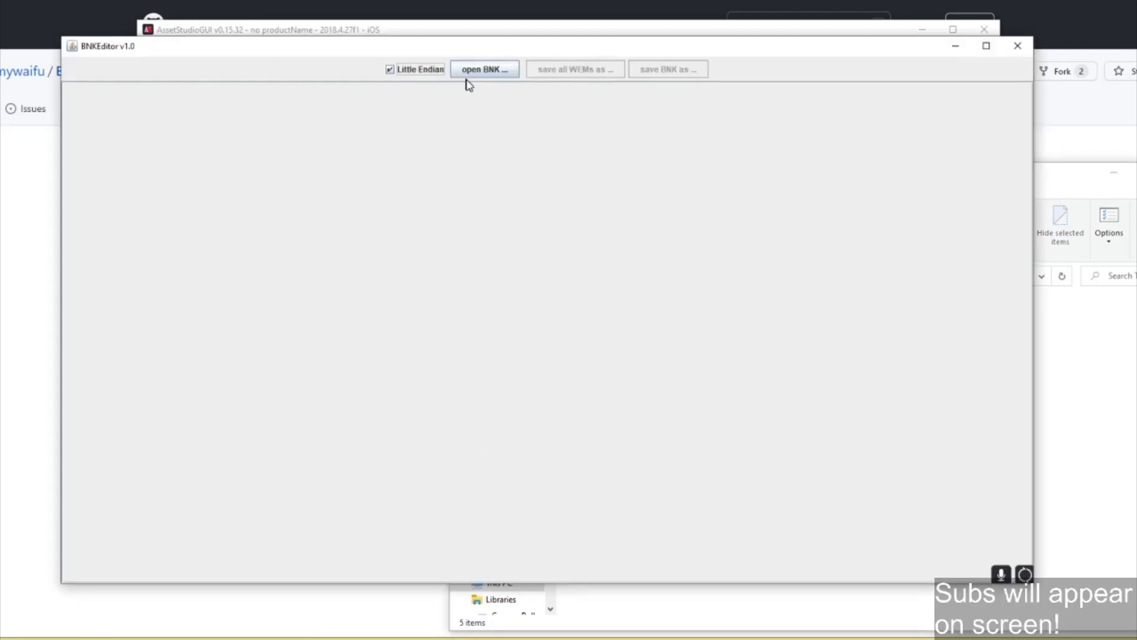
# - Open BigBadFoxy.bnk from Desktop > fnaf > TextAsset in BNKEditor
pyautogui.click(484, 69)
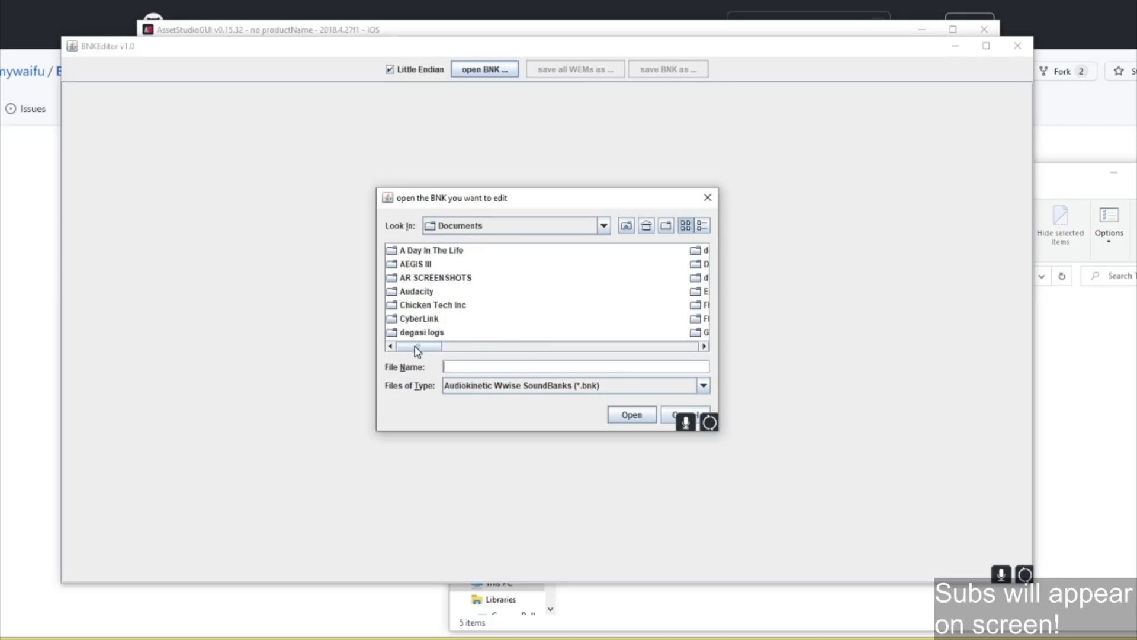
pyautogui.click(602, 225)
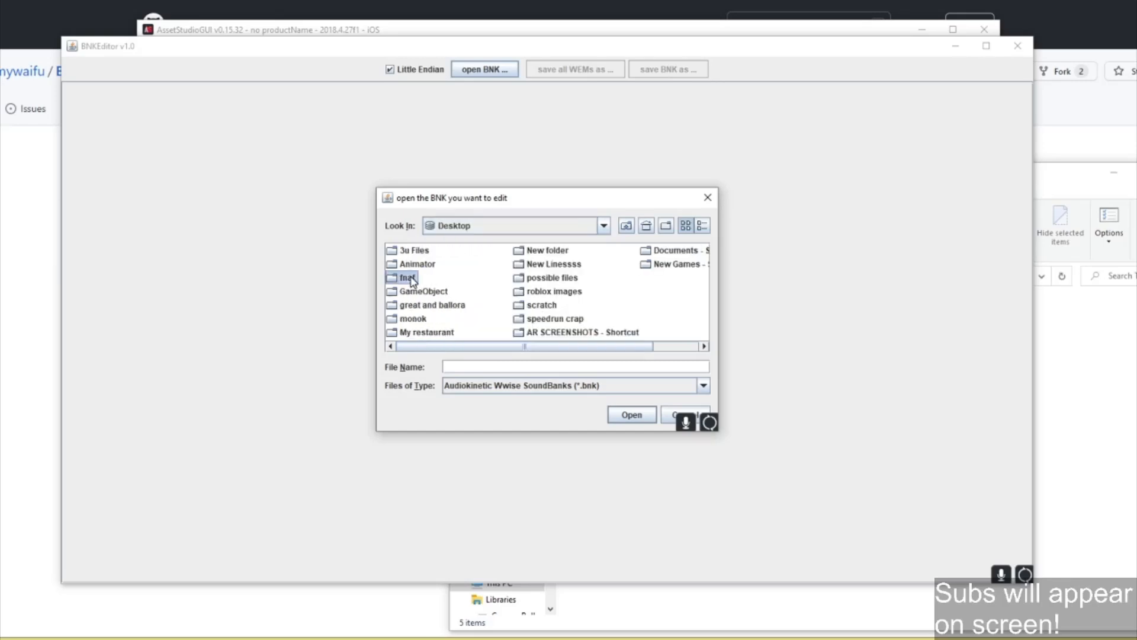
pyautogui.doubleClick(414, 277)
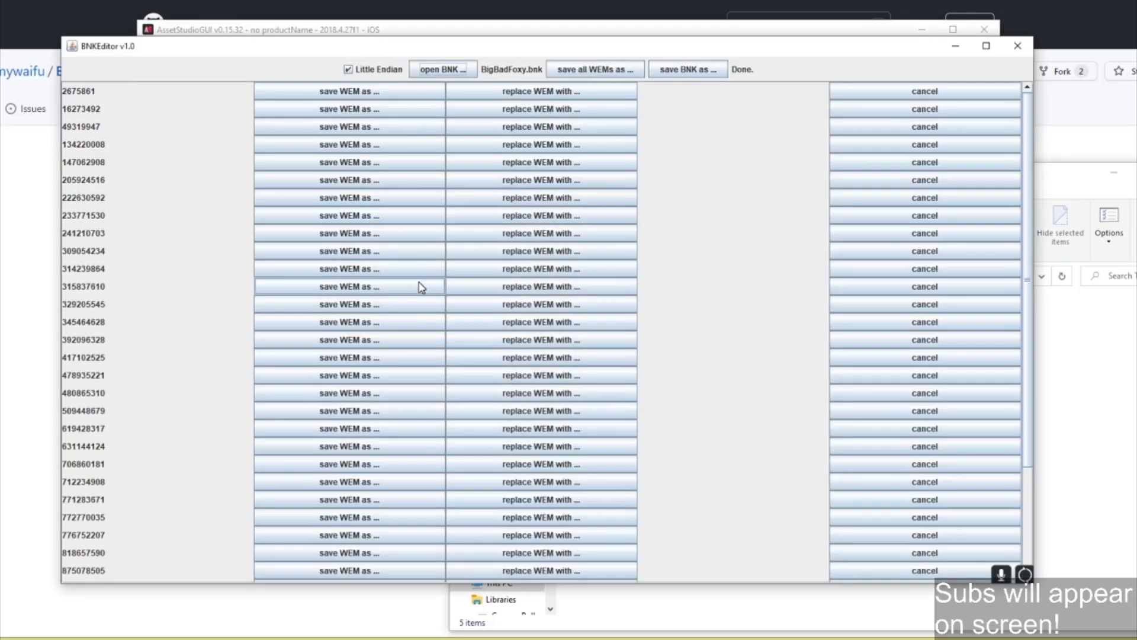
pyautogui.scroll(-3)
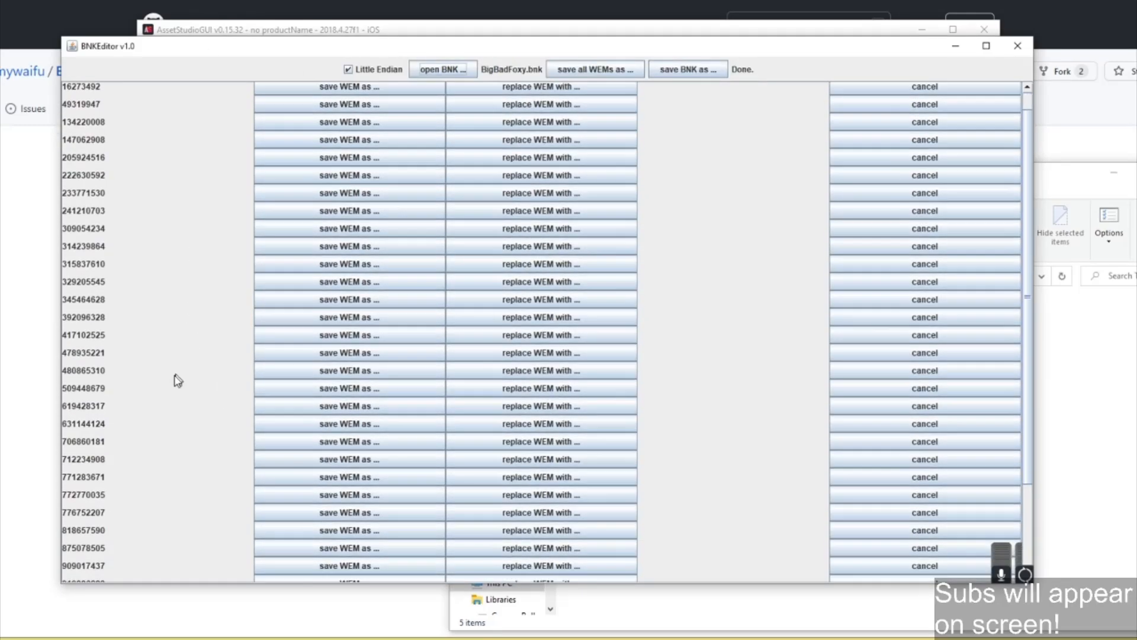
pyautogui.scroll(-3)
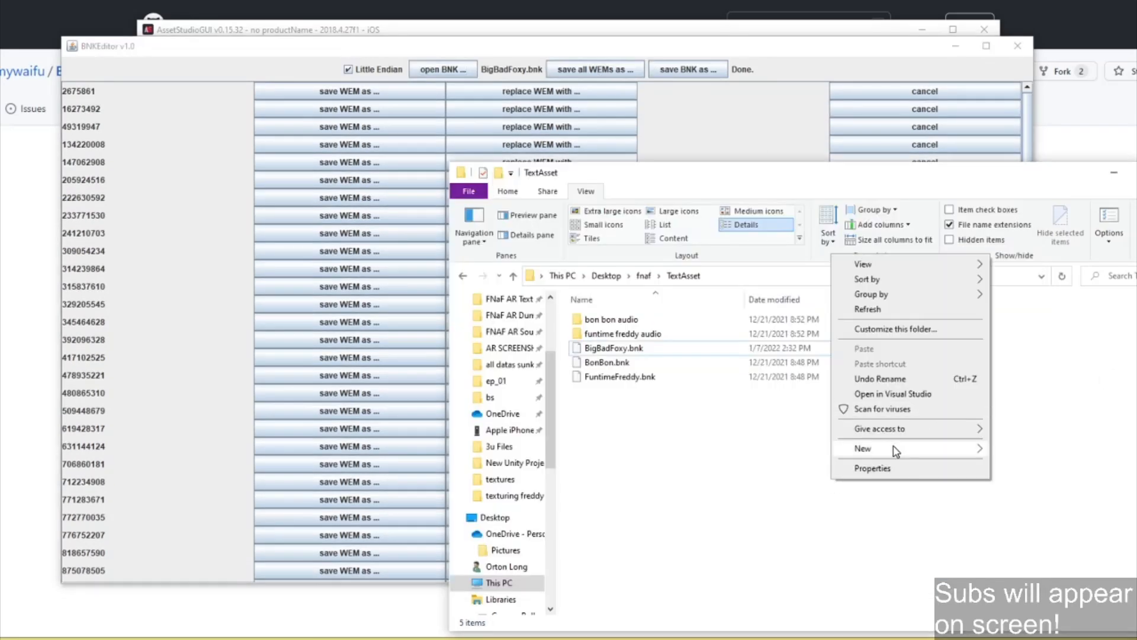
# - Create a 'big bad boy' folder, save all WEMs into it, and select the 36 exports
pyautogui.click(862, 448)
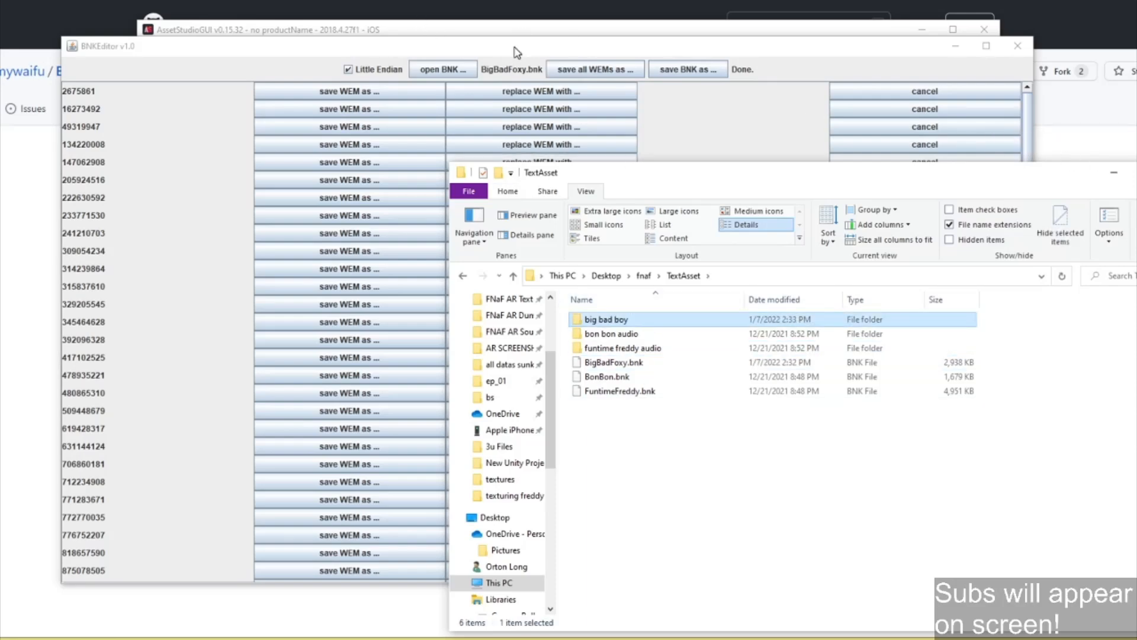
pyautogui.click(594, 69)
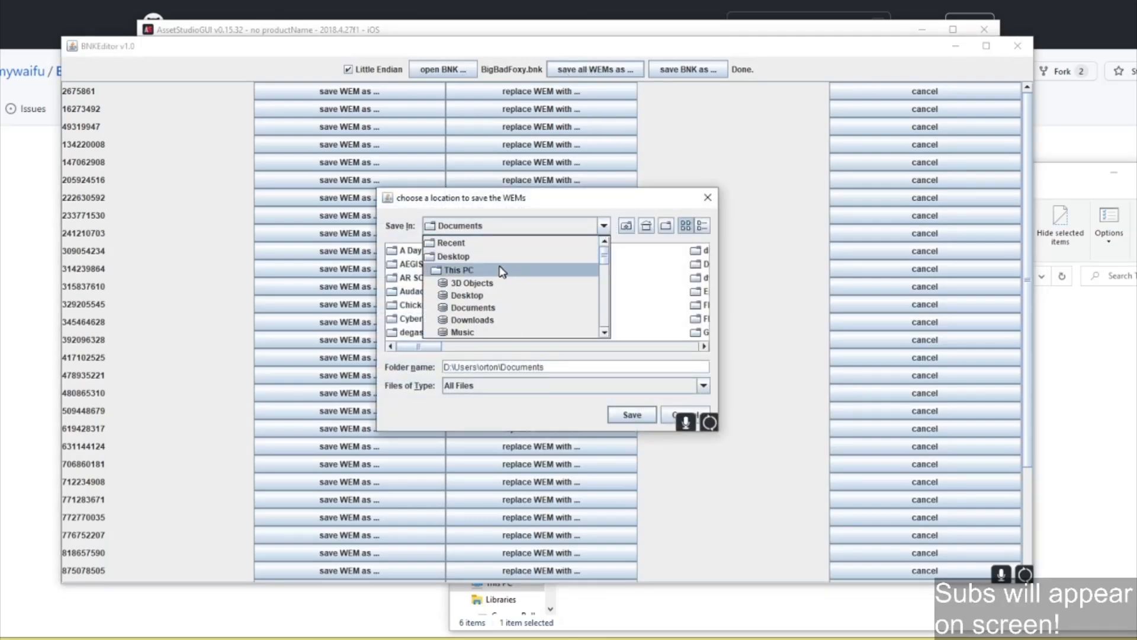
pyautogui.click(453, 256)
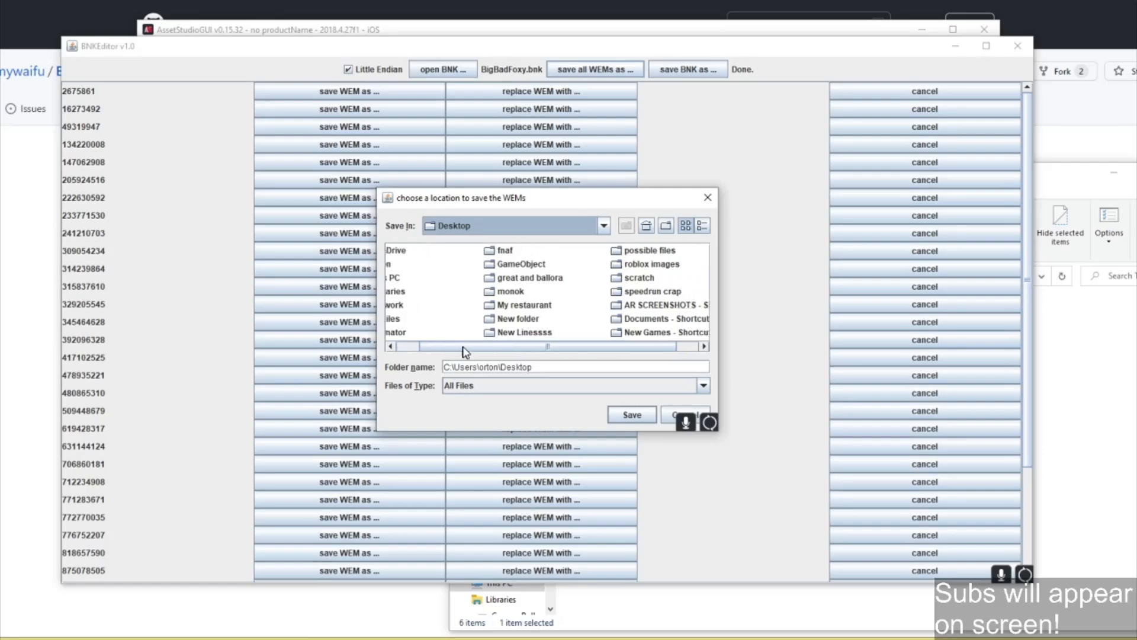
pyautogui.doubleClick(503, 250)
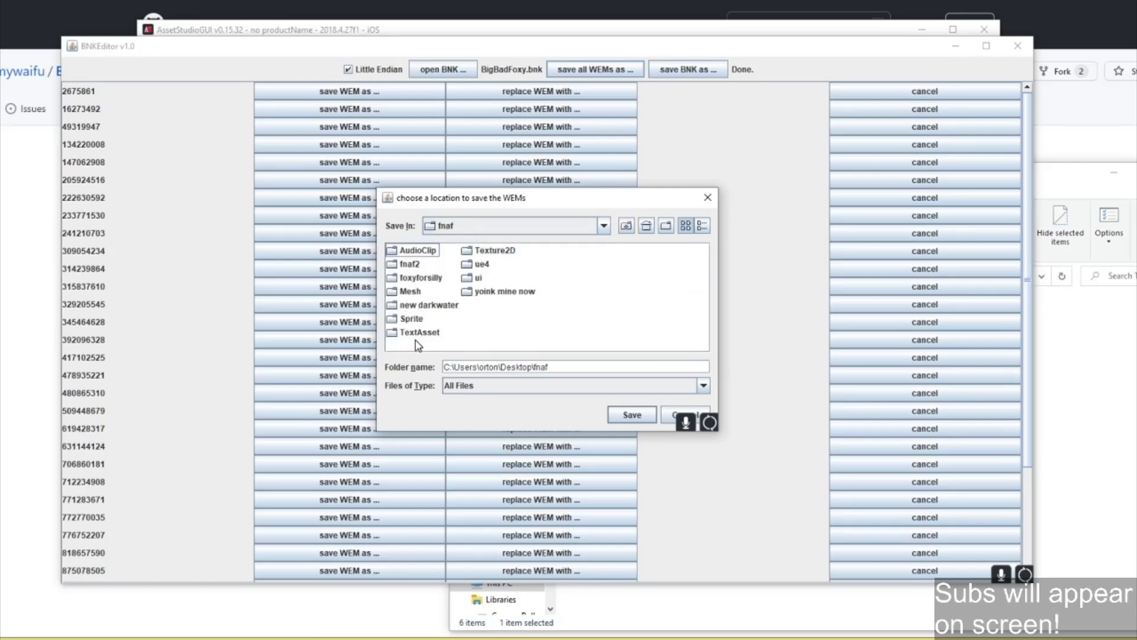
pyautogui.doubleClick(419, 332)
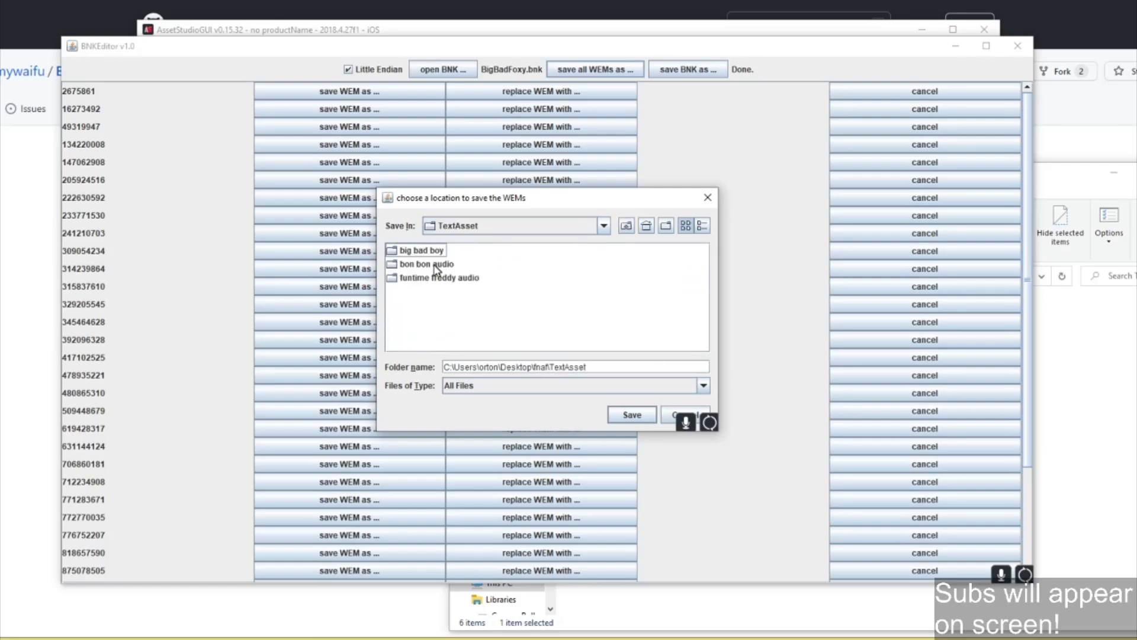
pyautogui.doubleClick(422, 250)
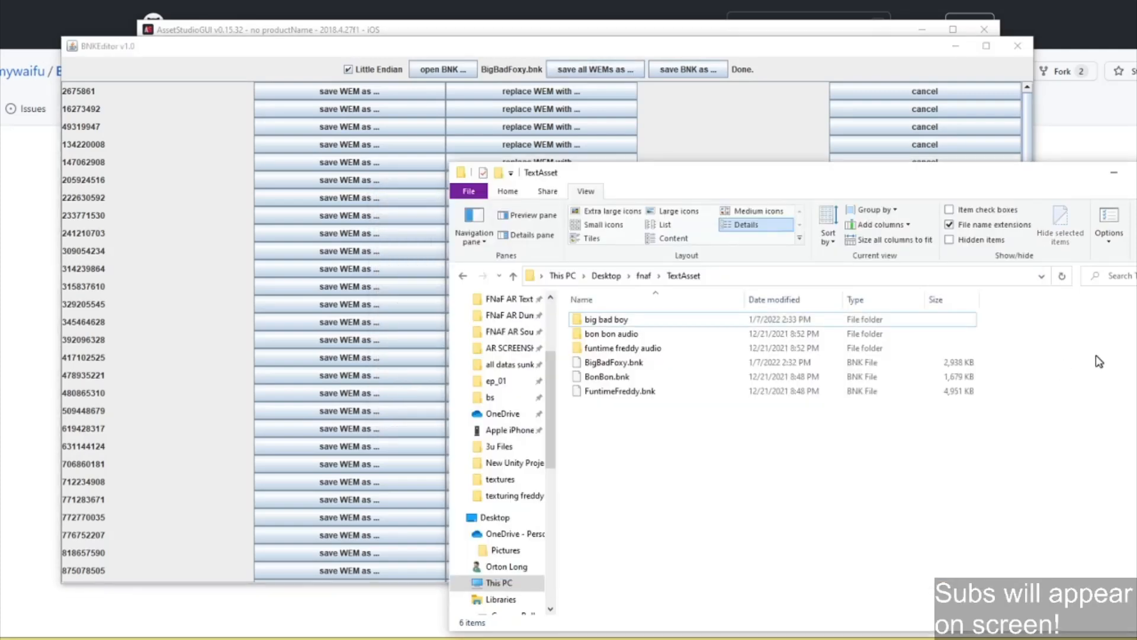
pyautogui.doubleClick(606, 320)
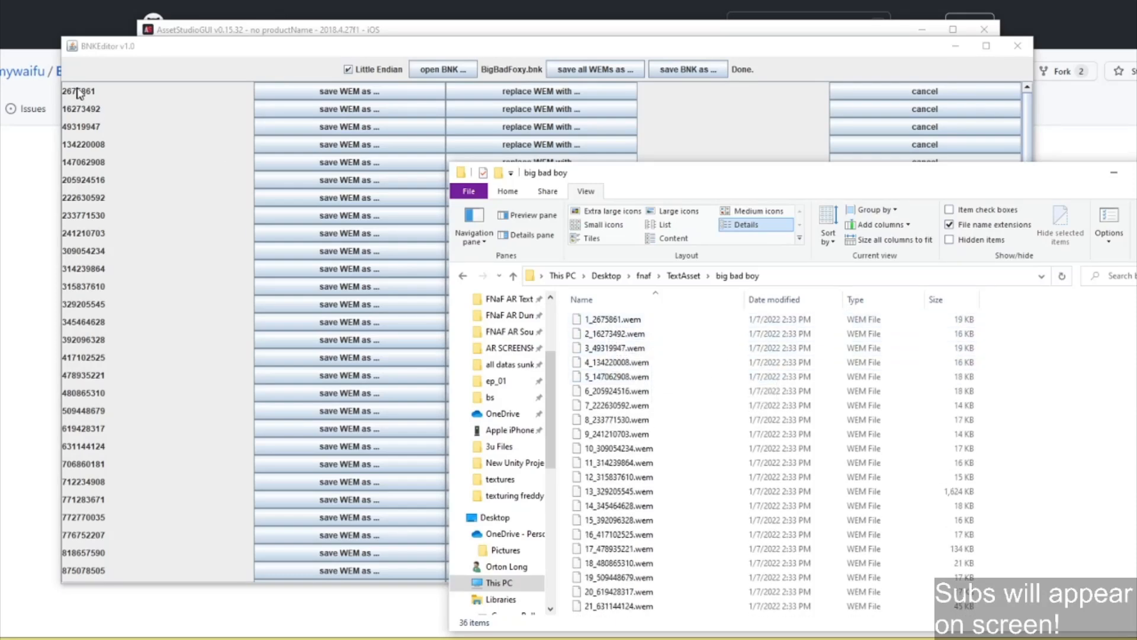
pyautogui.moveTo(1040, 341)
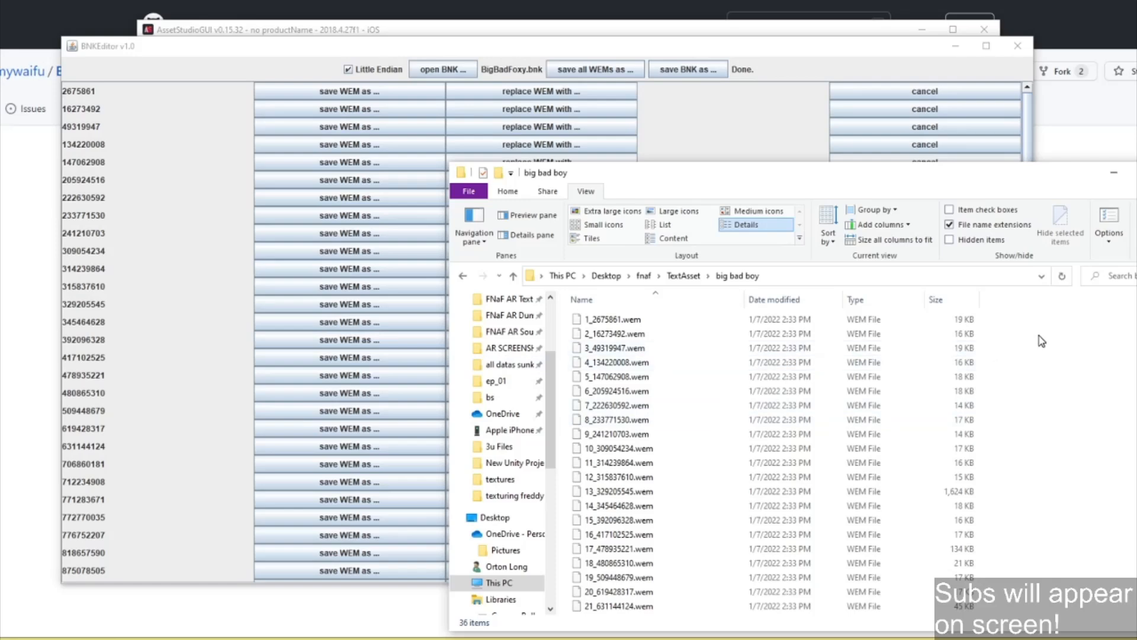
pyautogui.press('ctrl+a')
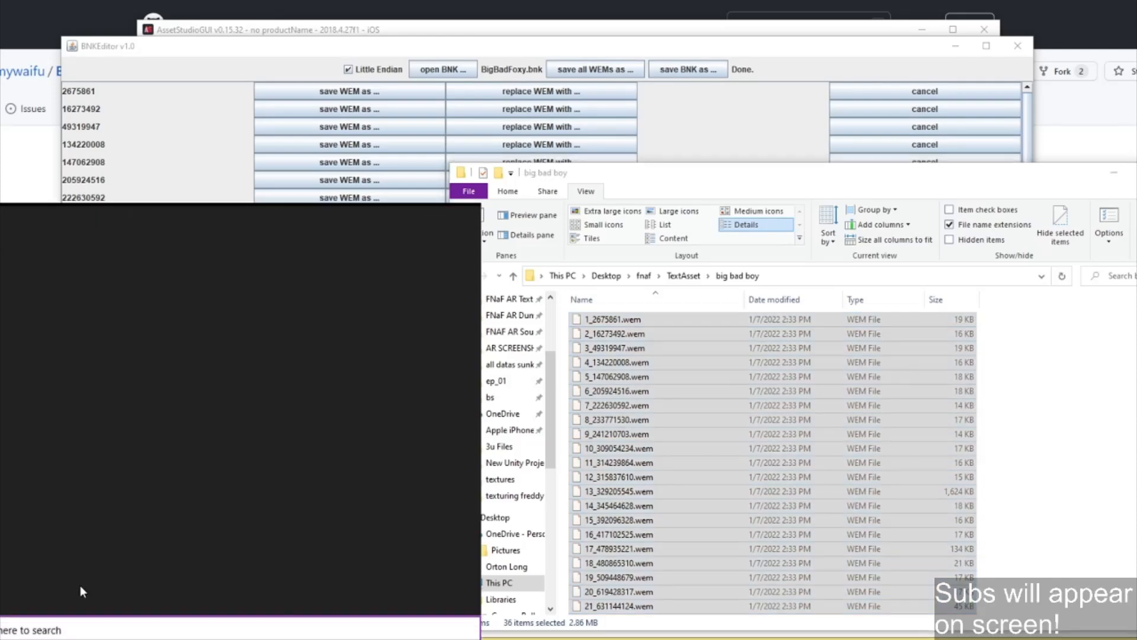
# - Rename the first WEM in Game Files to 1_2675861.pck and return to Wwise-Unpacker
pyautogui.scroll(-3)
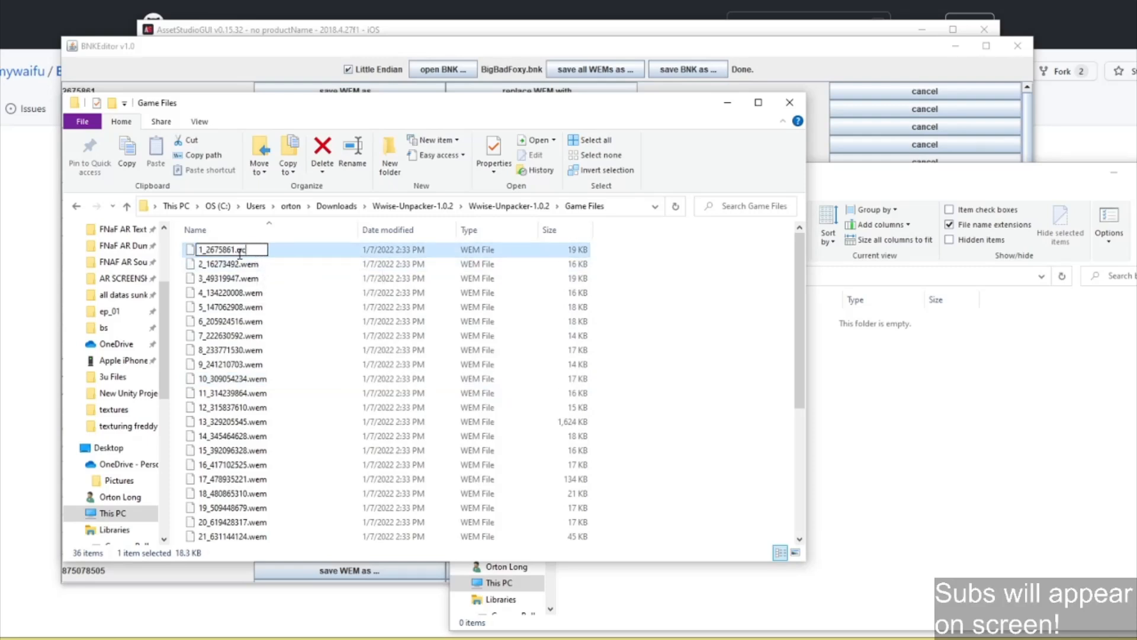
pyautogui.press('Enter')
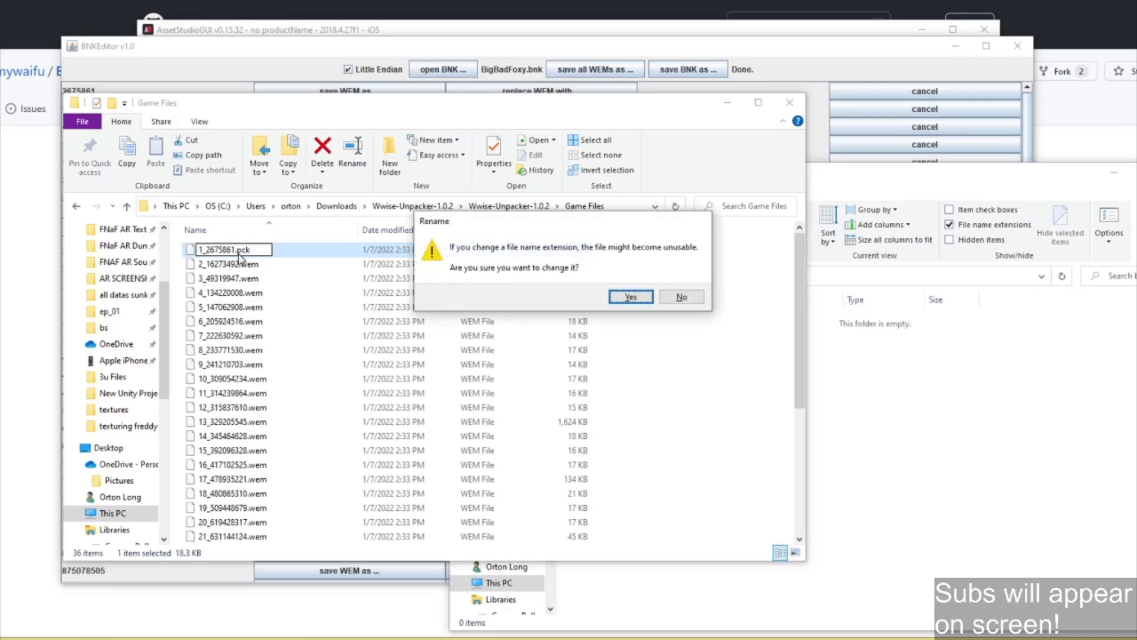
pyautogui.click(630, 296)
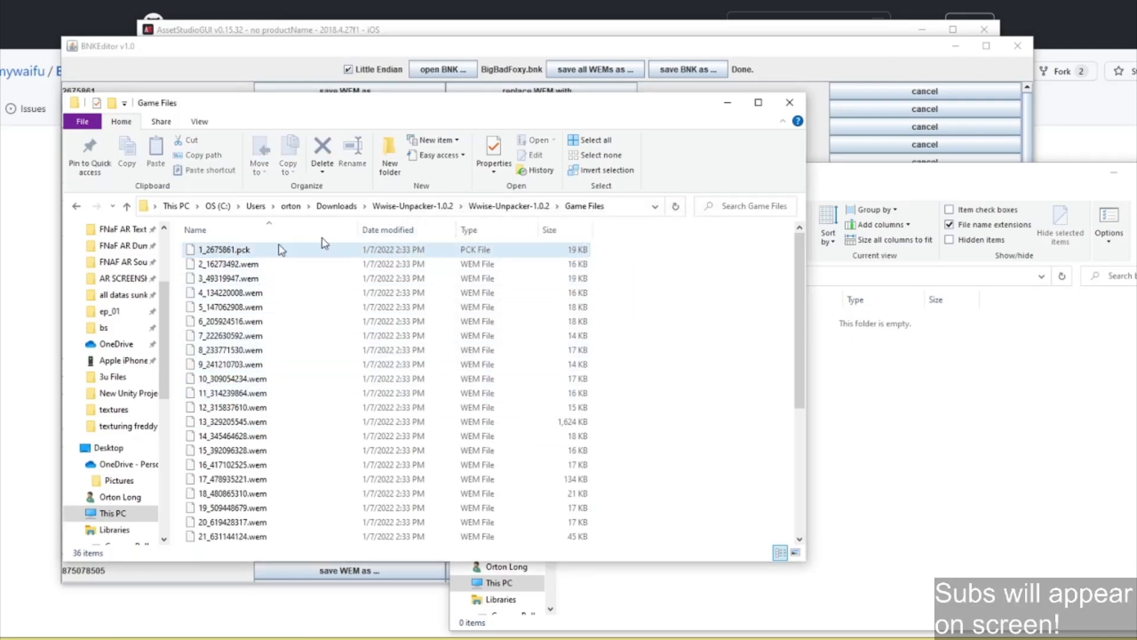
pyautogui.click(240, 508)
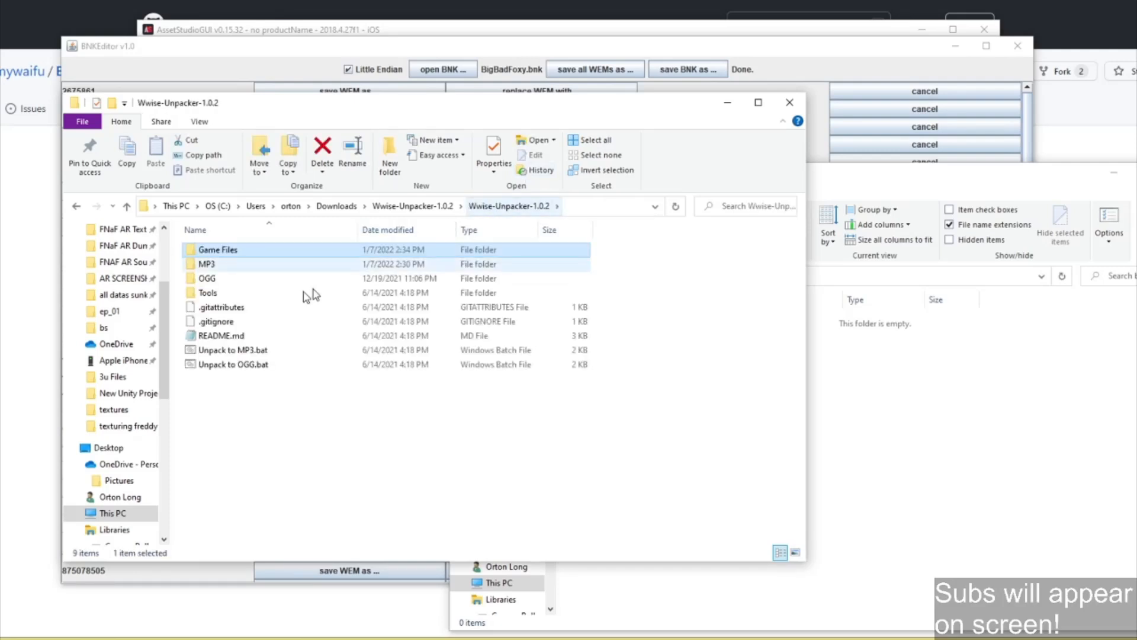
# - Run Wwise-Unpacker's 'Unpack to MP3.bat' to convert the Game Files sounds into MP3s
pyautogui.doubleClick(208, 263)
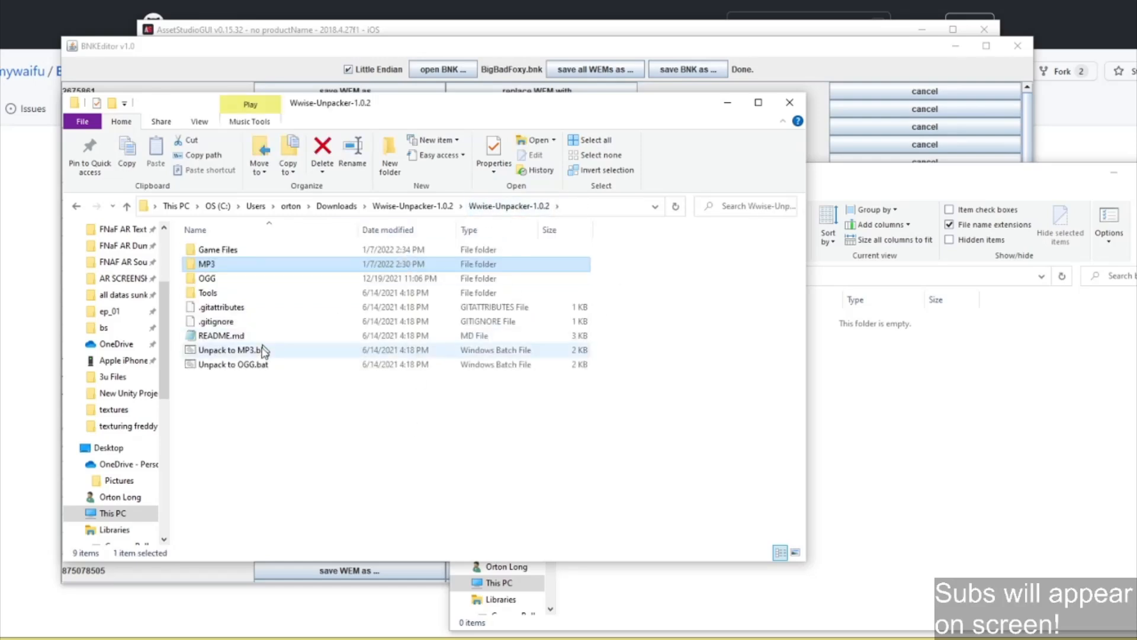
pyautogui.click(233, 350)
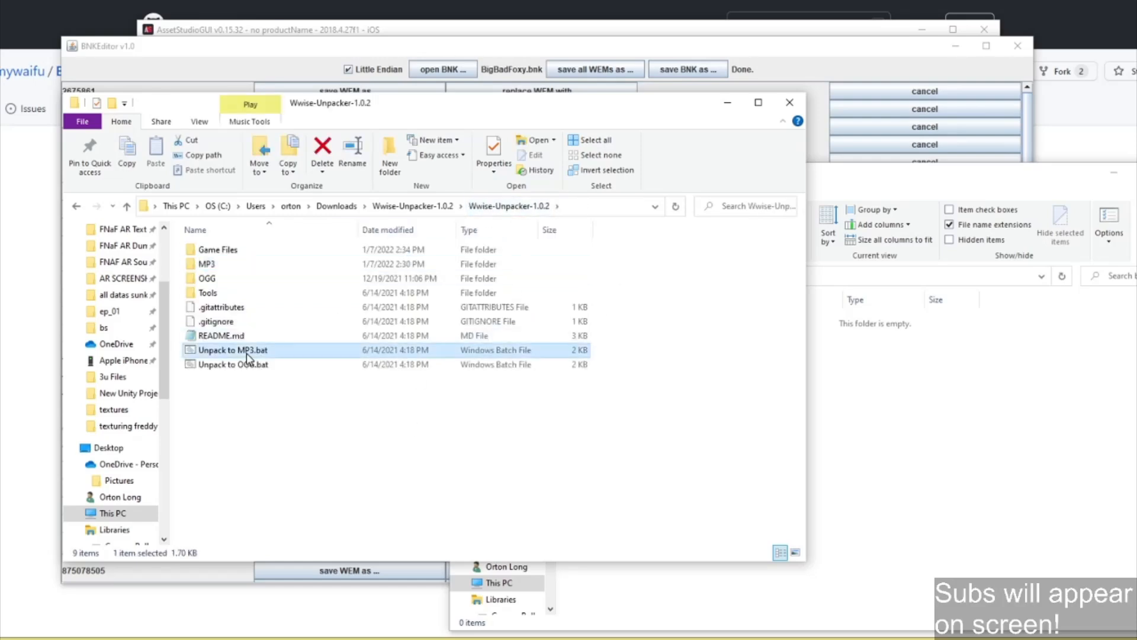
pyautogui.doubleClick(234, 350)
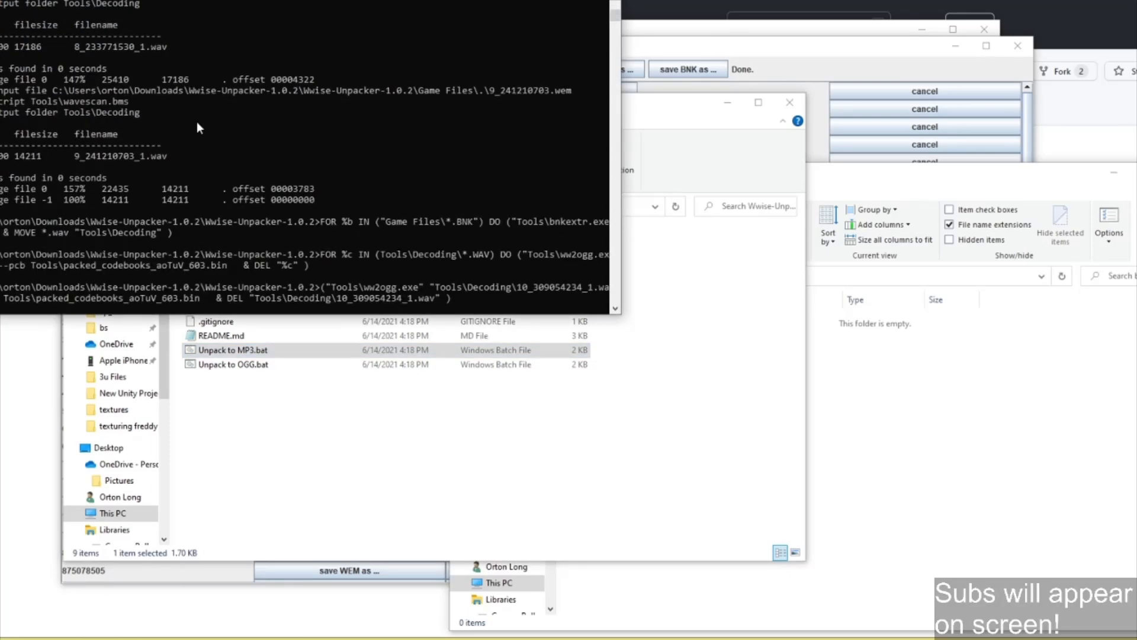
pyautogui.scroll(-3)
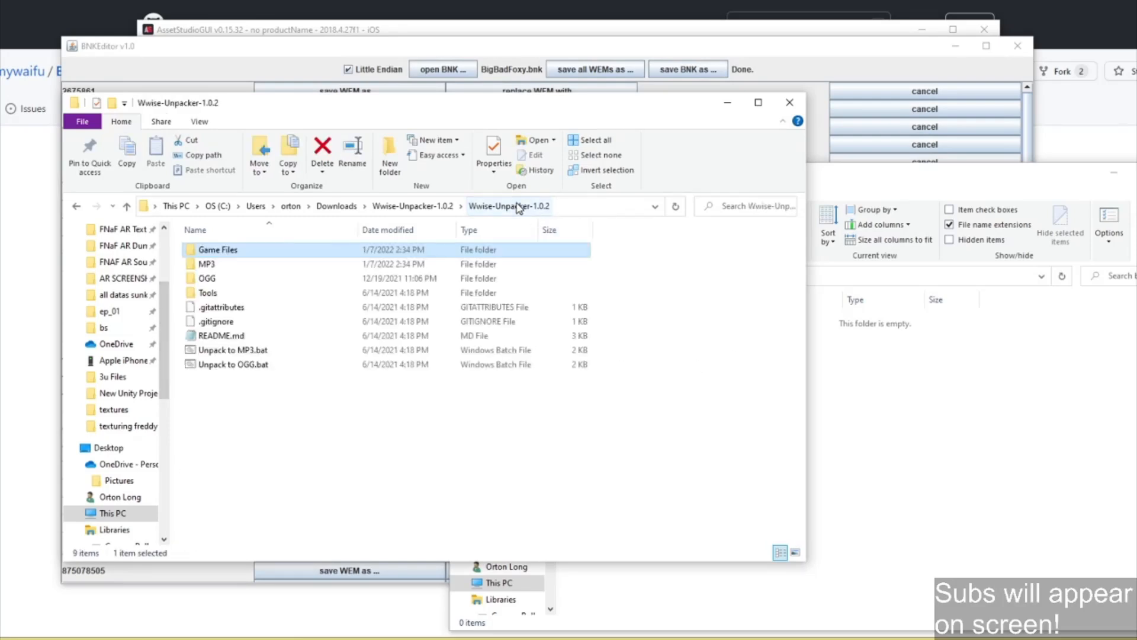
# - Open the MP3 output folder, preview several of the 36 converted sounds, and select one
pyautogui.doubleClick(207, 264)
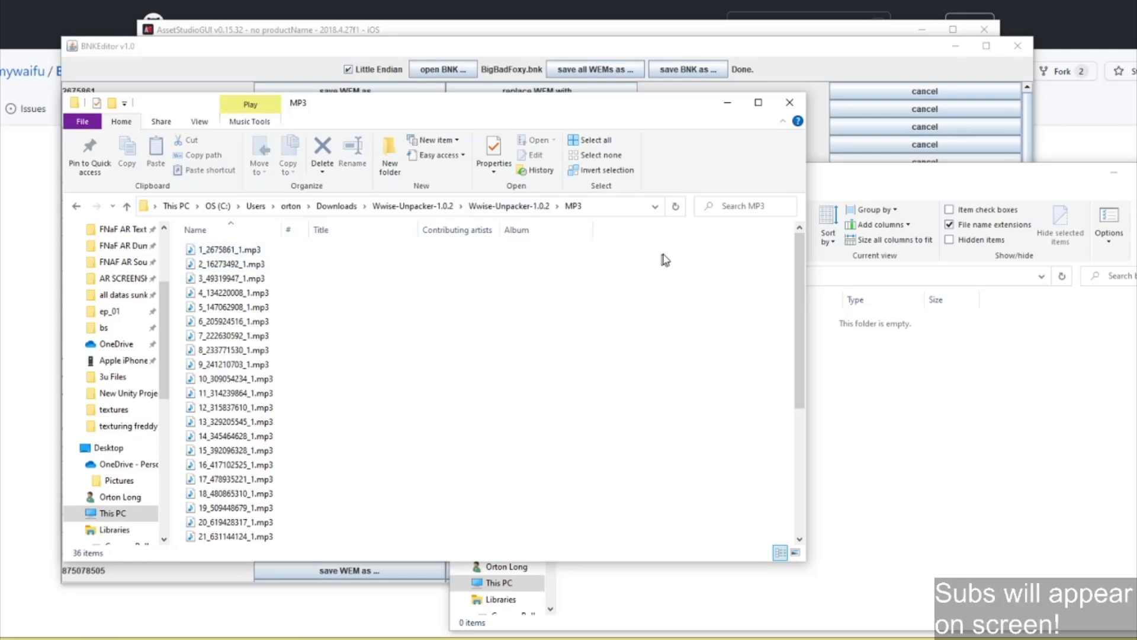
pyautogui.scroll(-3)
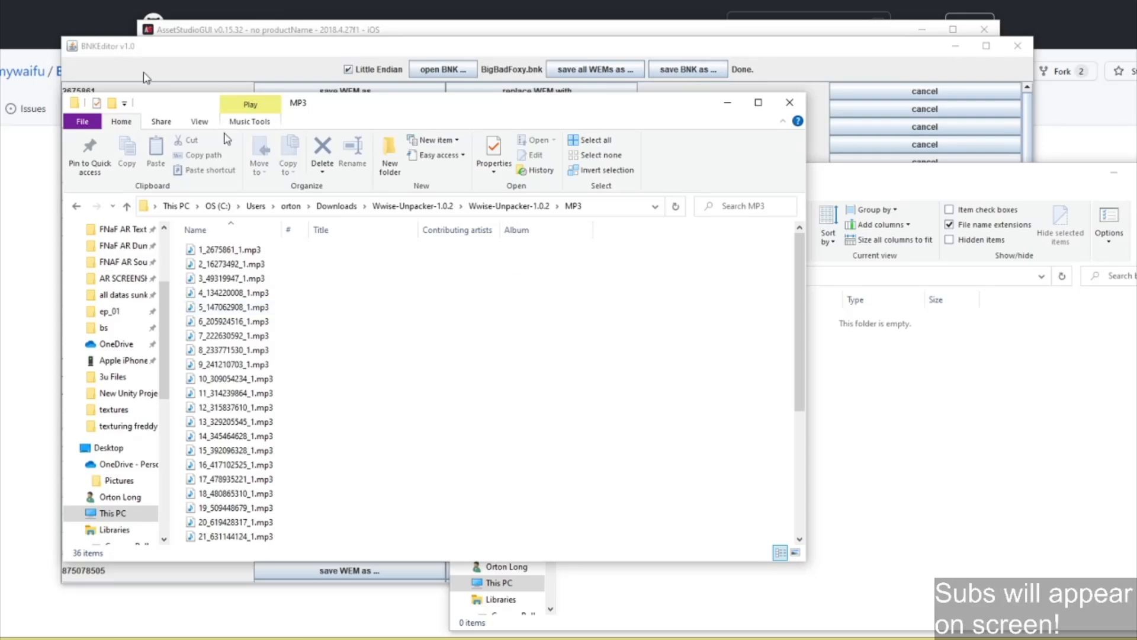
pyautogui.click(232, 250)
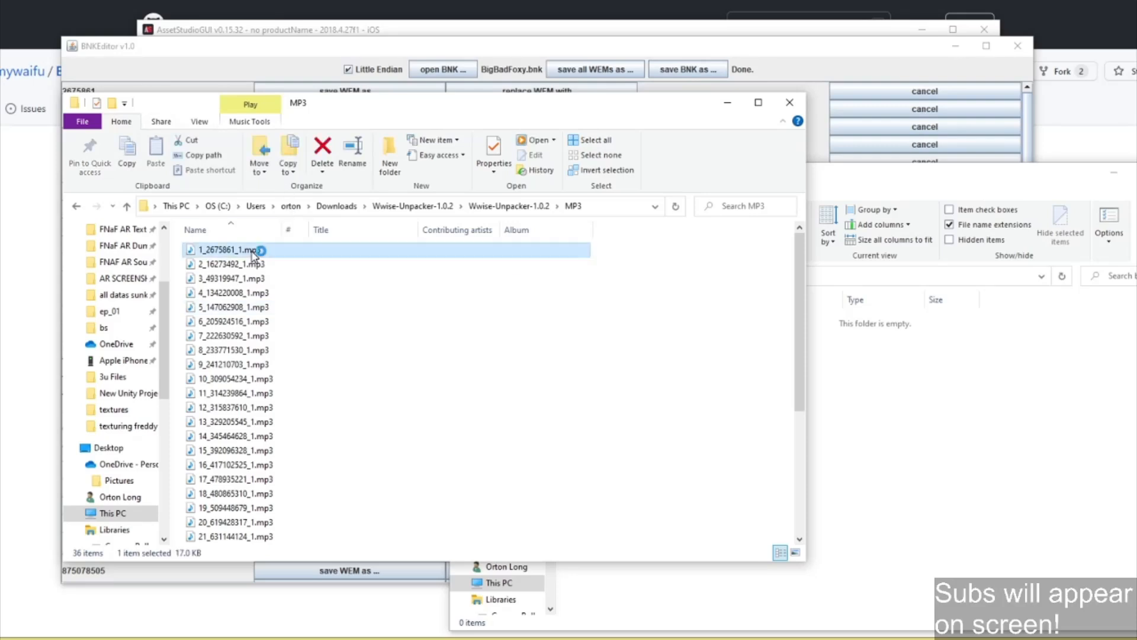
pyautogui.click(232, 278)
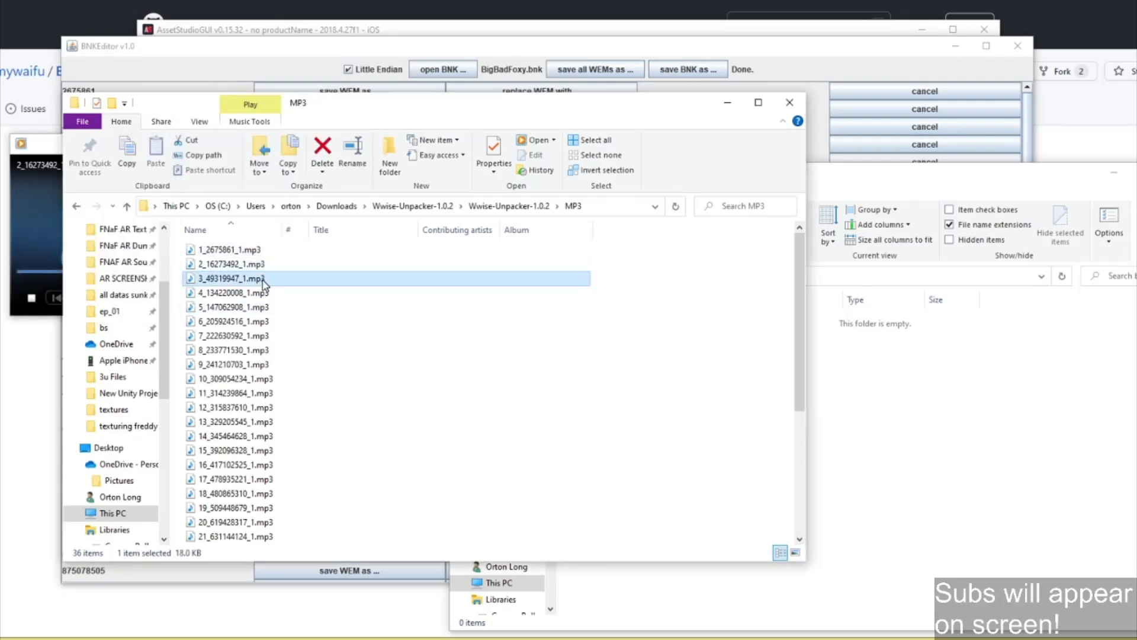
pyautogui.click(254, 321)
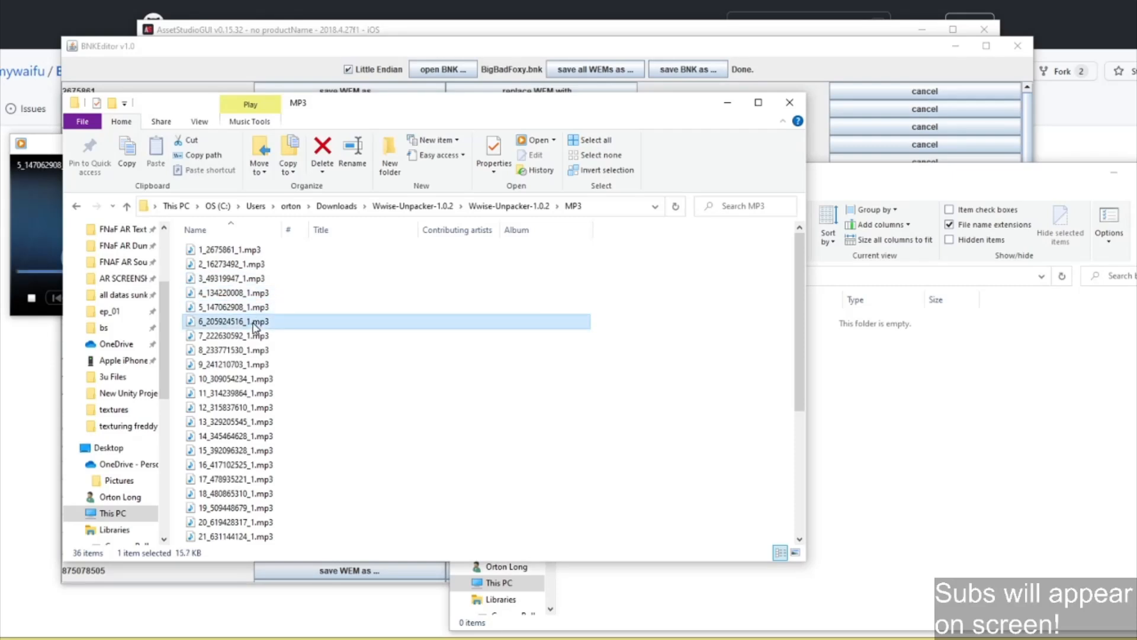
pyautogui.click(254, 379)
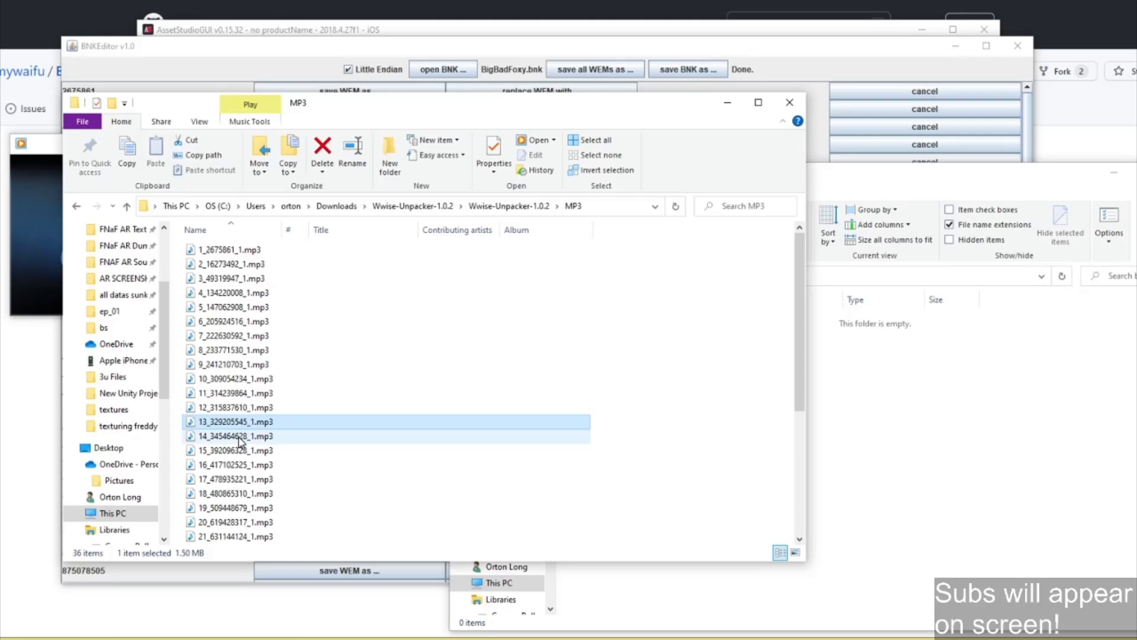
pyautogui.doubleClick(232, 421)
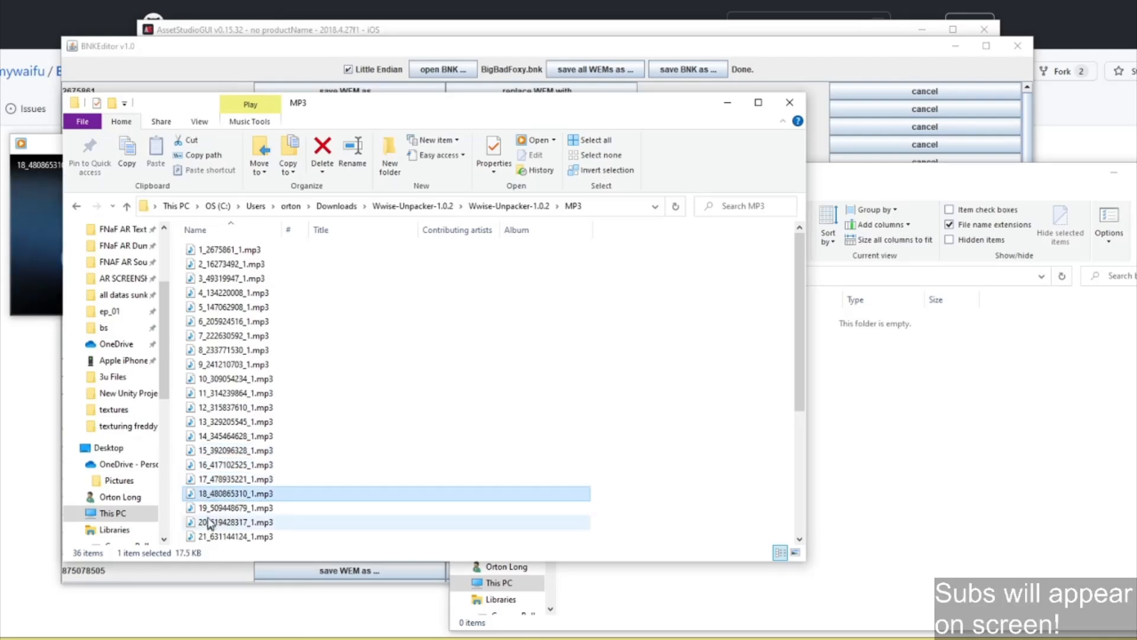
pyautogui.scroll(-3)
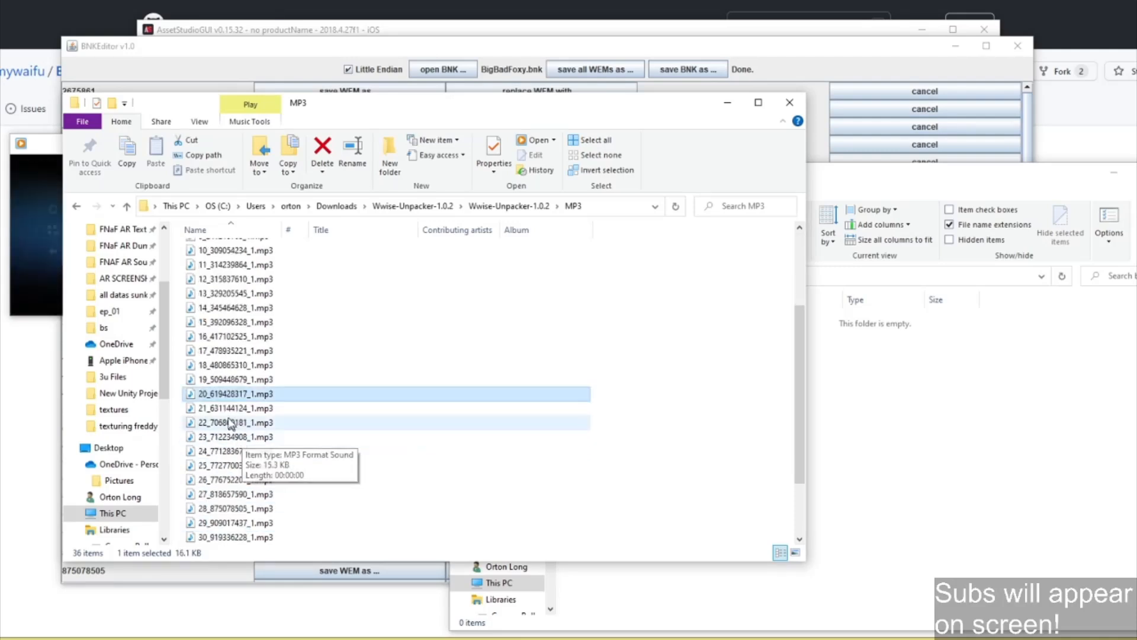
pyautogui.click(233, 437)
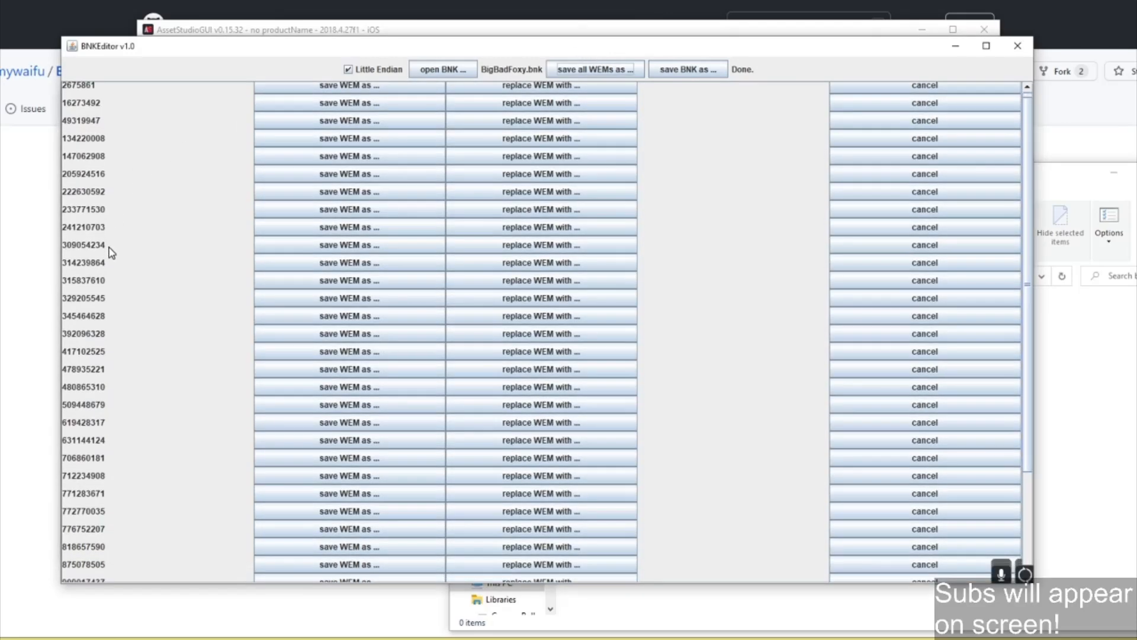
# - Scroll BigBadFoxy.bnk's WEM list down past ID 971339370 to the later entries
pyautogui.scroll(-3)
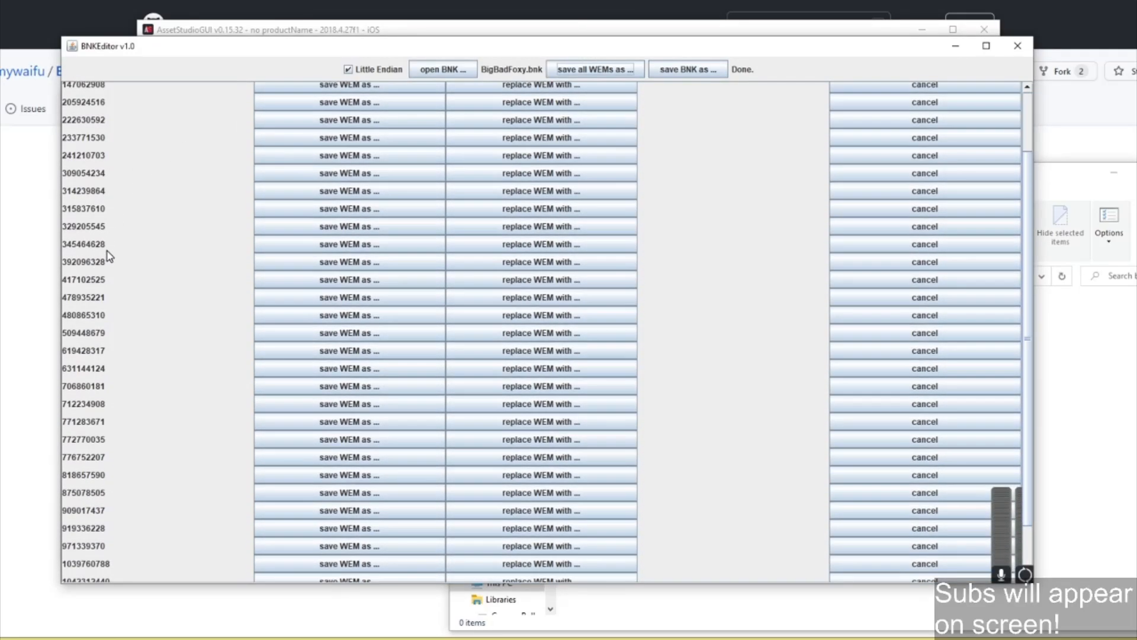
pyautogui.scroll(-3)
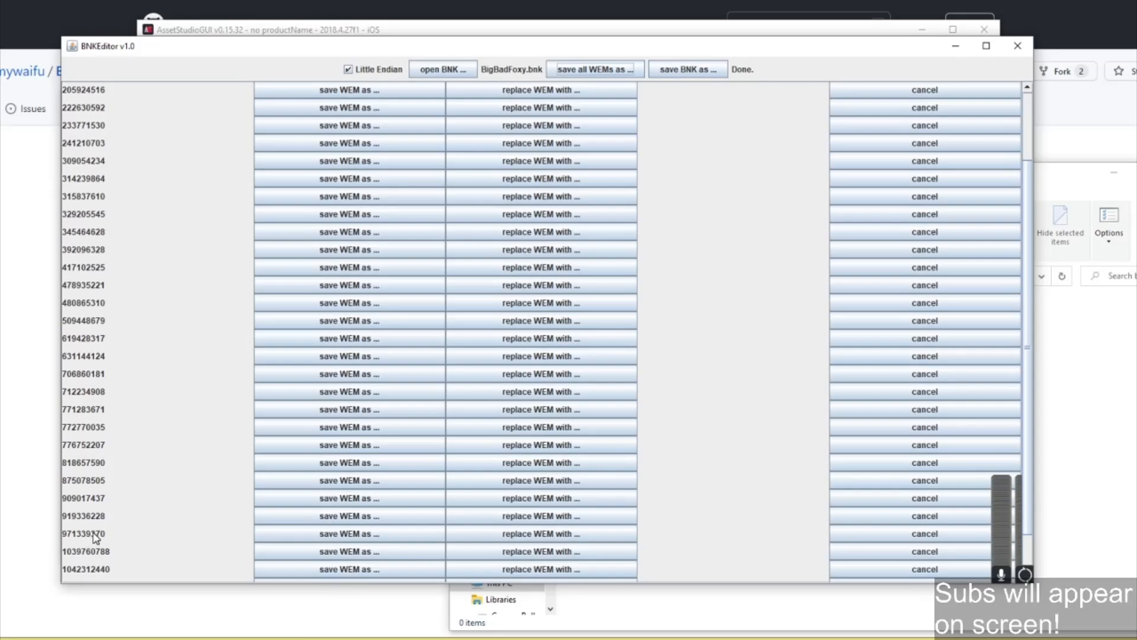
pyautogui.moveTo(223, 539)
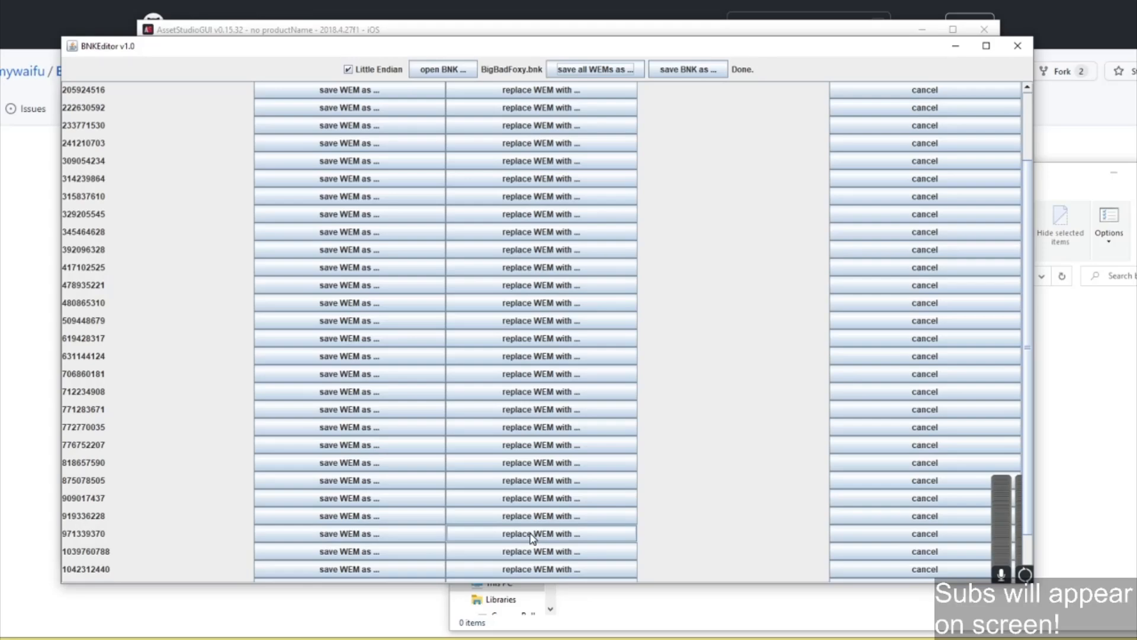
pyautogui.moveTo(471, 58)
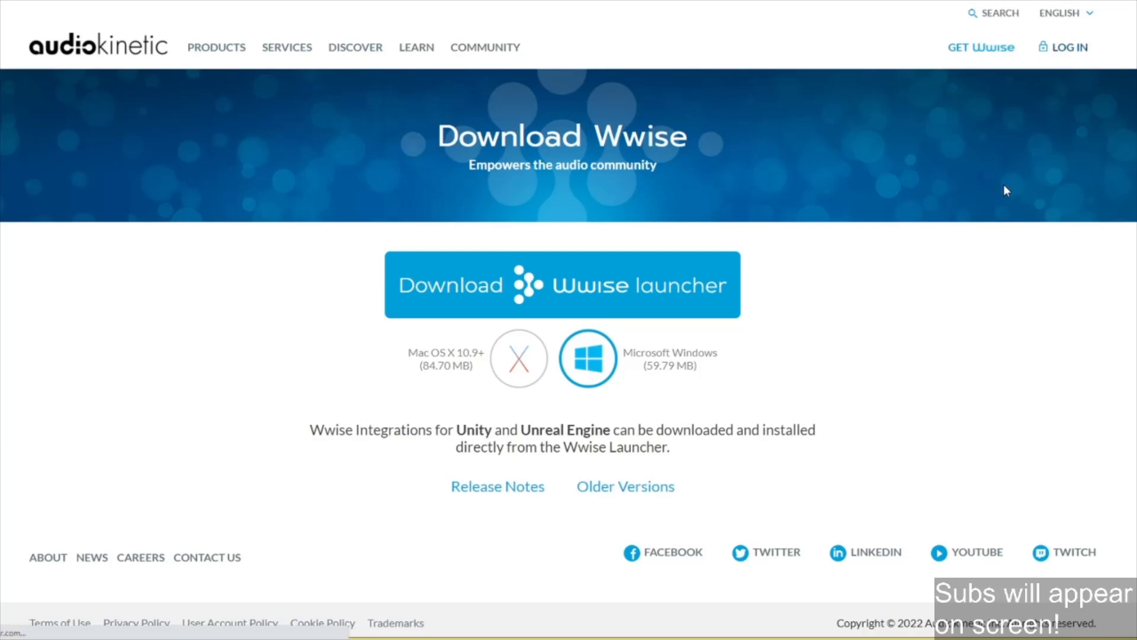
# - Bring up the Audiokinetic Download Wwise page offering the Wwise Launcher for Mac and Windows
pyautogui.click(1070, 48)
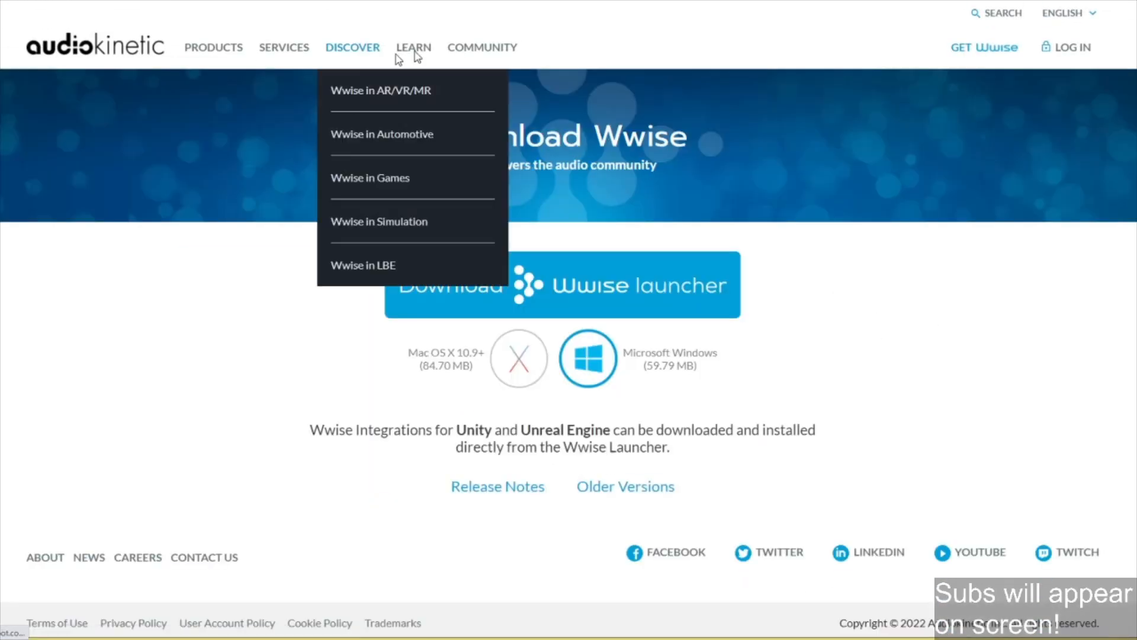
pyautogui.moveTo(562, 359)
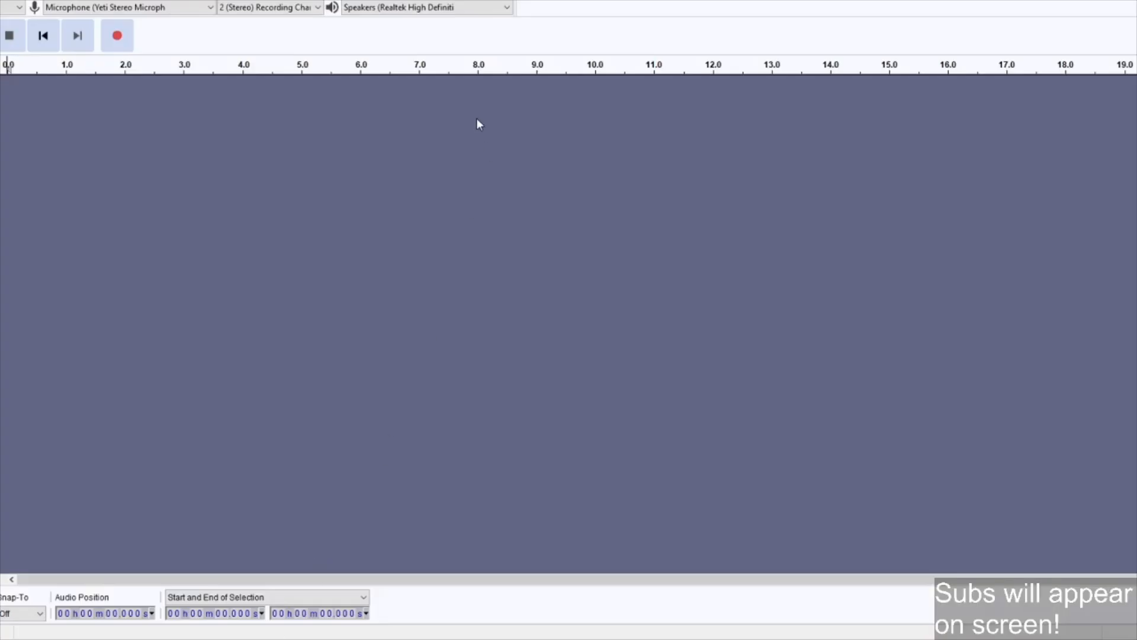
pyautogui.moveTo(116, 35)
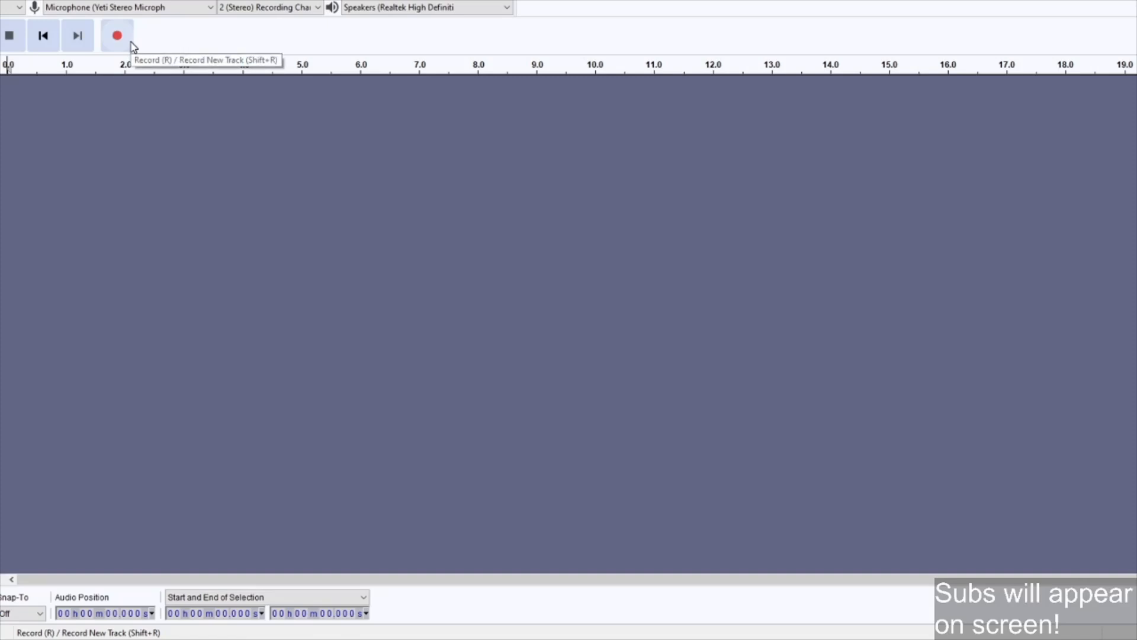
# - Record a short stereo voice clip in Audacity and play it back
pyautogui.click(117, 35)
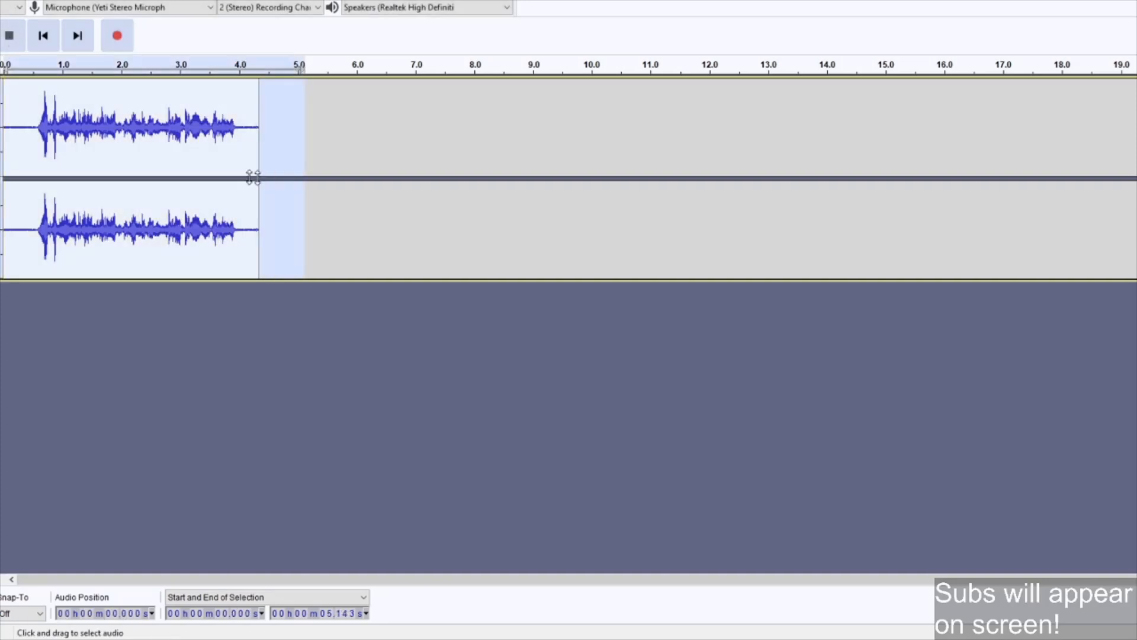
pyautogui.click(10, 35)
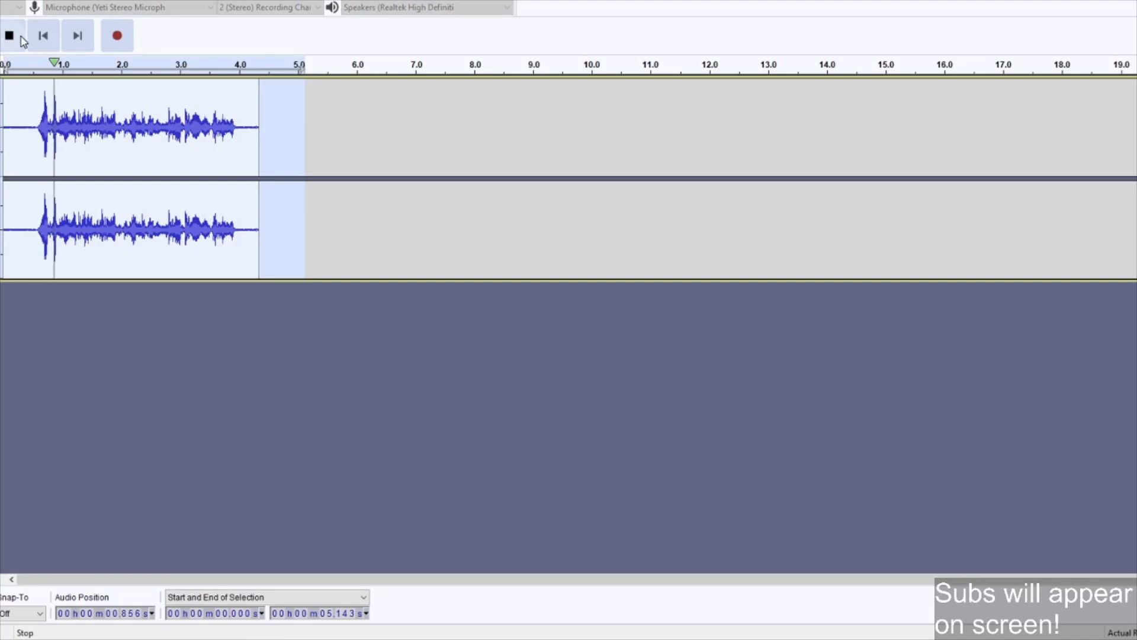
pyautogui.click(10, 35)
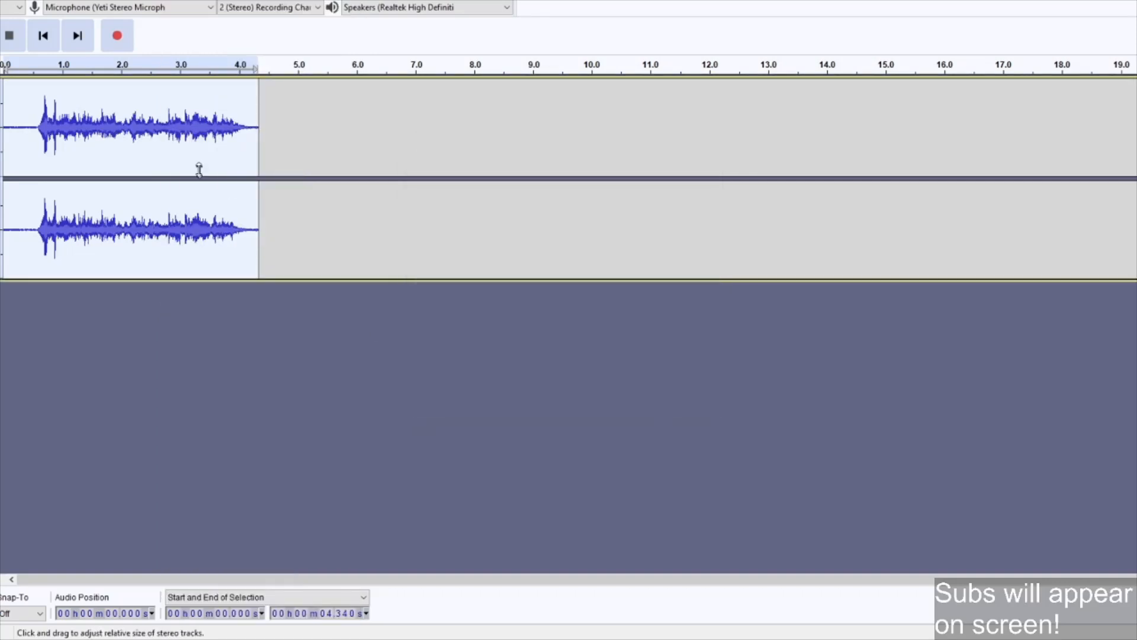
# - Select the clip and raise its pitch by about 8.117% with Change Pitch
pyautogui.click(42, 35)
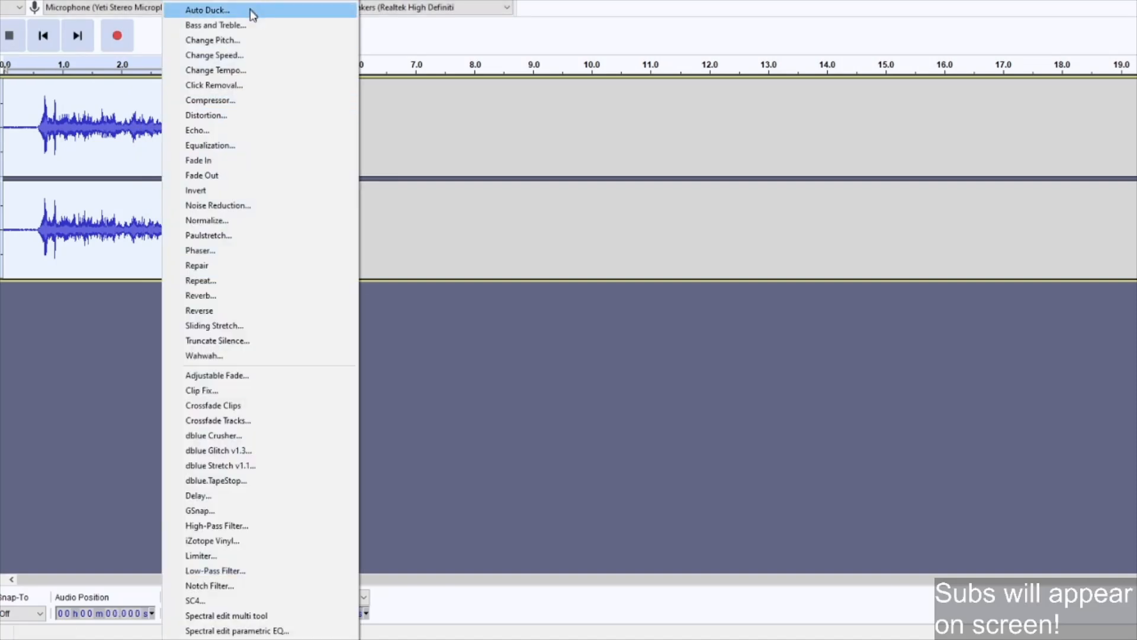
pyautogui.click(213, 40)
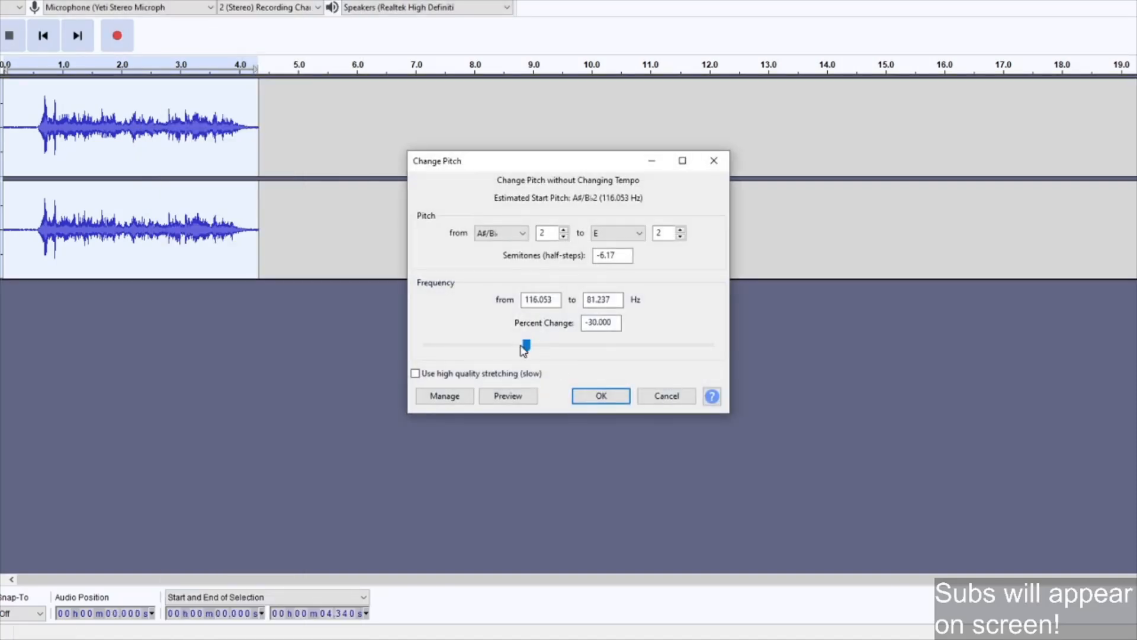
pyautogui.moveTo(526, 345); pyautogui.dragTo(575, 346)
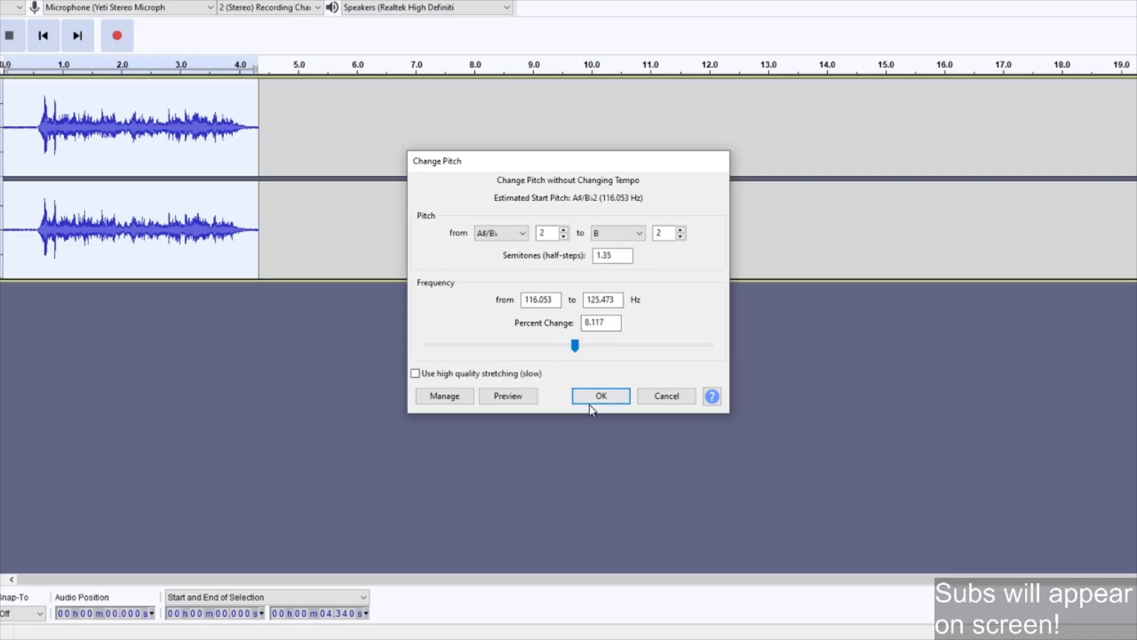
pyautogui.click(600, 395)
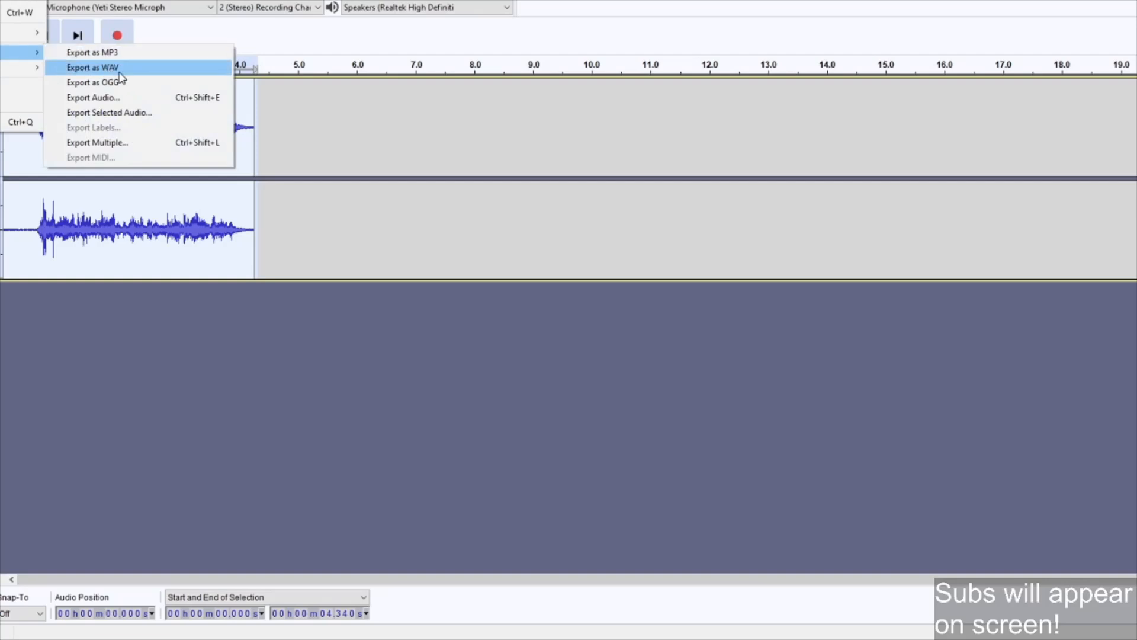
pyautogui.moveTo(93, 82)
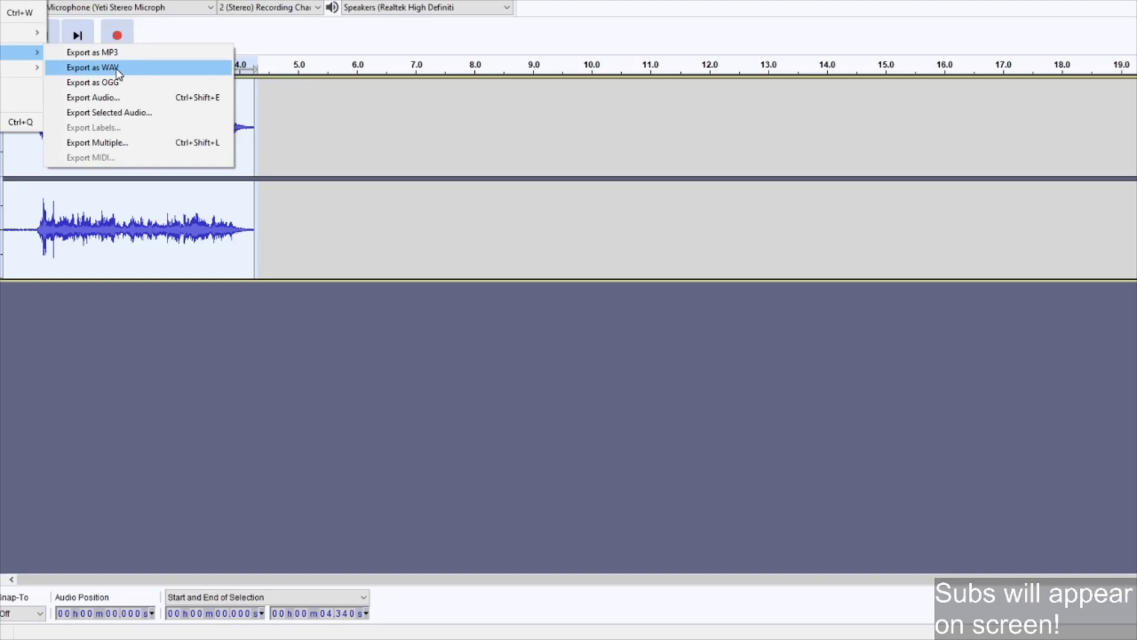
# - Export the pitched recording as a 16-bit WAV named 'big bad noise.wav'
pyautogui.click(91, 67)
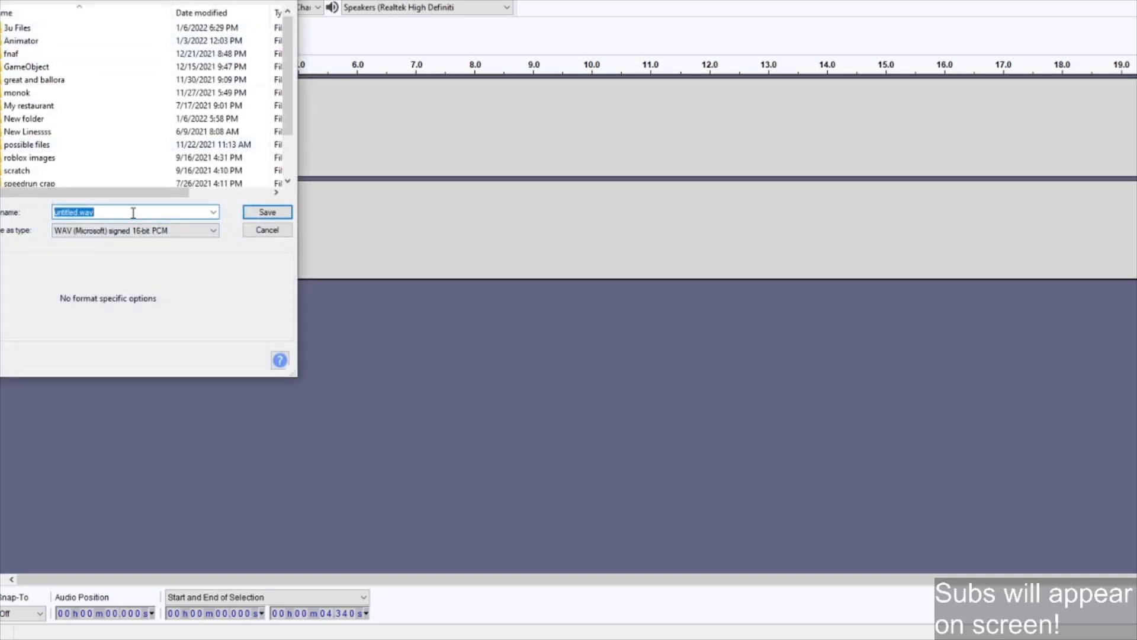
pyautogui.write('big bad')
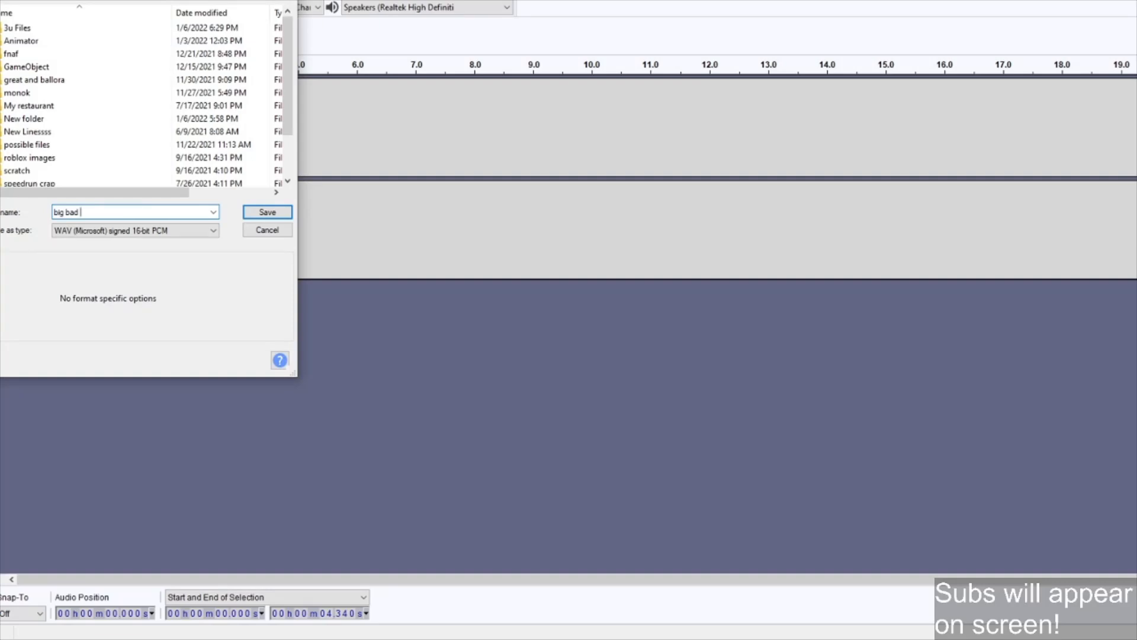
pyautogui.write('noise.wav')
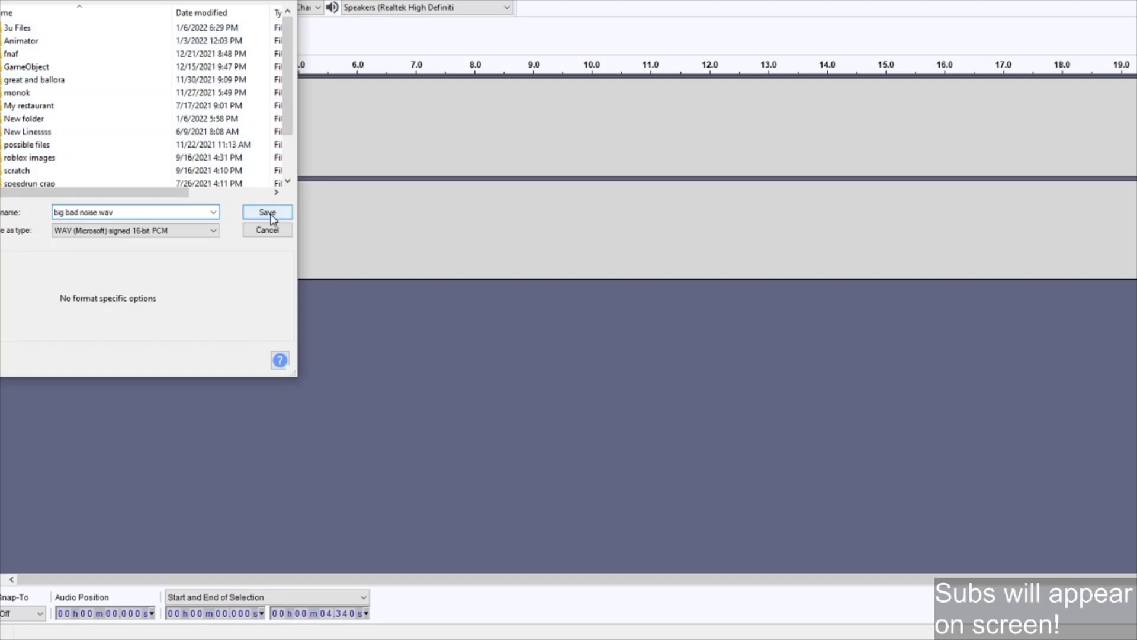
pyautogui.click(267, 212)
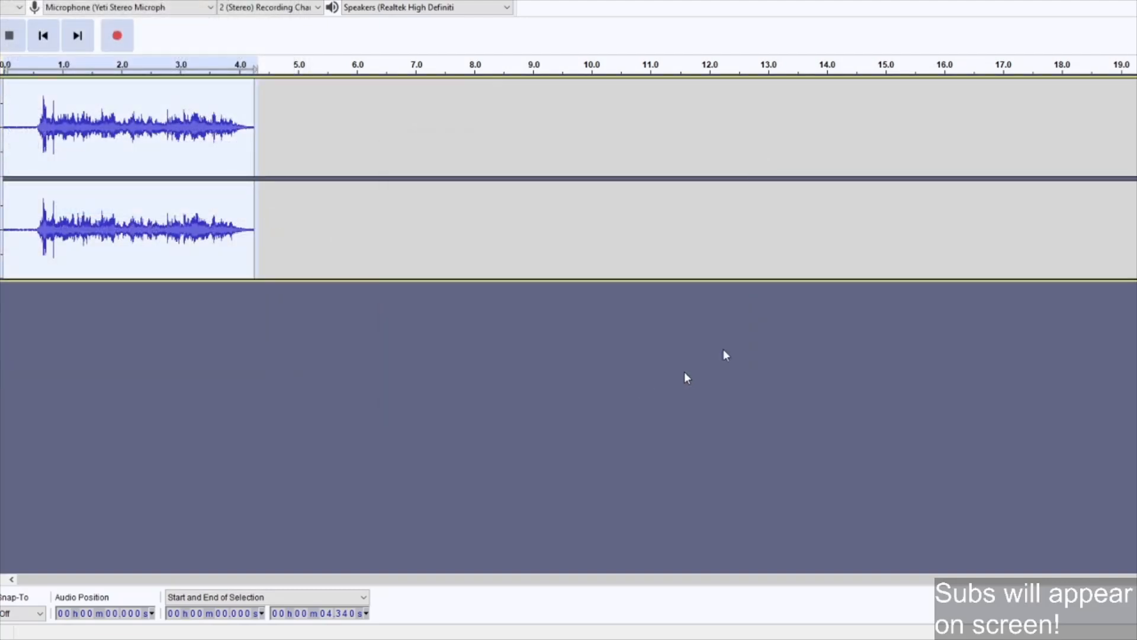
pyautogui.moveTo(687, 378)
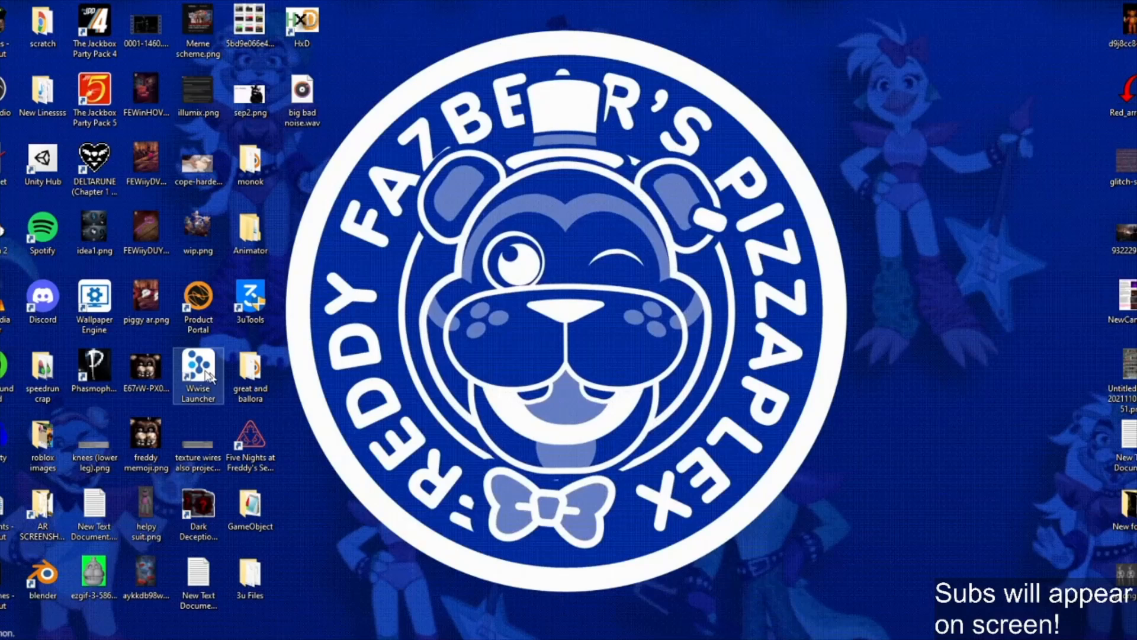
pyautogui.moveTo(198, 377)
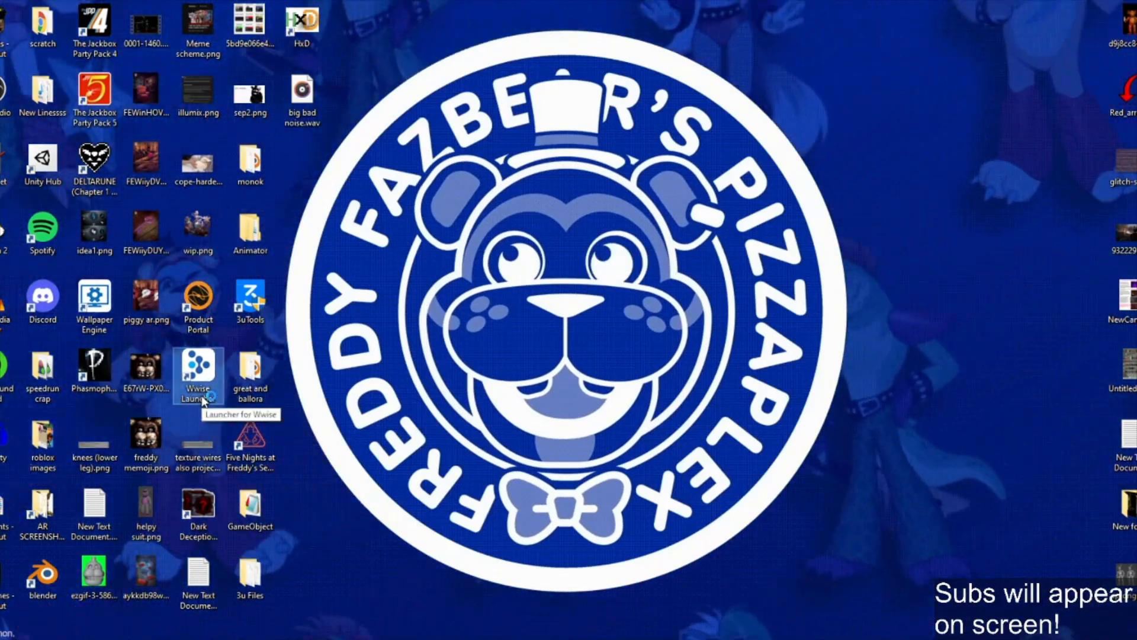
# - Start Wwise Launcher from the desktop and sign in to the Audiokinetic account
pyautogui.doubleClick(197, 372)
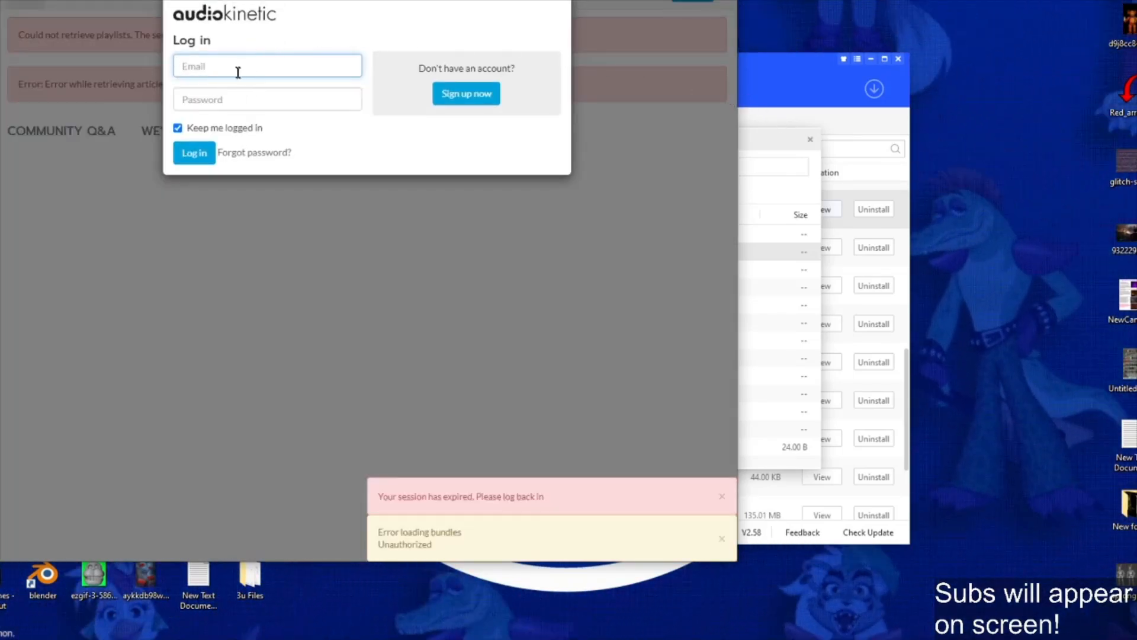
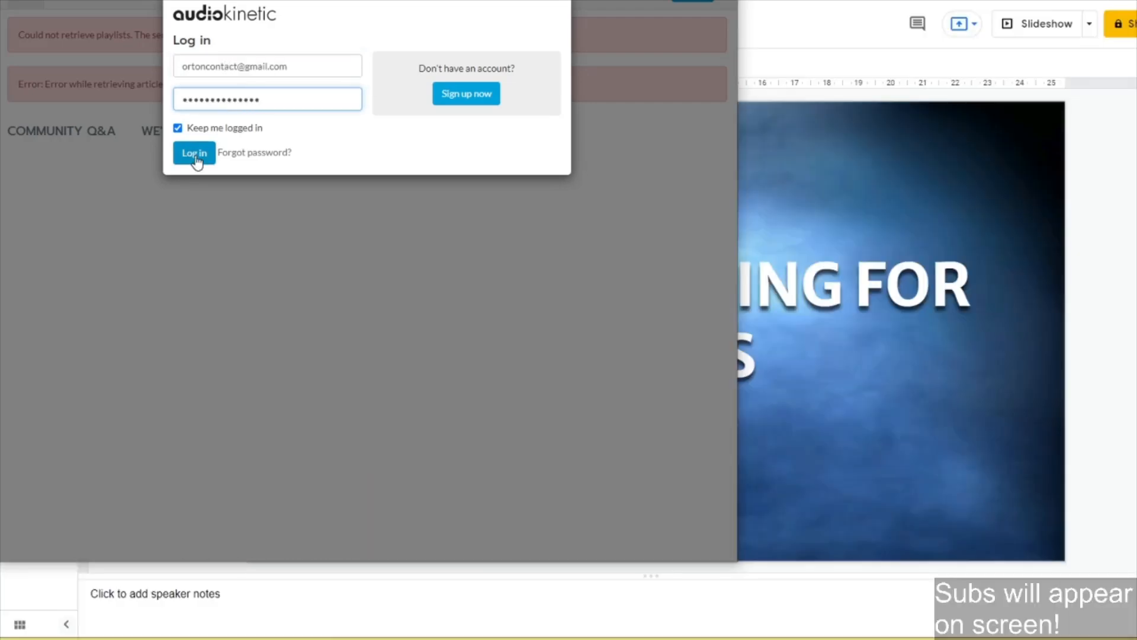
pyautogui.click(194, 153)
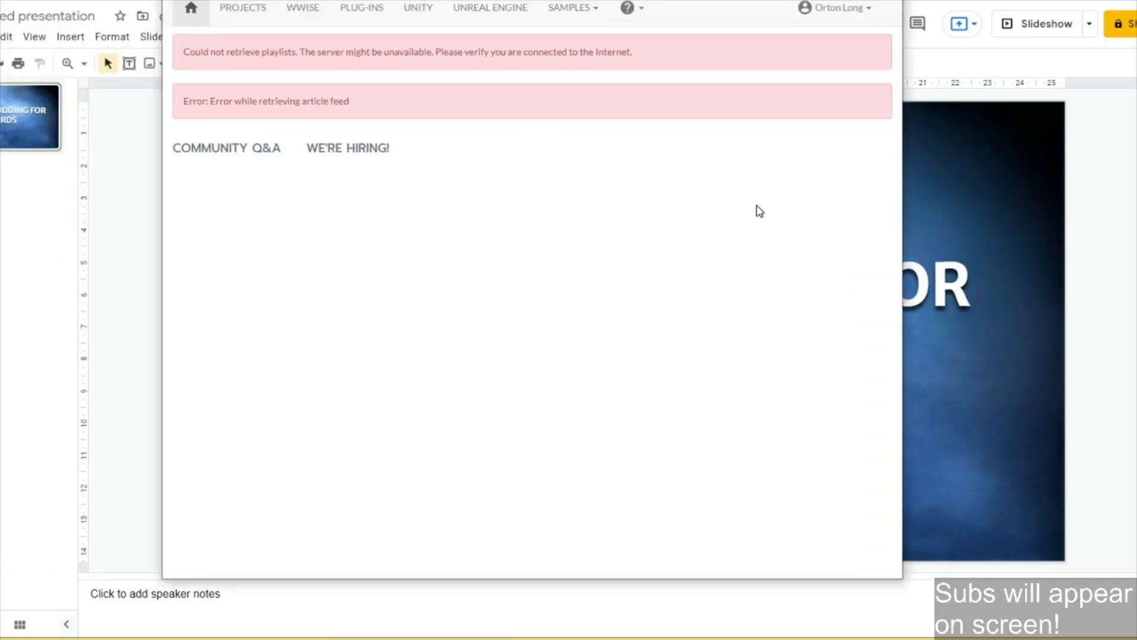
pyautogui.moveTo(285, 157)
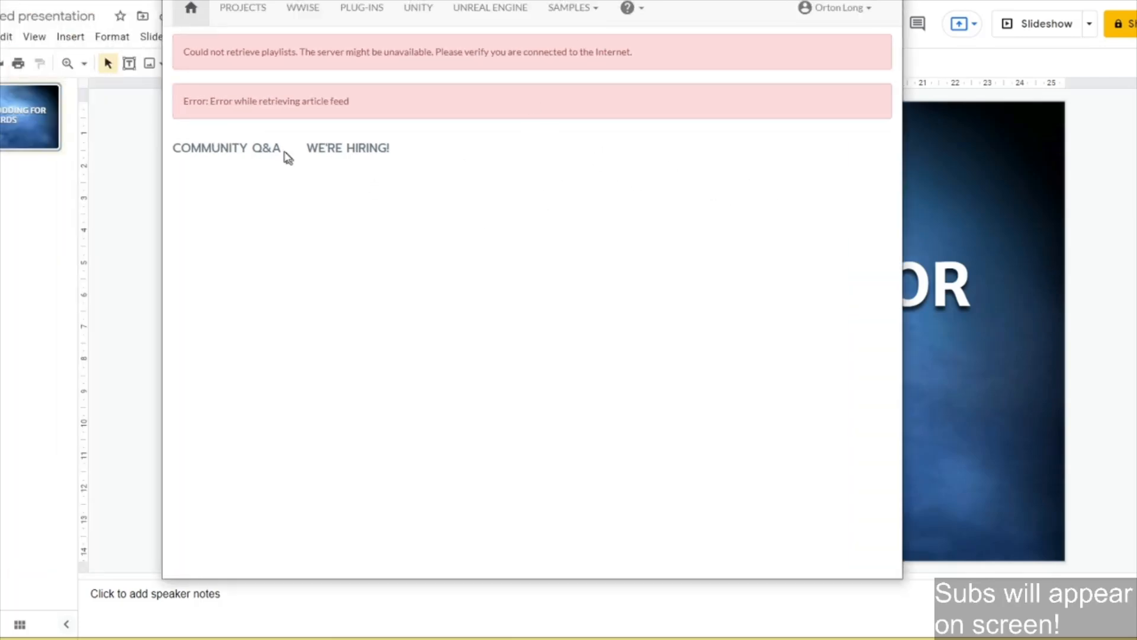
# - Launch the installed Wwise 2021.1.4 version from the launcher's Wwise tab
pyautogui.click(242, 7)
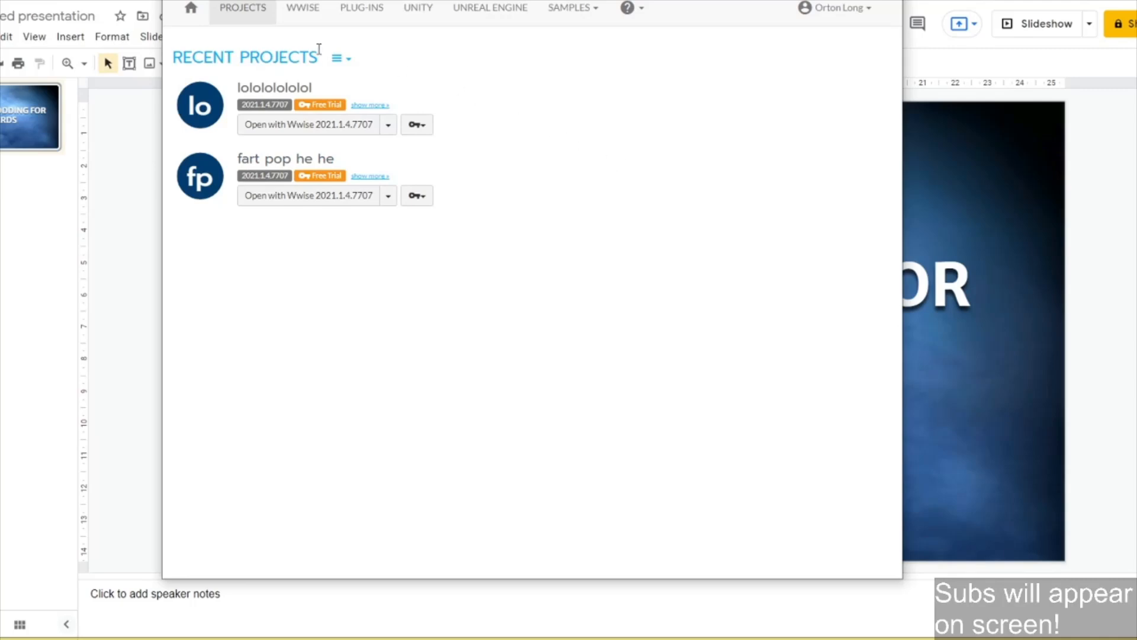
pyautogui.click(303, 8)
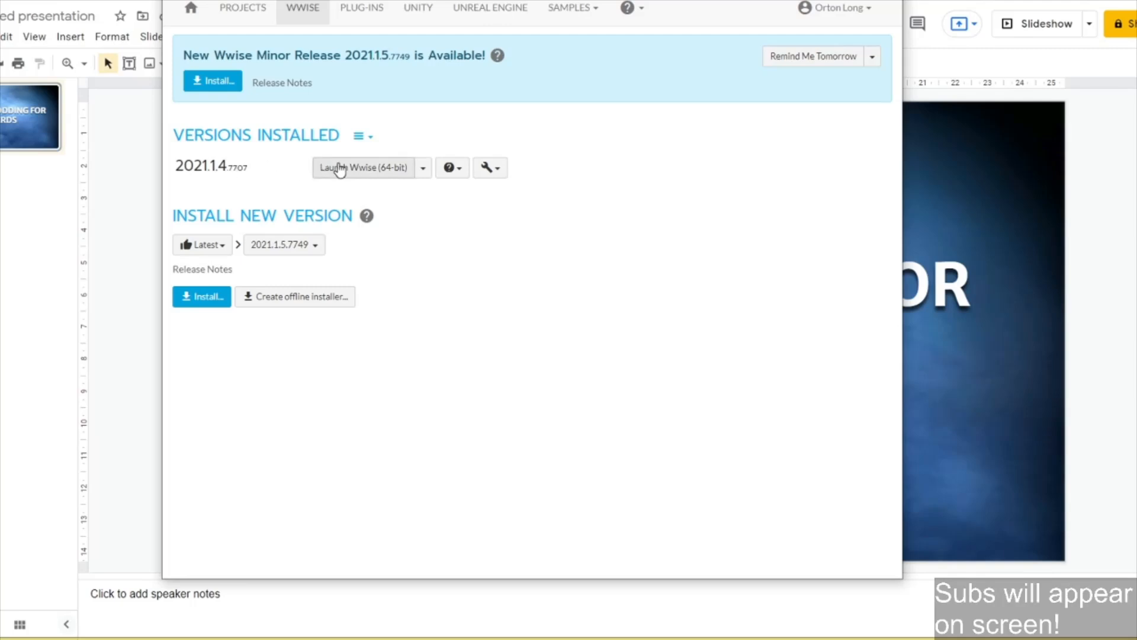
pyautogui.click(364, 167)
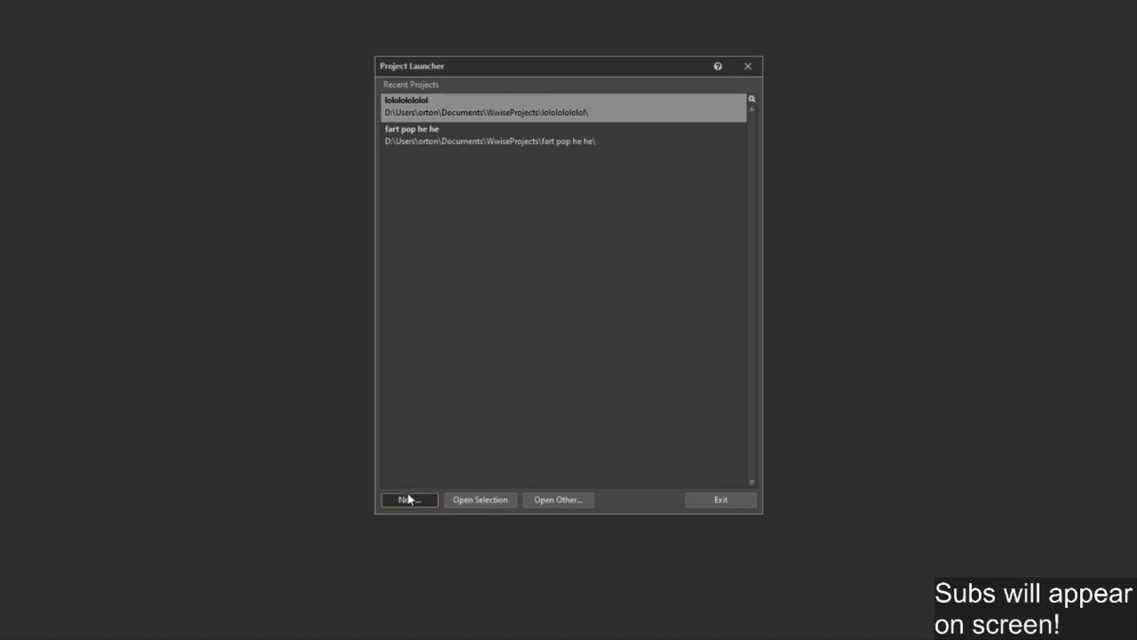
# - Create a Wwise project named 'big bad', accepting the Plug-in Notice and closing License Manager
pyautogui.click(410, 500)
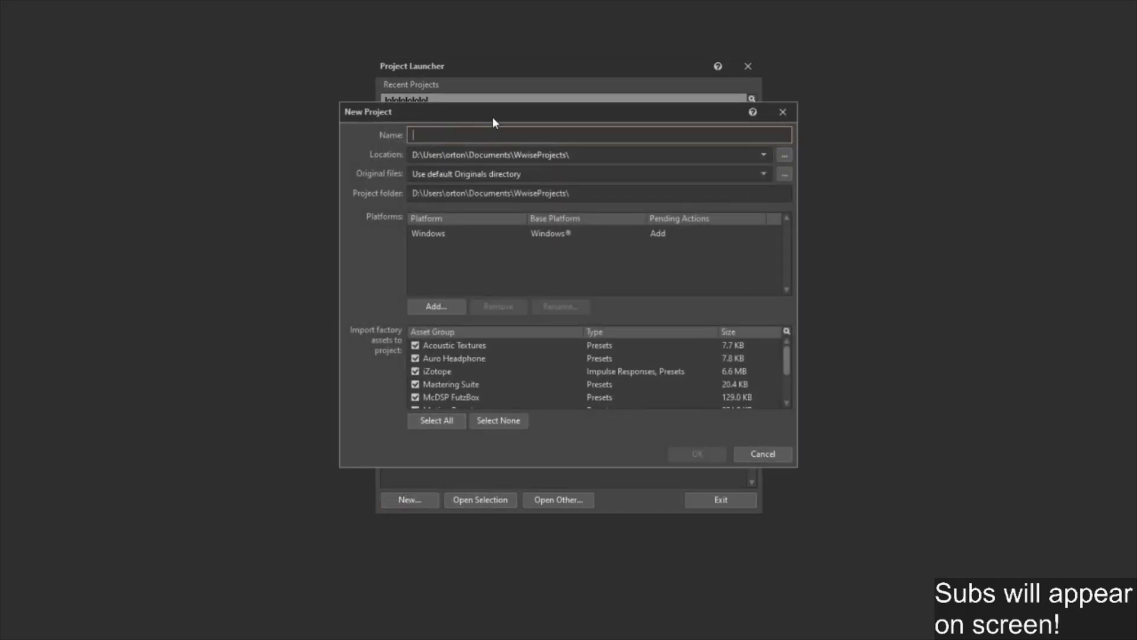
pyautogui.write('big bad')
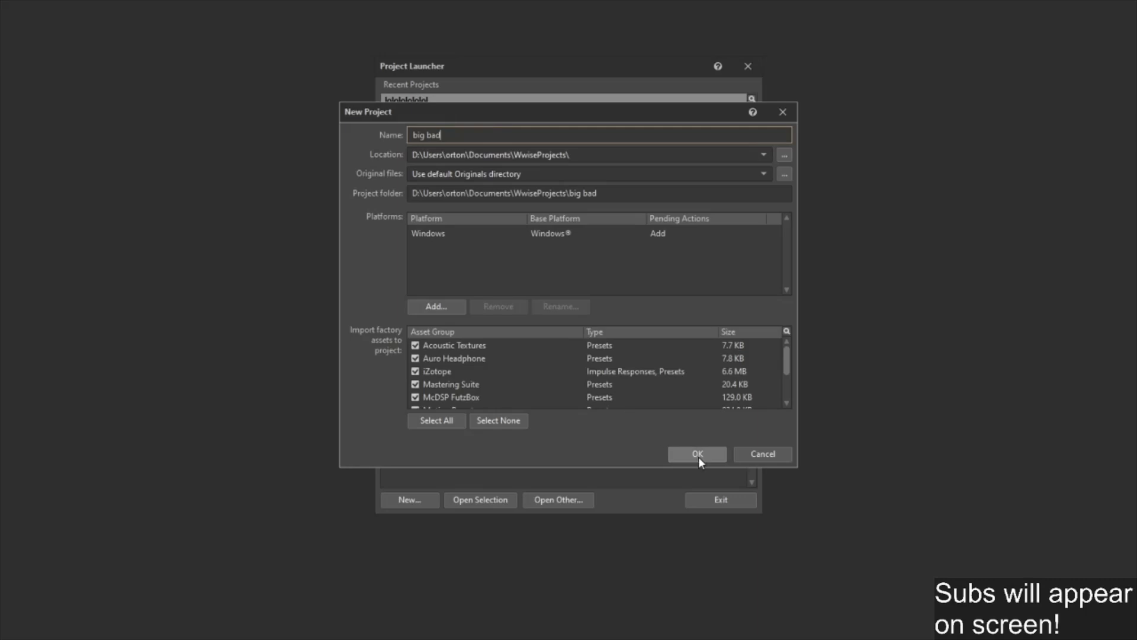
pyautogui.click(695, 454)
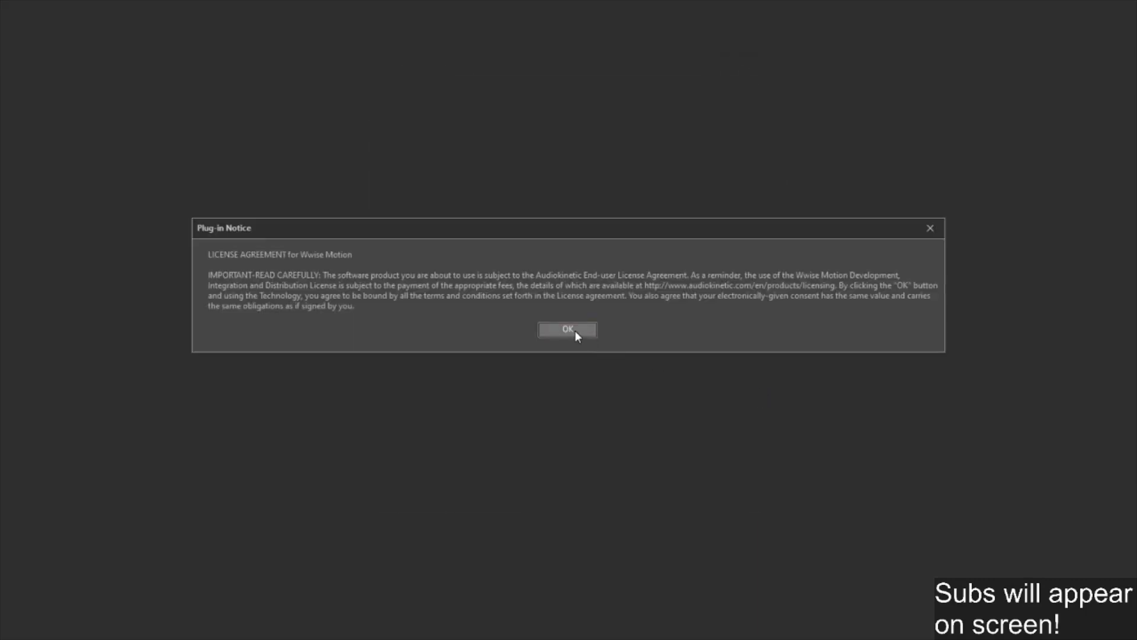
pyautogui.click(567, 330)
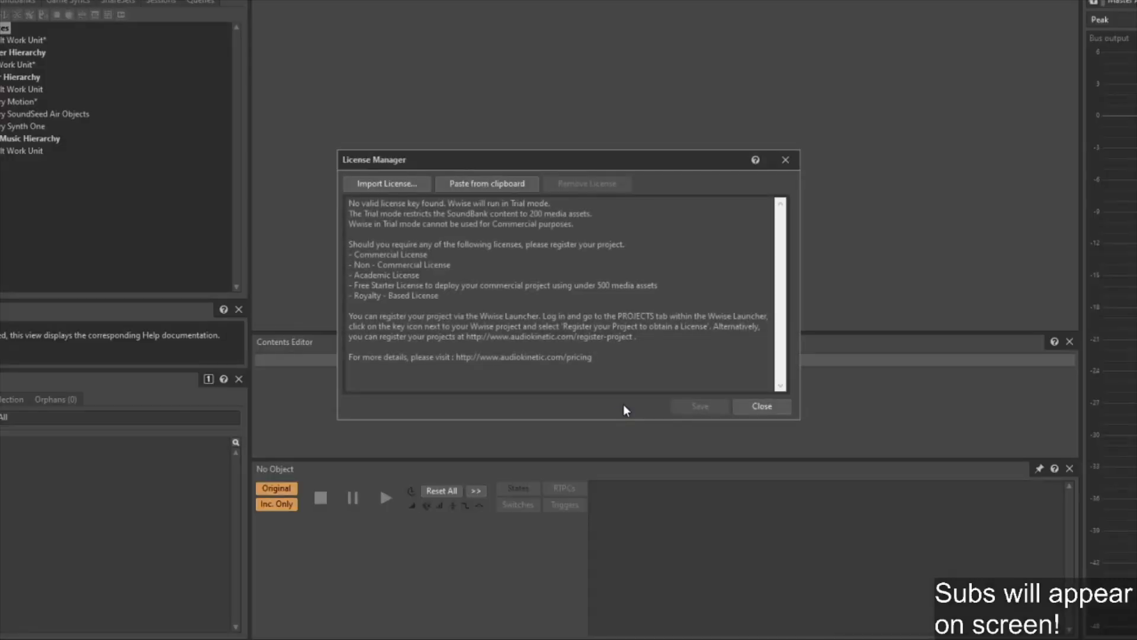
pyautogui.click(760, 406)
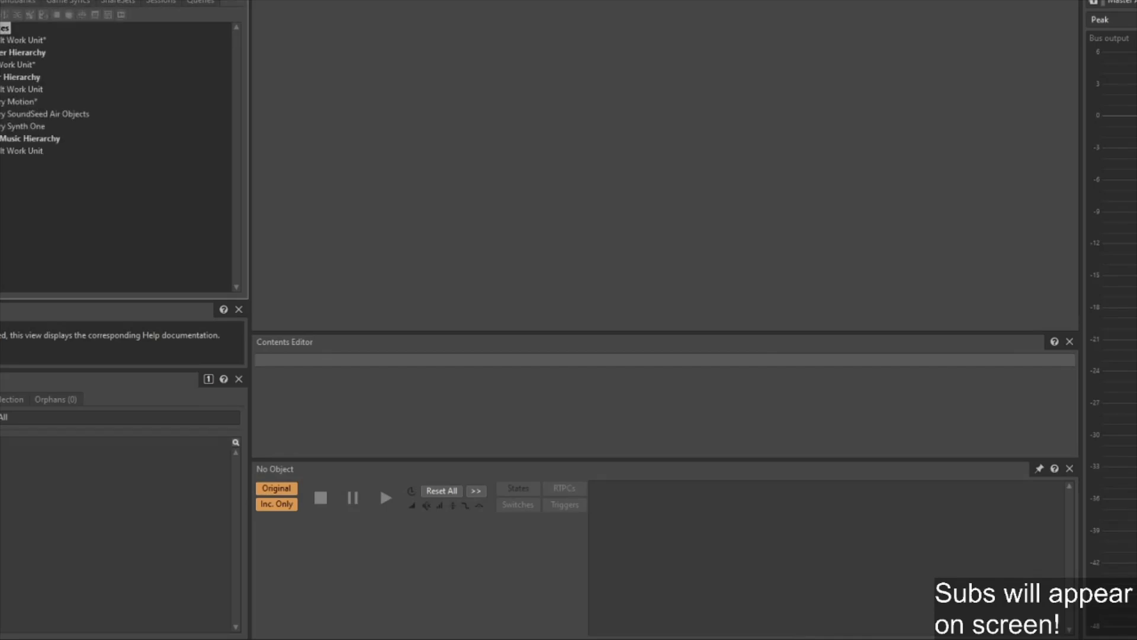
# - Check the SoundBanks tab, then open the Audio File Importer from the Project menu
pyautogui.click(14, 2)
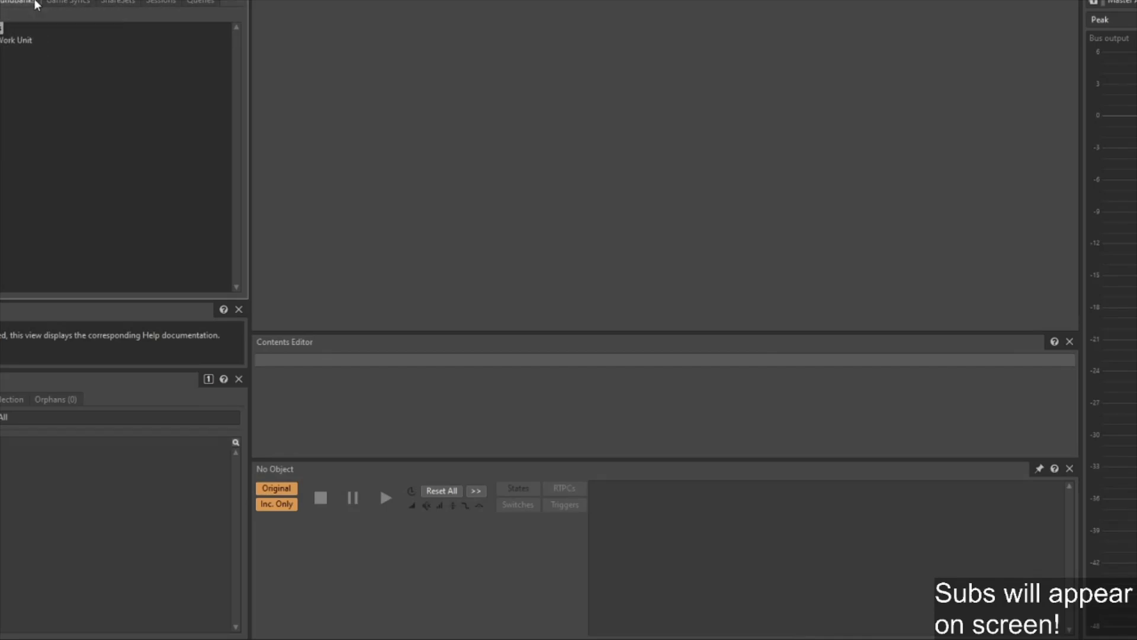
pyautogui.click(160, 3)
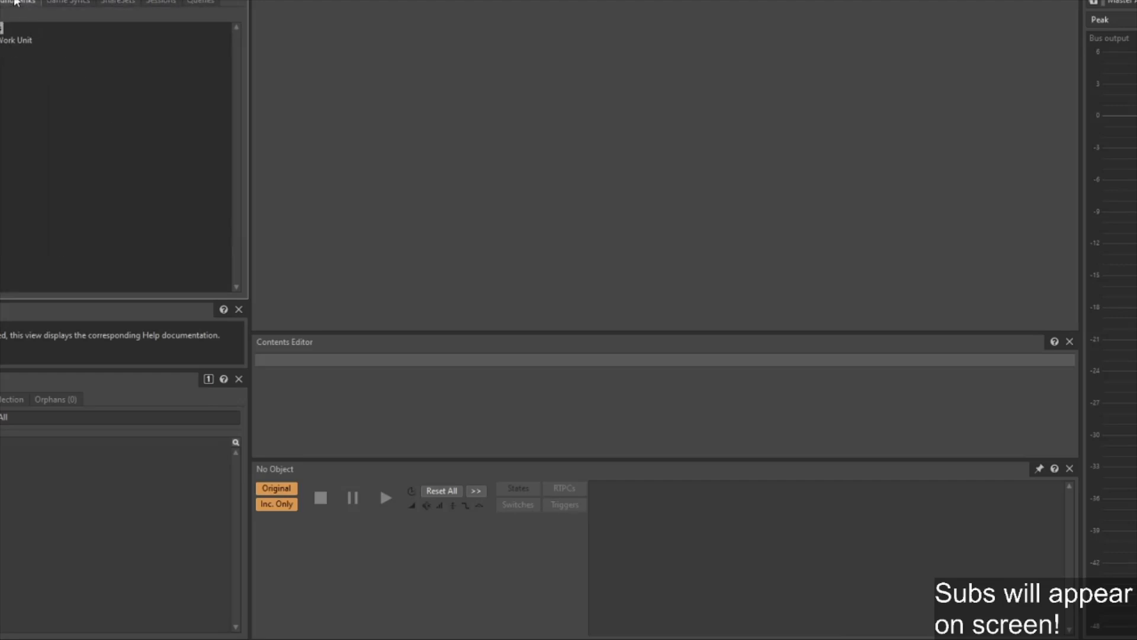
pyautogui.click(19, 2)
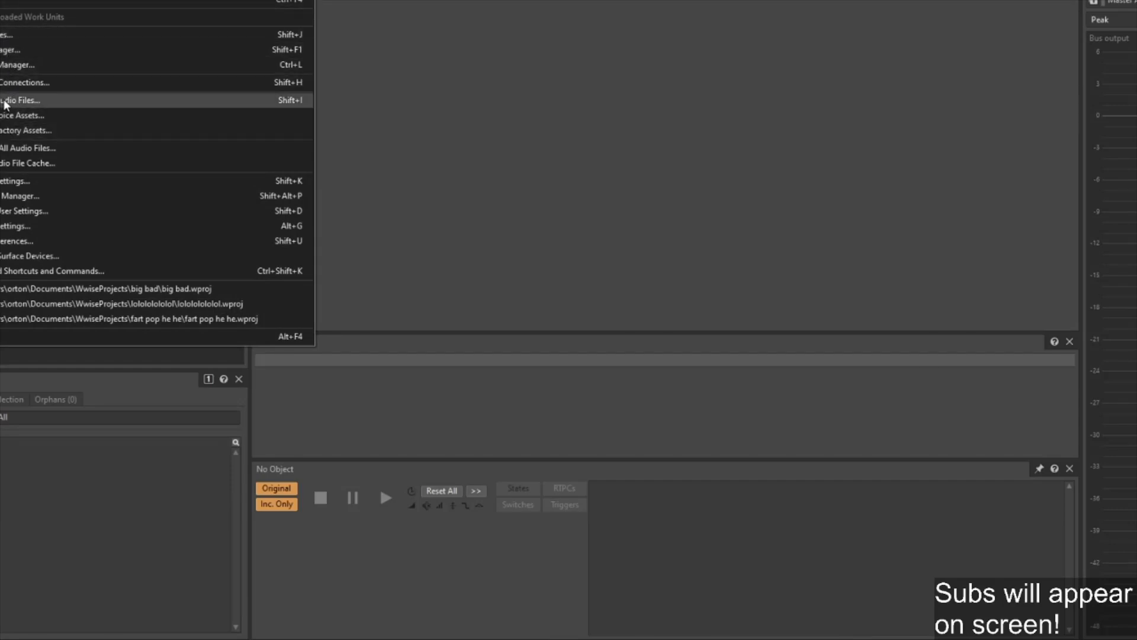
pyautogui.click(22, 100)
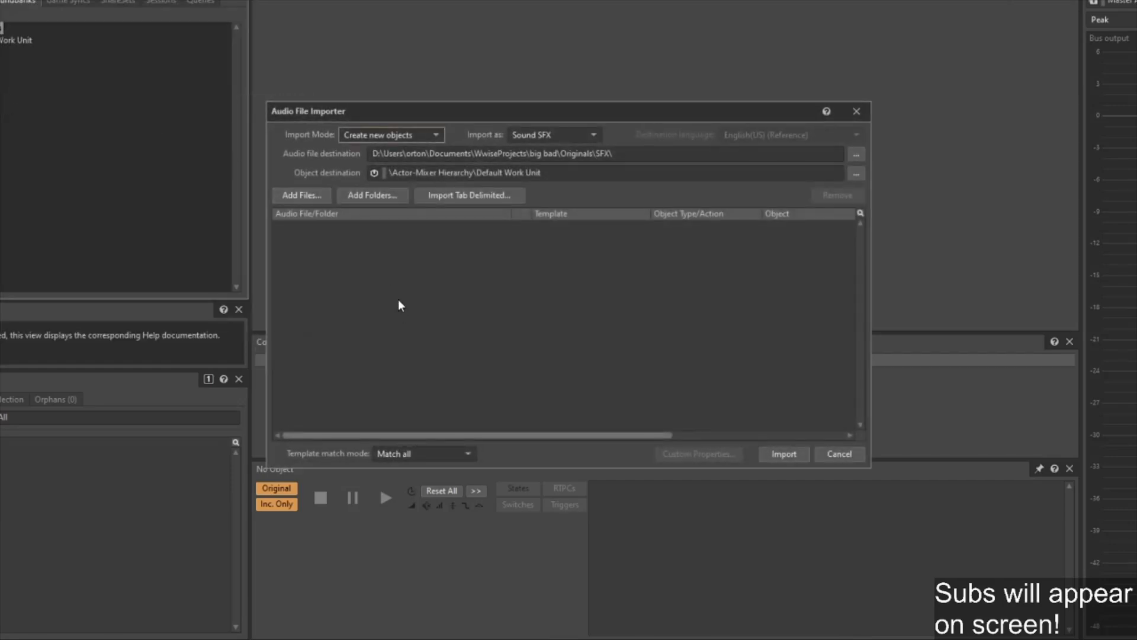
pyautogui.moveTo(585, 161)
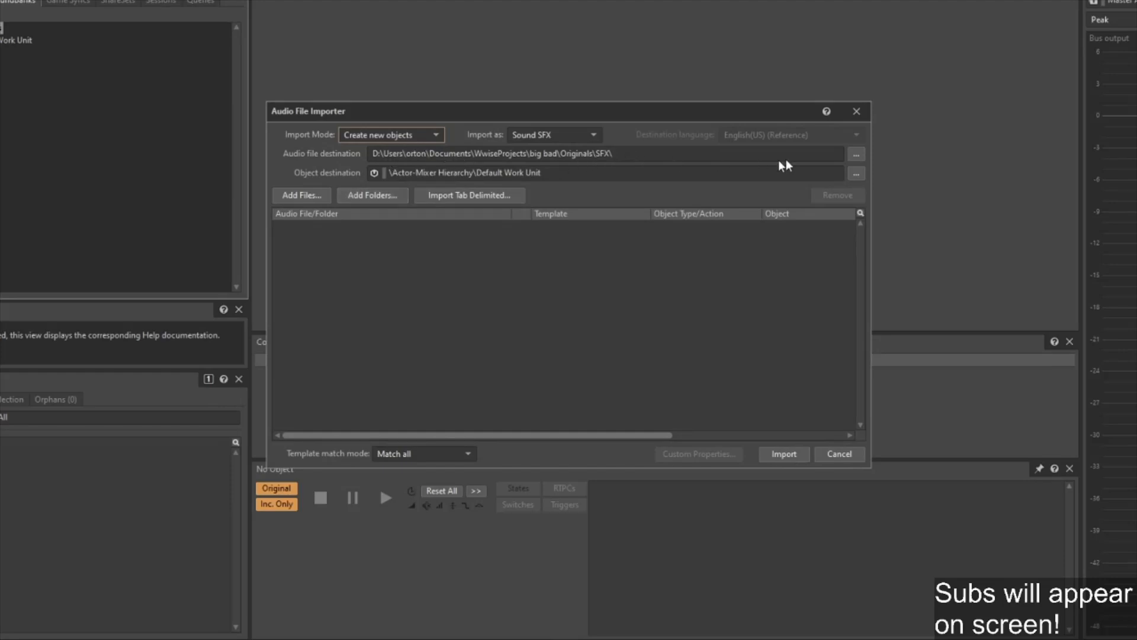
# - Try adding a Desktop folder, dismiss the Selection Restriction error, and close the importer
pyautogui.click(372, 194)
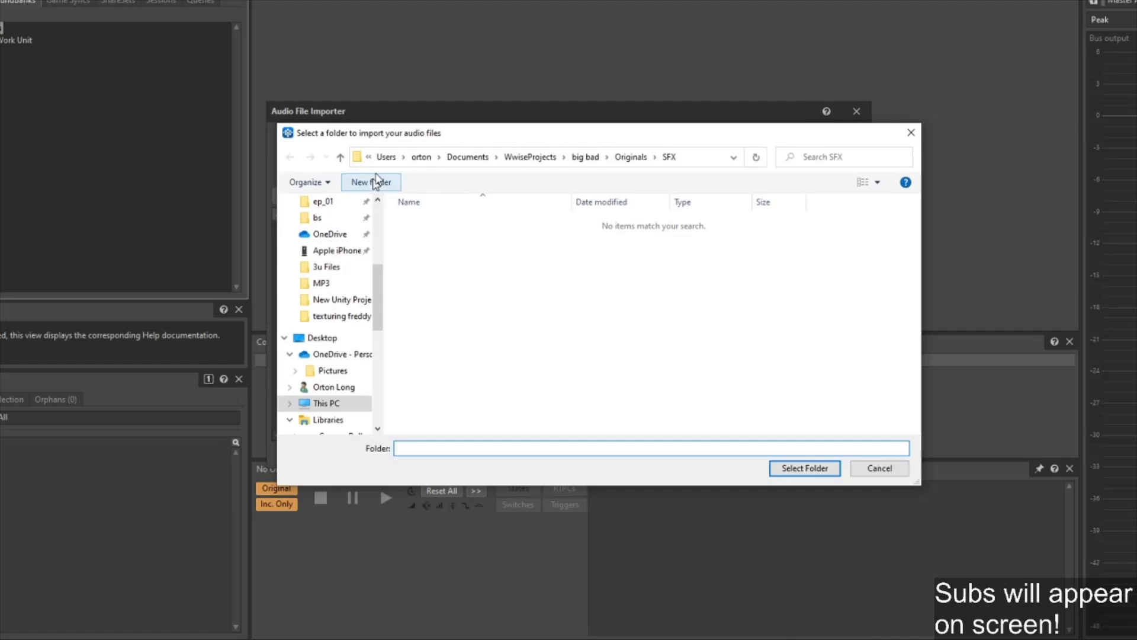
pyautogui.click(804, 467)
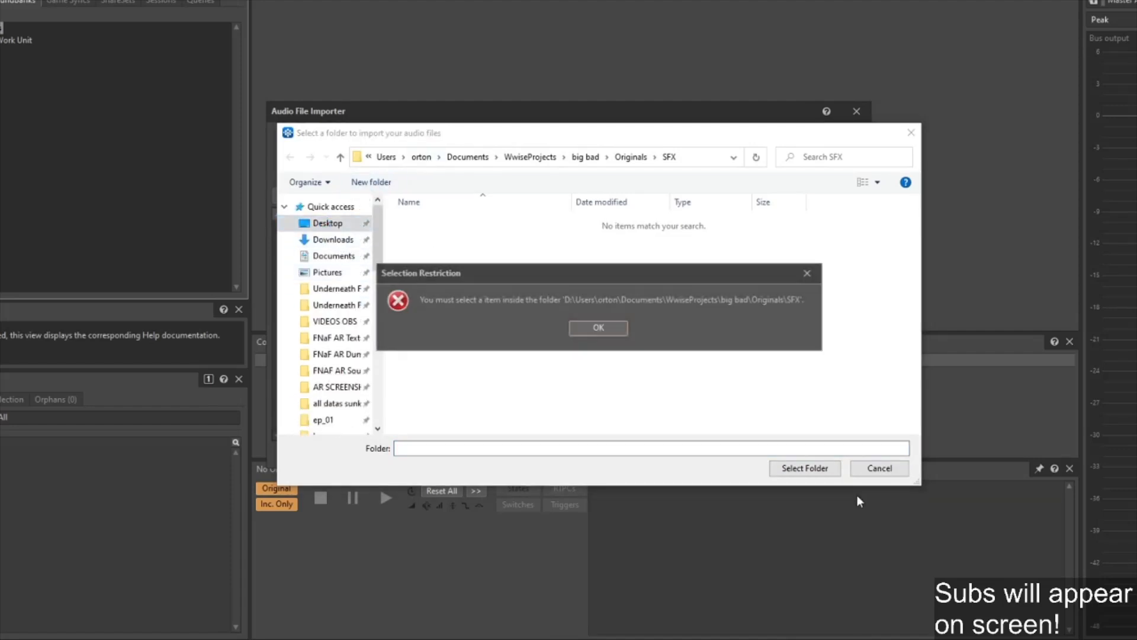
pyautogui.click(597, 327)
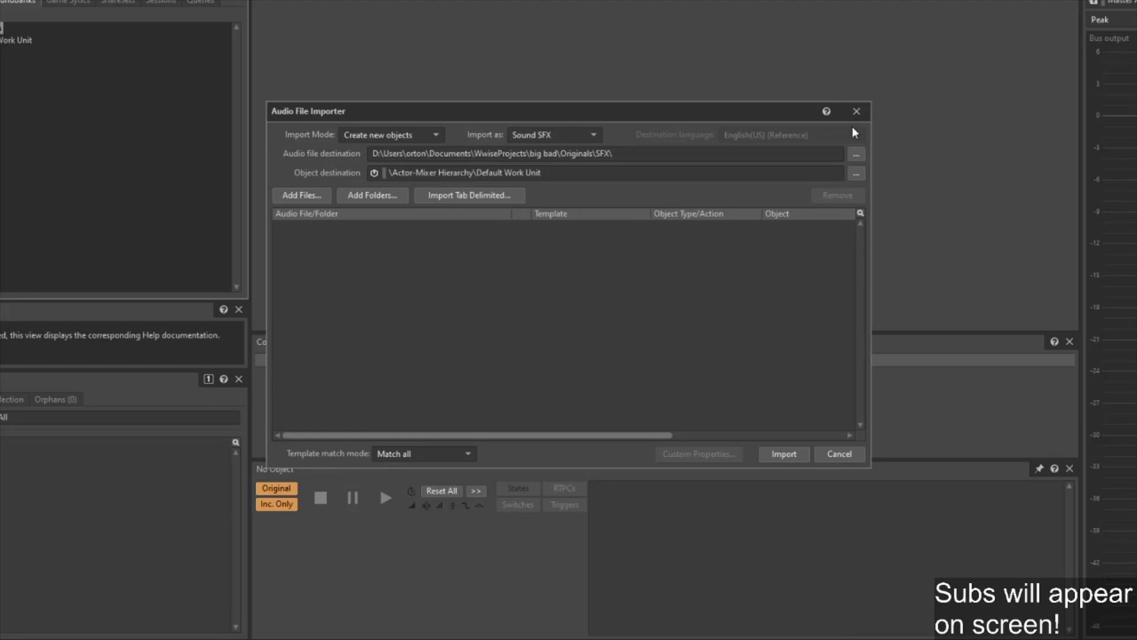
pyautogui.click(301, 195)
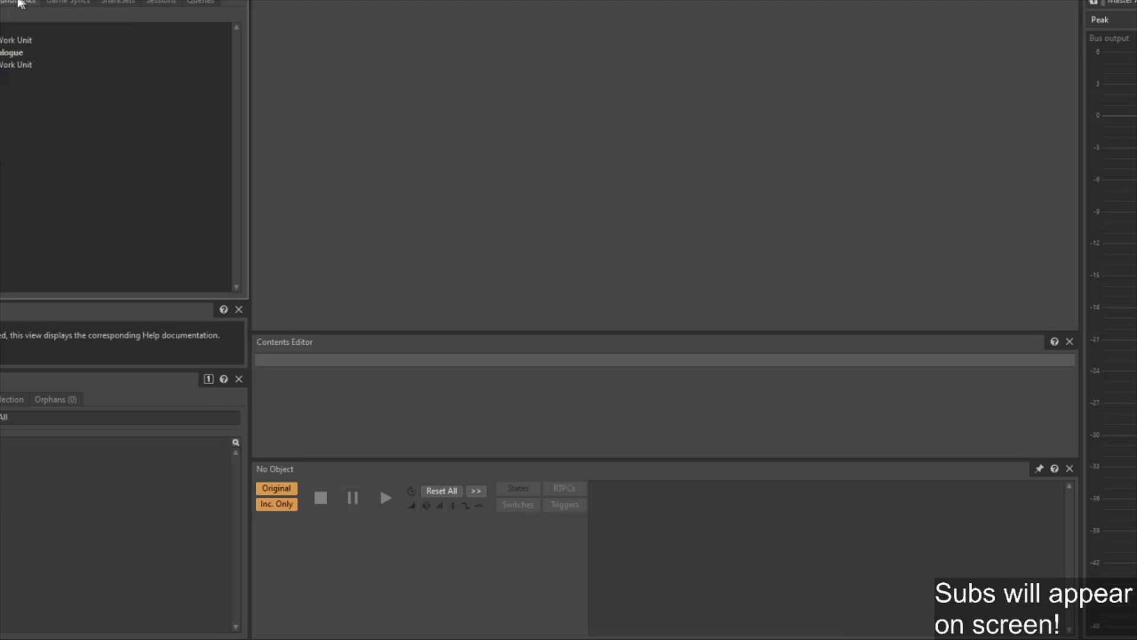
# - Return to the Audio hierarchy and open the big bad noise sound's properties
pyautogui.click(68, 3)
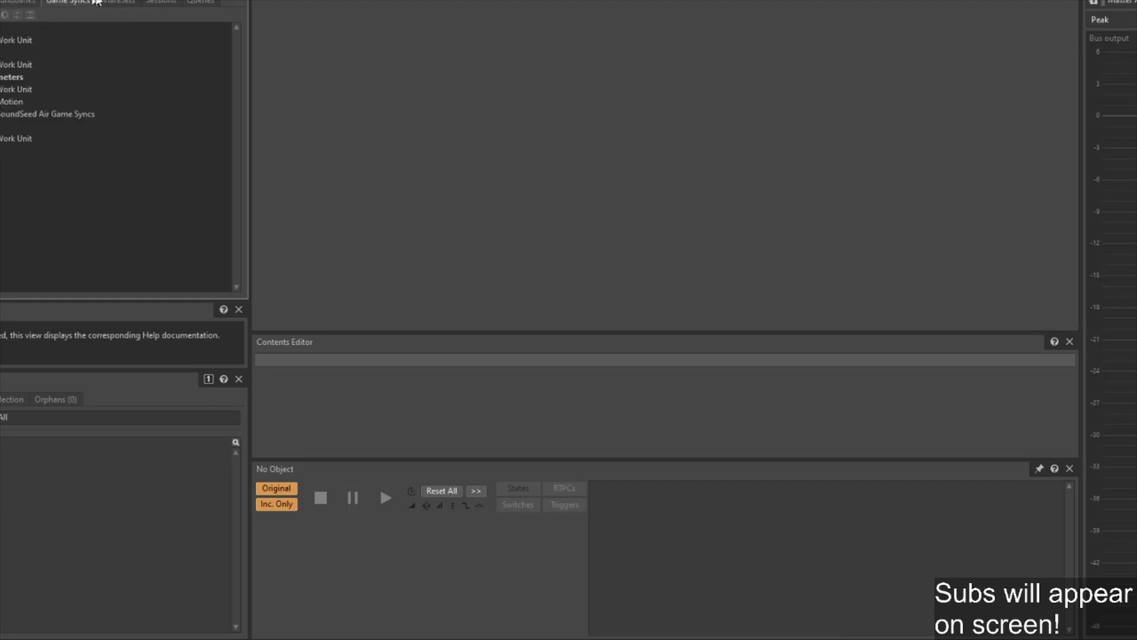
pyautogui.click(160, 1)
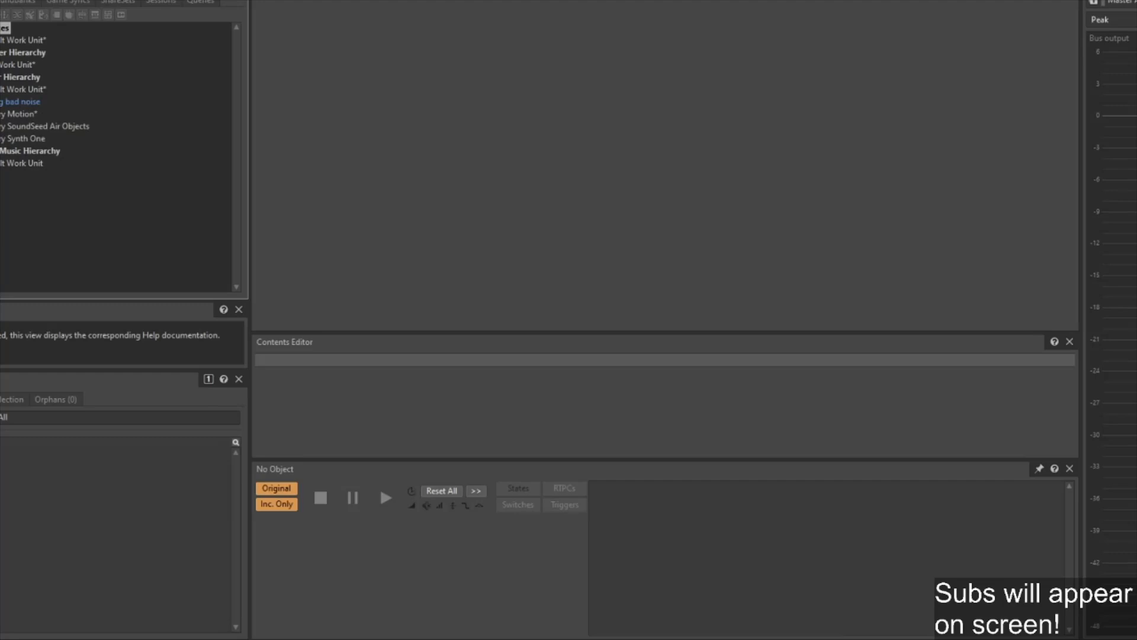
pyautogui.click(20, 101)
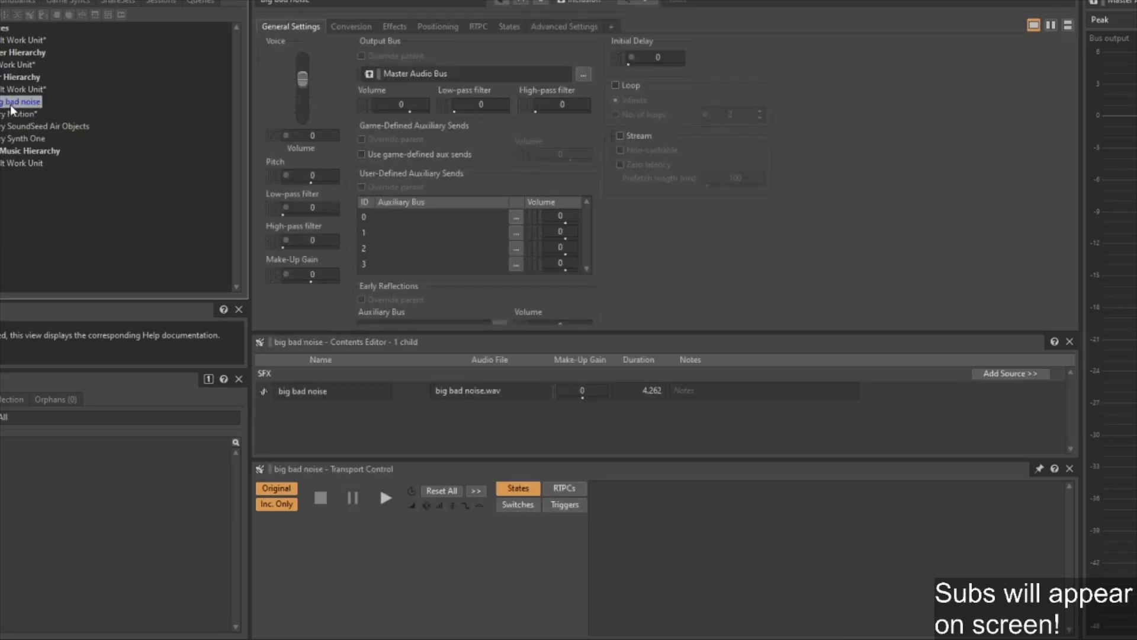
pyautogui.moveTo(333, 117)
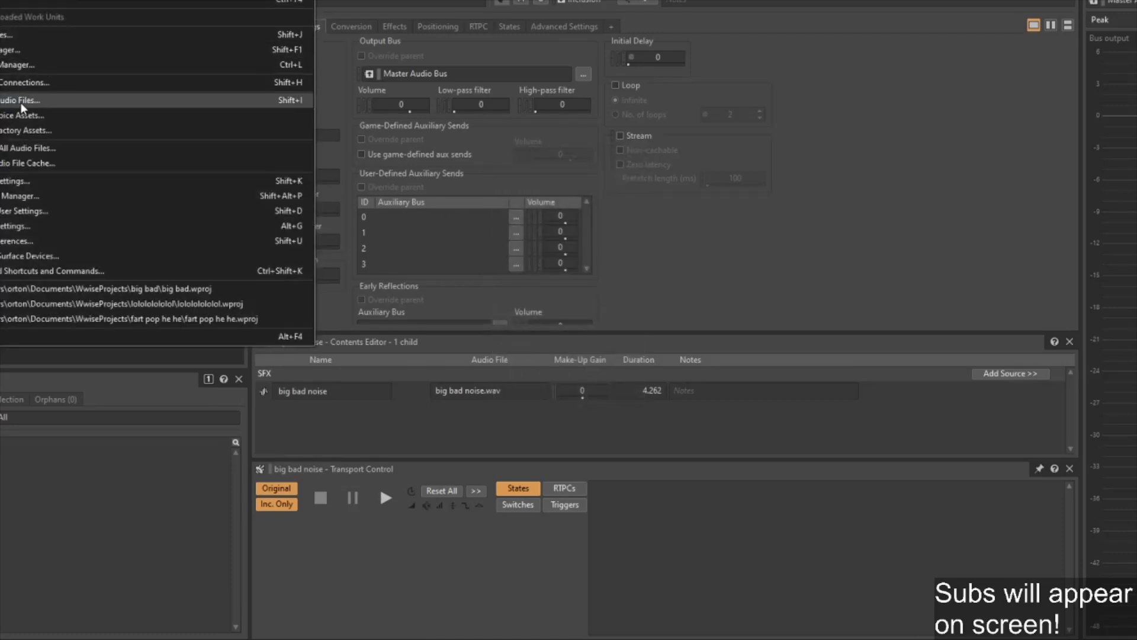
# - Dismiss the reopened importer, then convert all project audio files for Windows
pyautogui.click(20, 100)
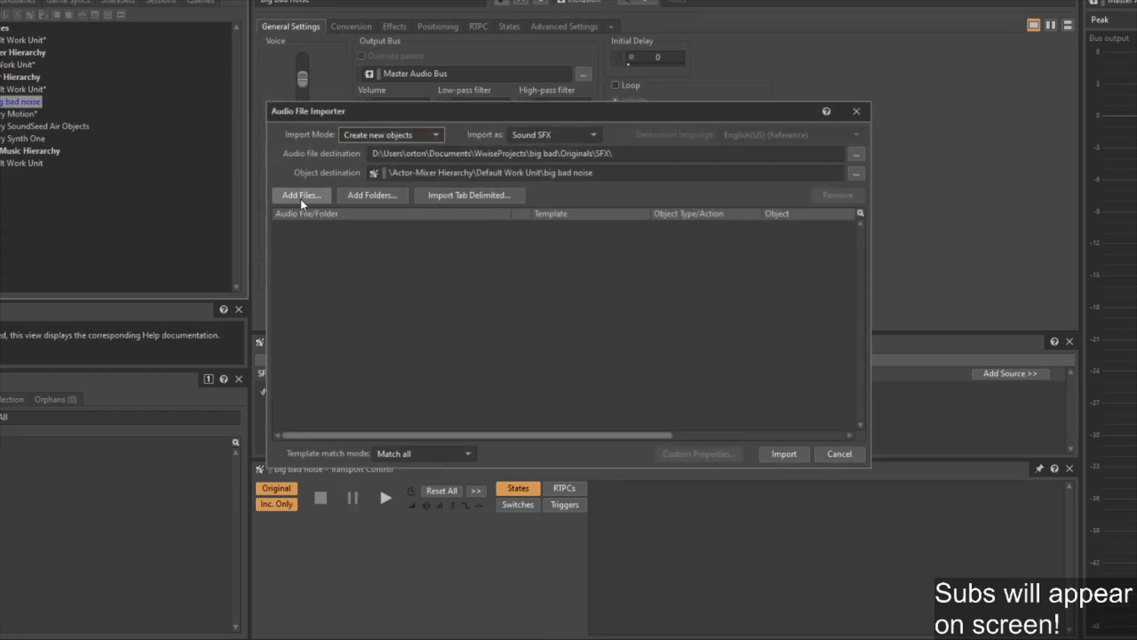
pyautogui.moveTo(783, 453)
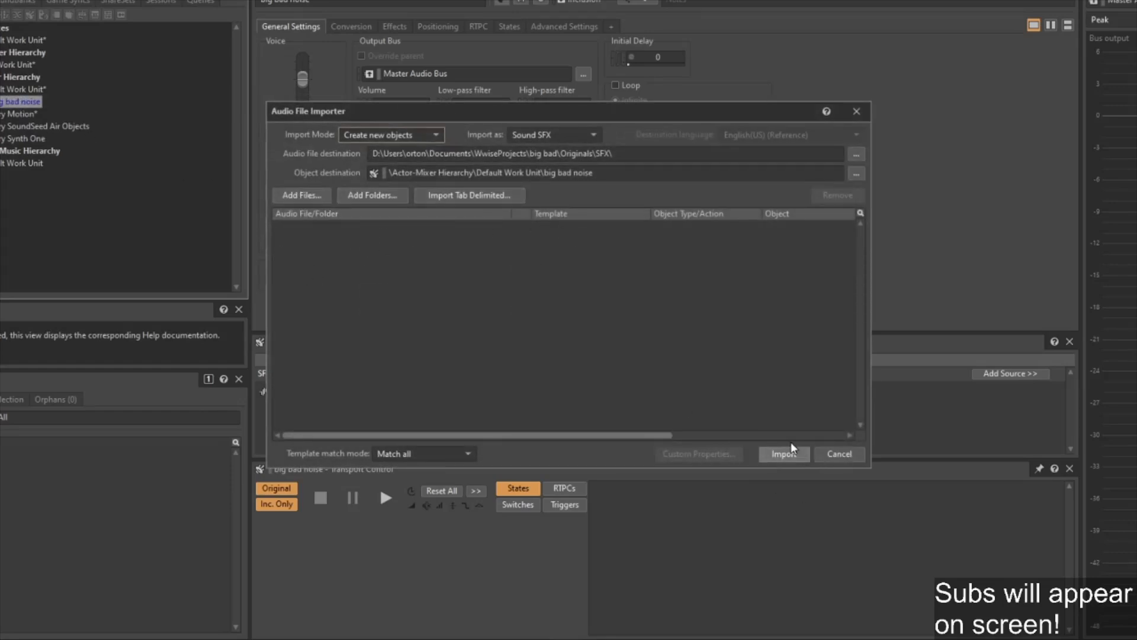
pyautogui.click(783, 453)
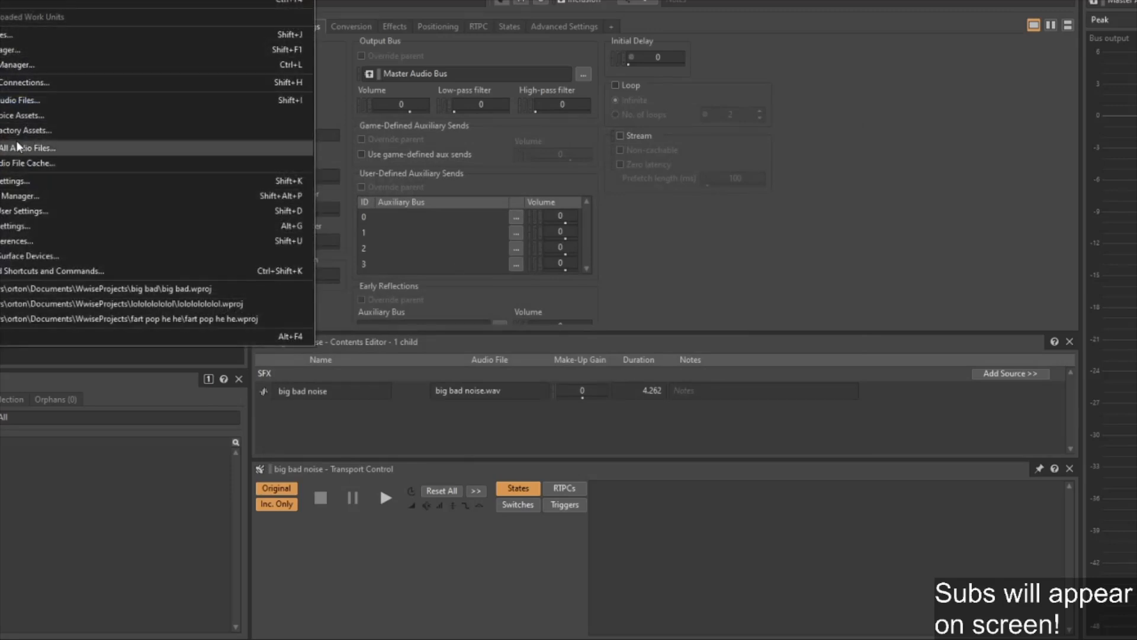
pyautogui.click(29, 148)
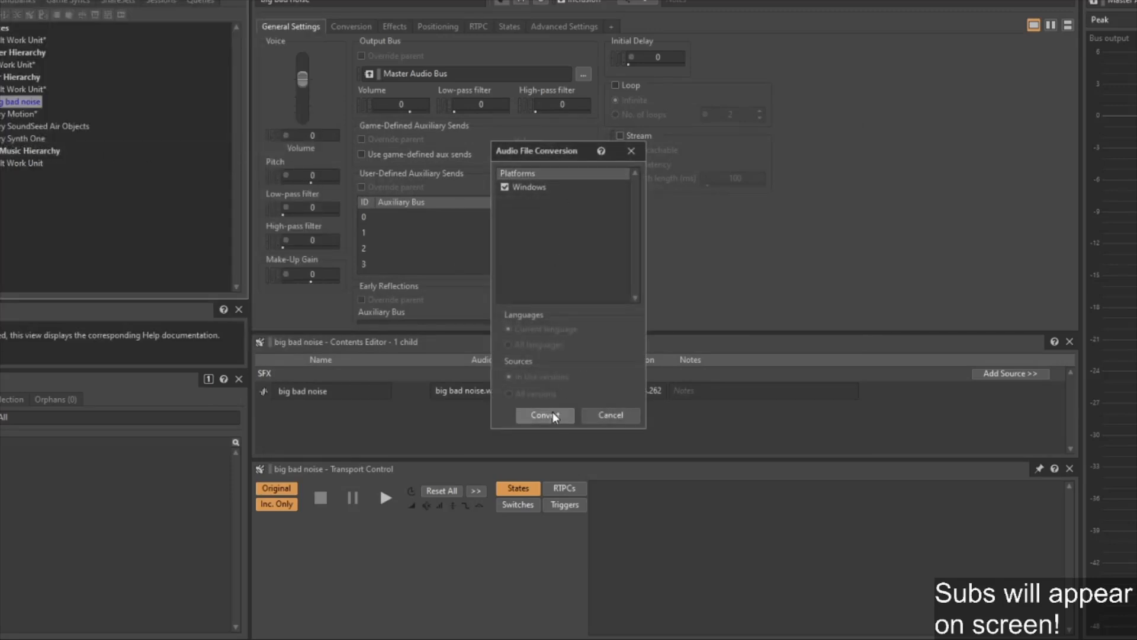
pyautogui.click(542, 414)
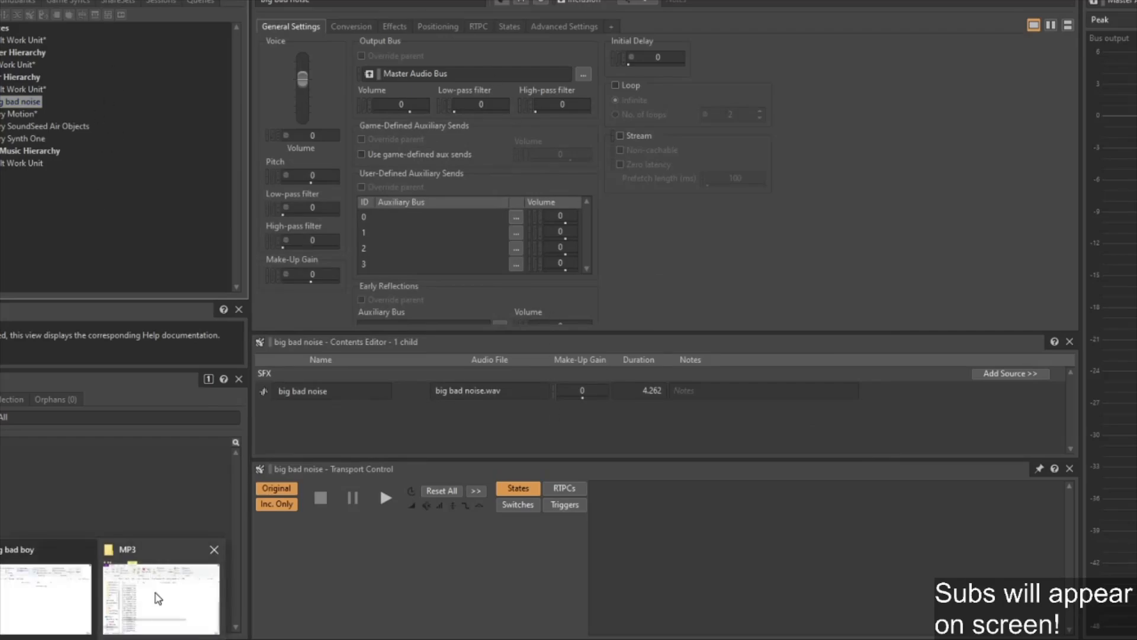
pyautogui.click(159, 598)
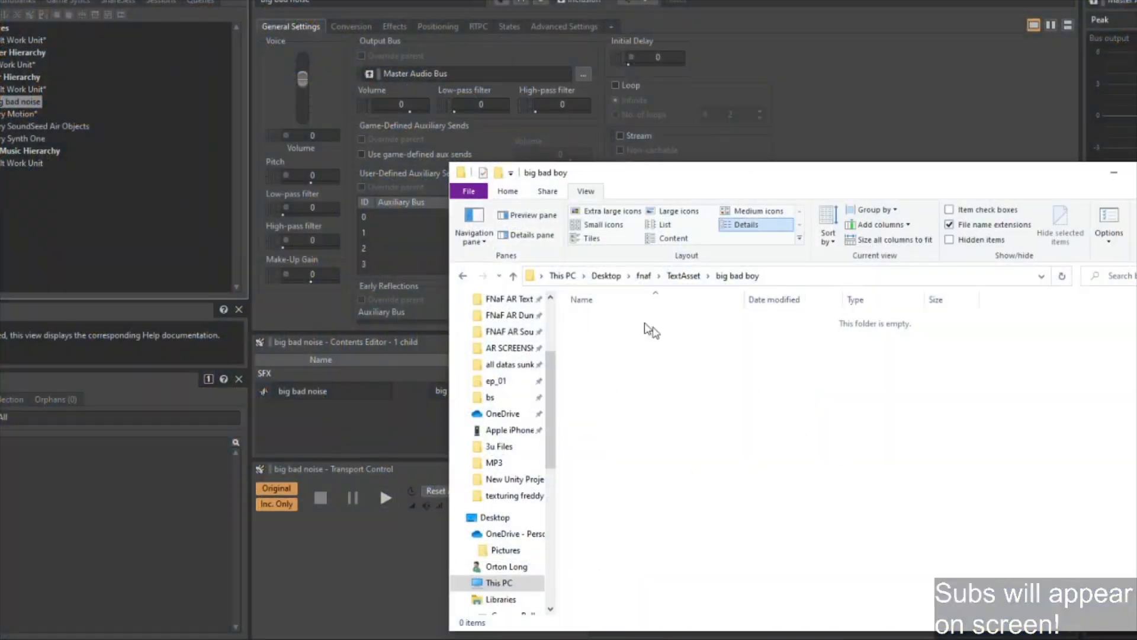
pyautogui.click(499, 582)
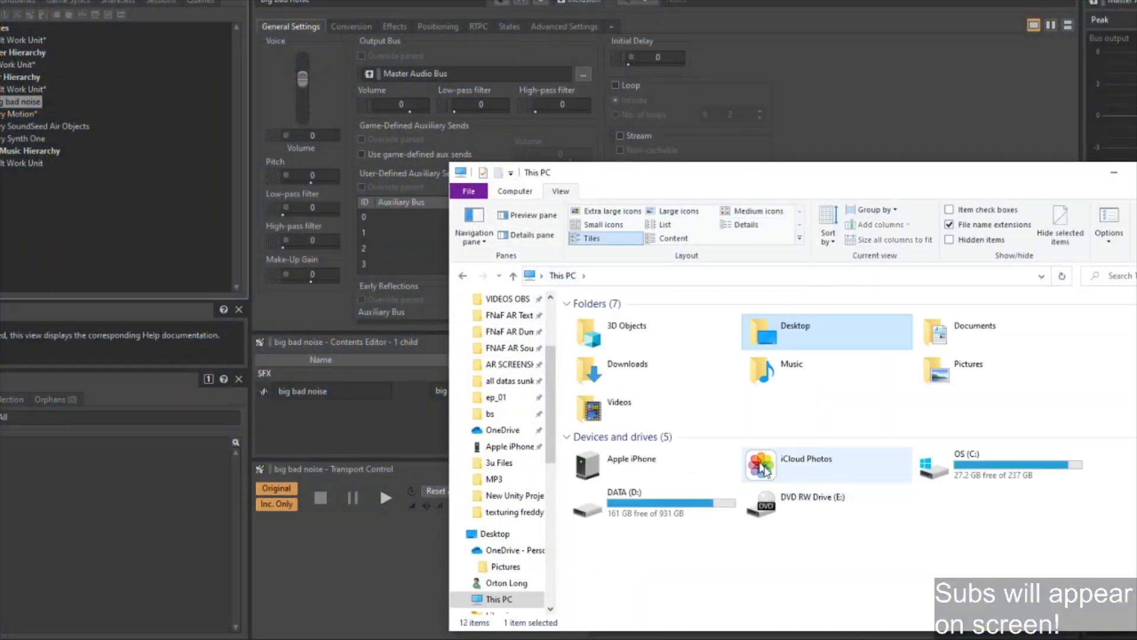
pyautogui.click(1000, 464)
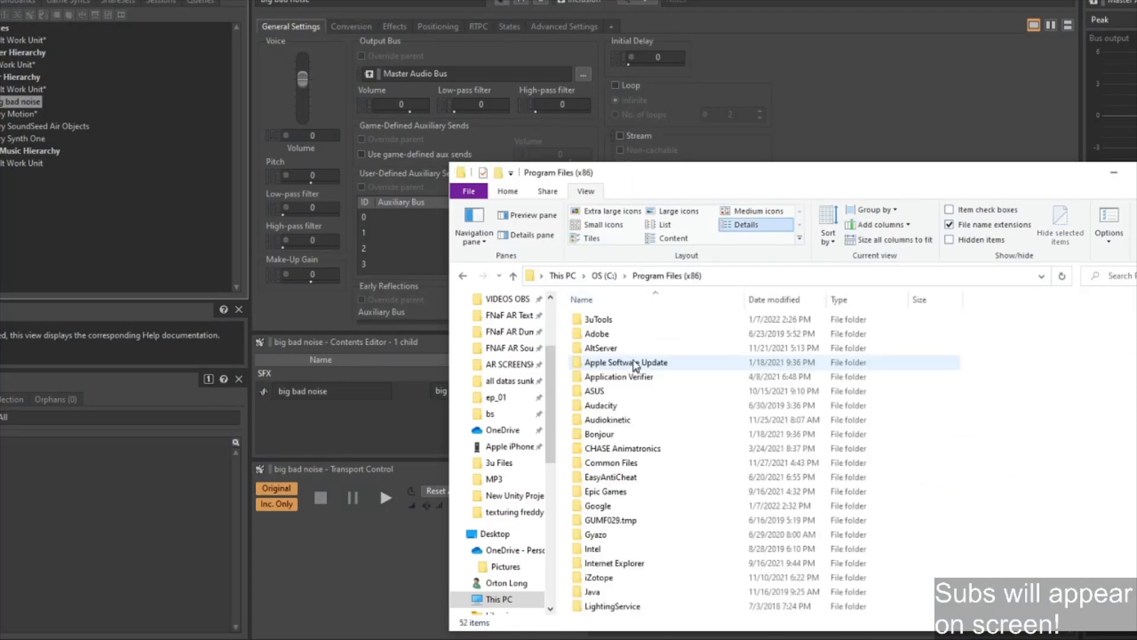
pyautogui.scroll(-3)
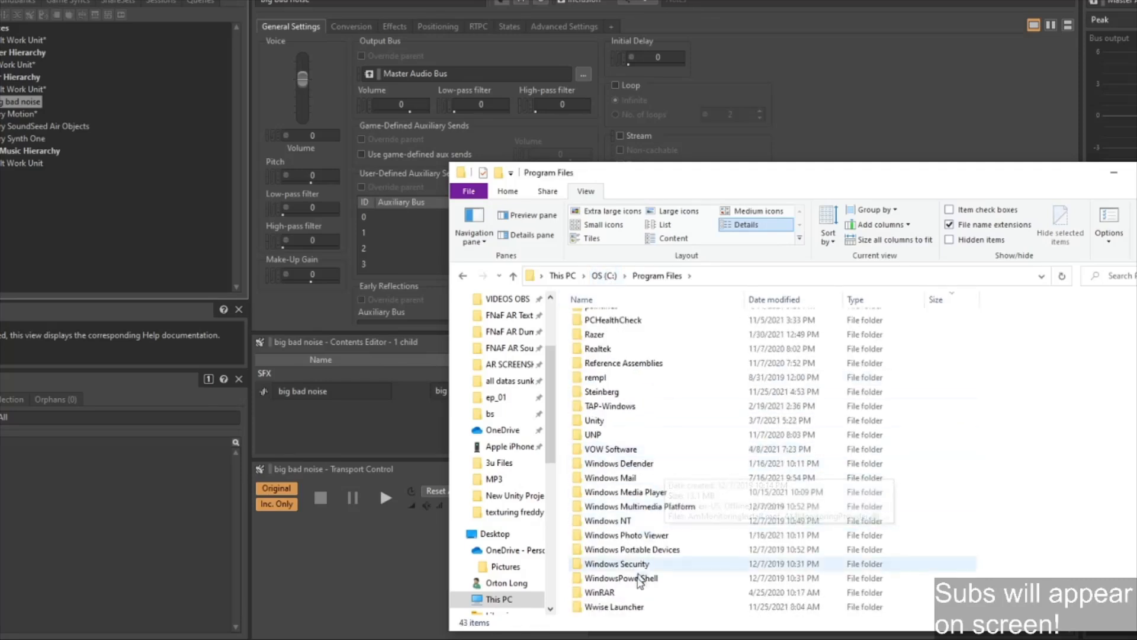
pyautogui.click(615, 606)
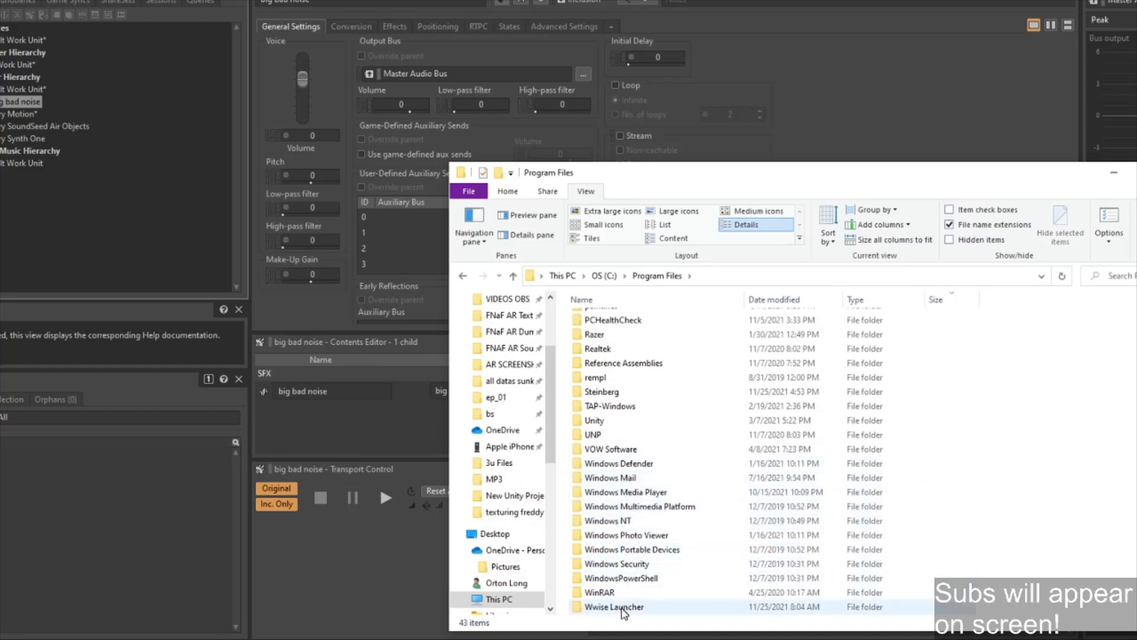
pyautogui.doubleClick(614, 607)
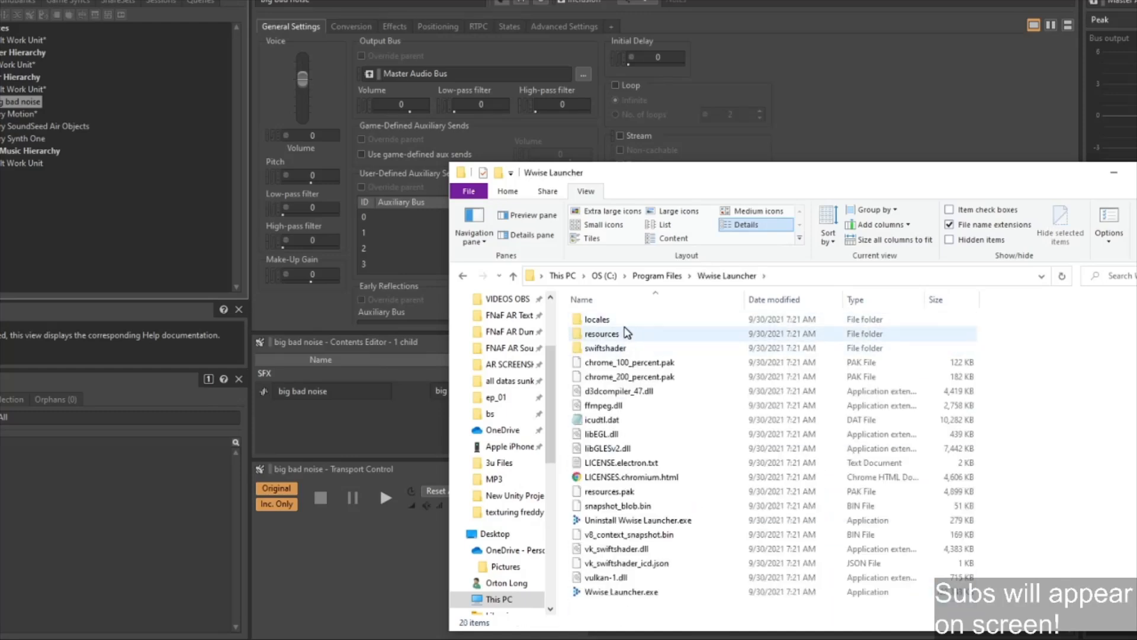
pyautogui.click(726, 276)
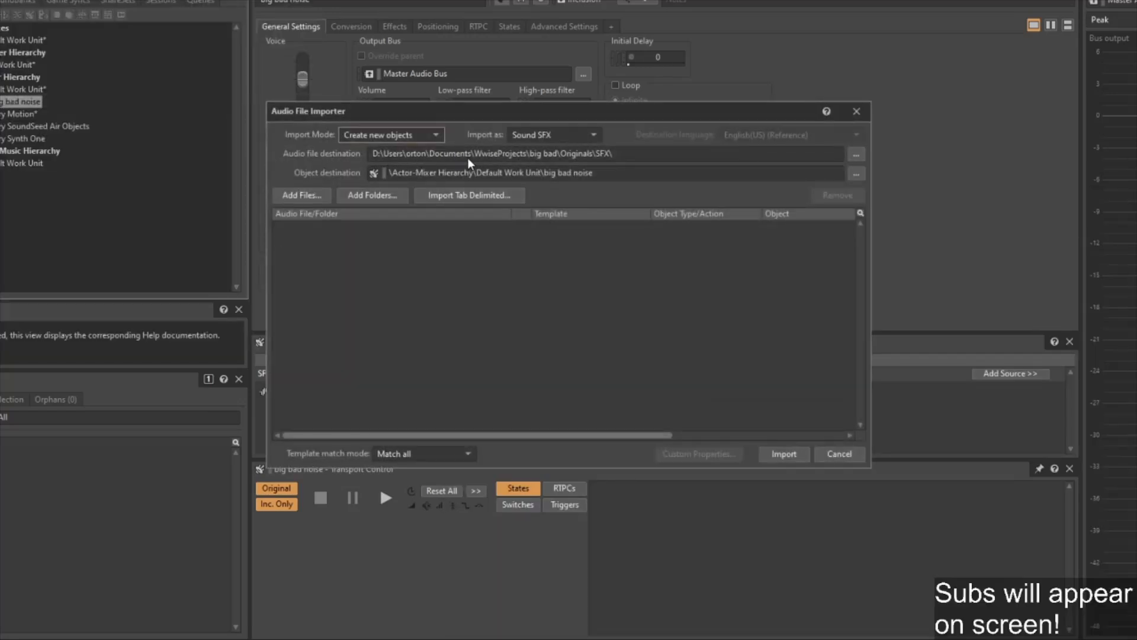
# - Browse Documents > WwiseProjects > big bad > .cache > Windows to select big bad noise_10C4C929.wem
pyautogui.click(300, 195)
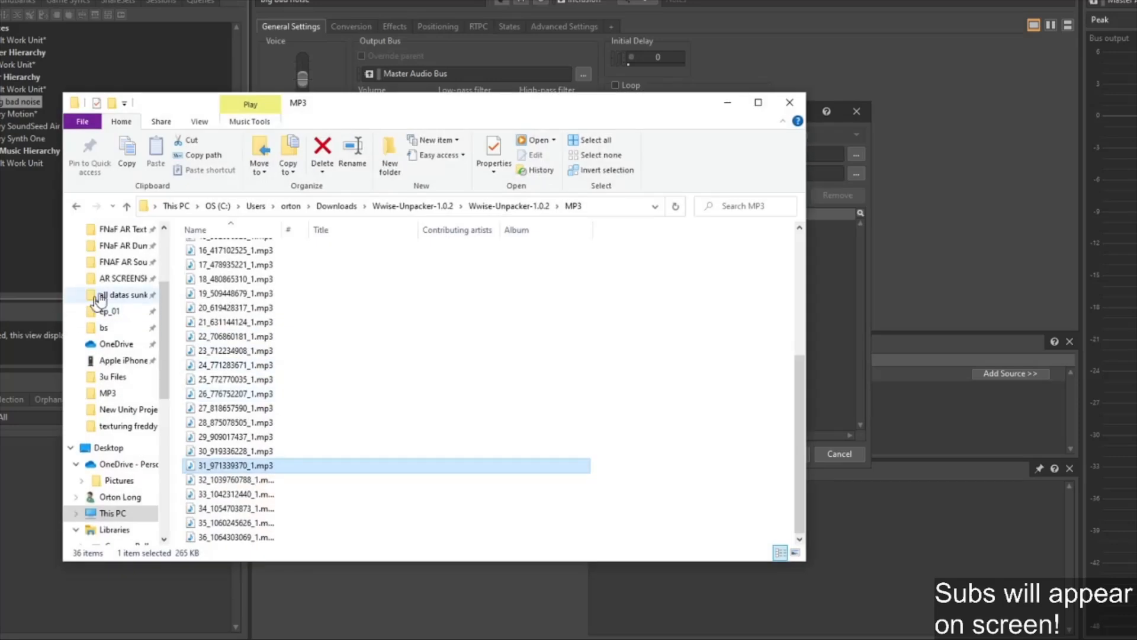
pyautogui.click(217, 206)
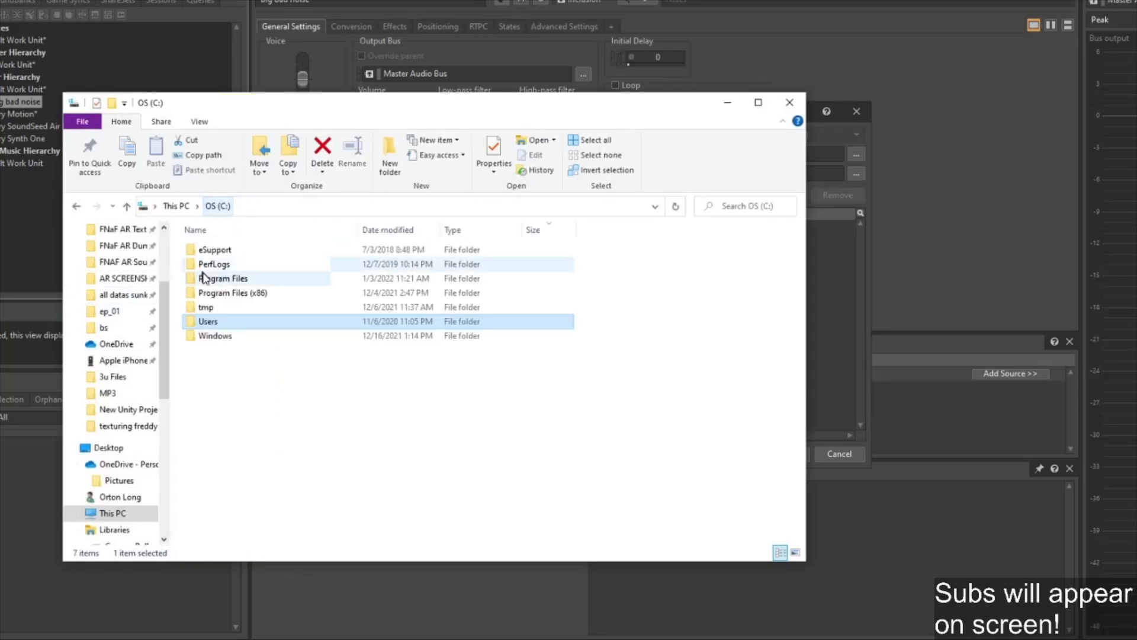
pyautogui.click(120, 284)
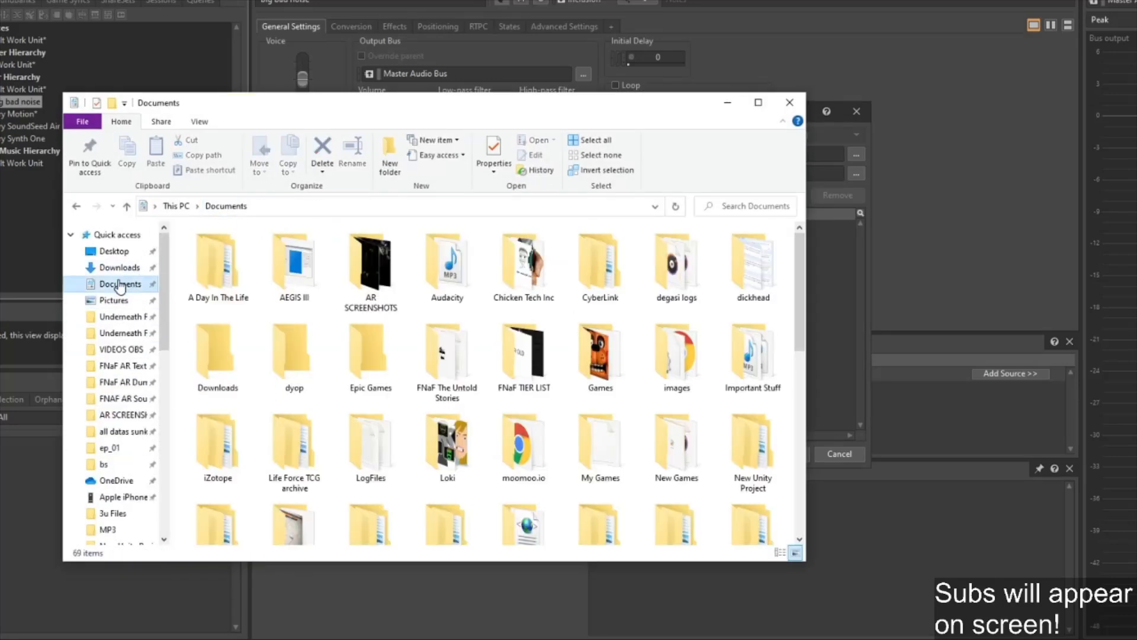
pyautogui.scroll(-3)
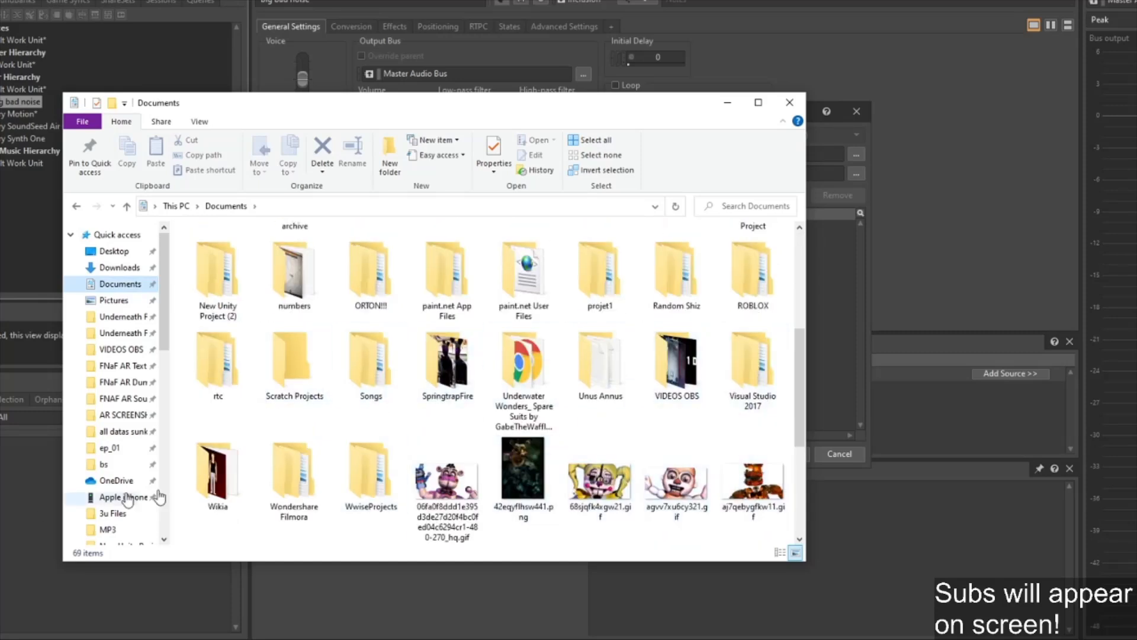
pyautogui.doubleClick(369, 472)
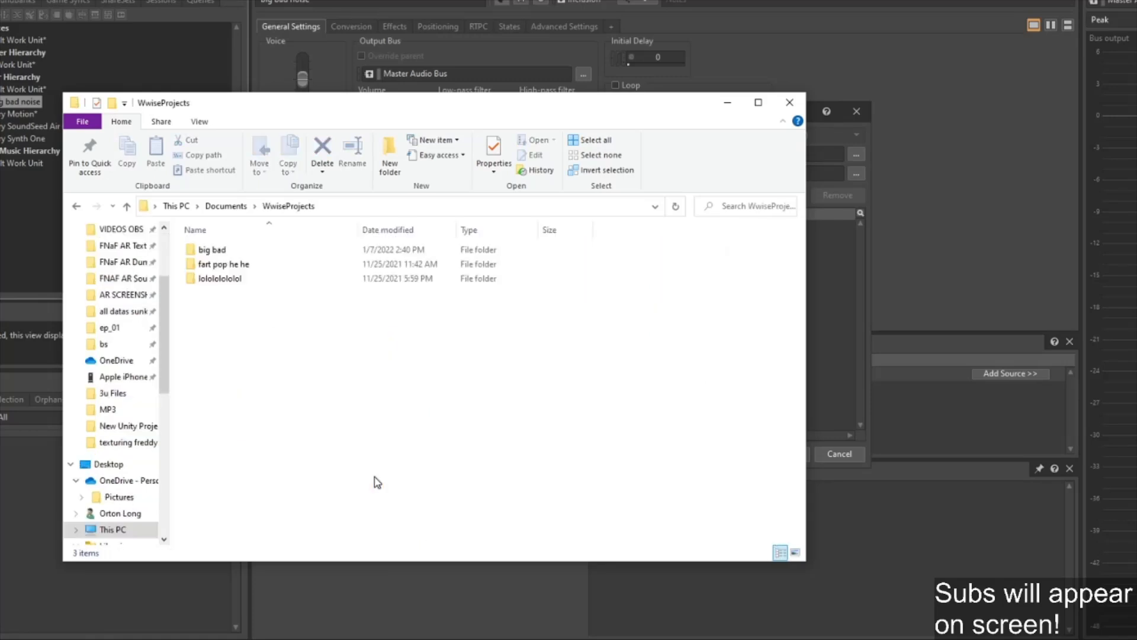
pyautogui.doubleClick(212, 249)
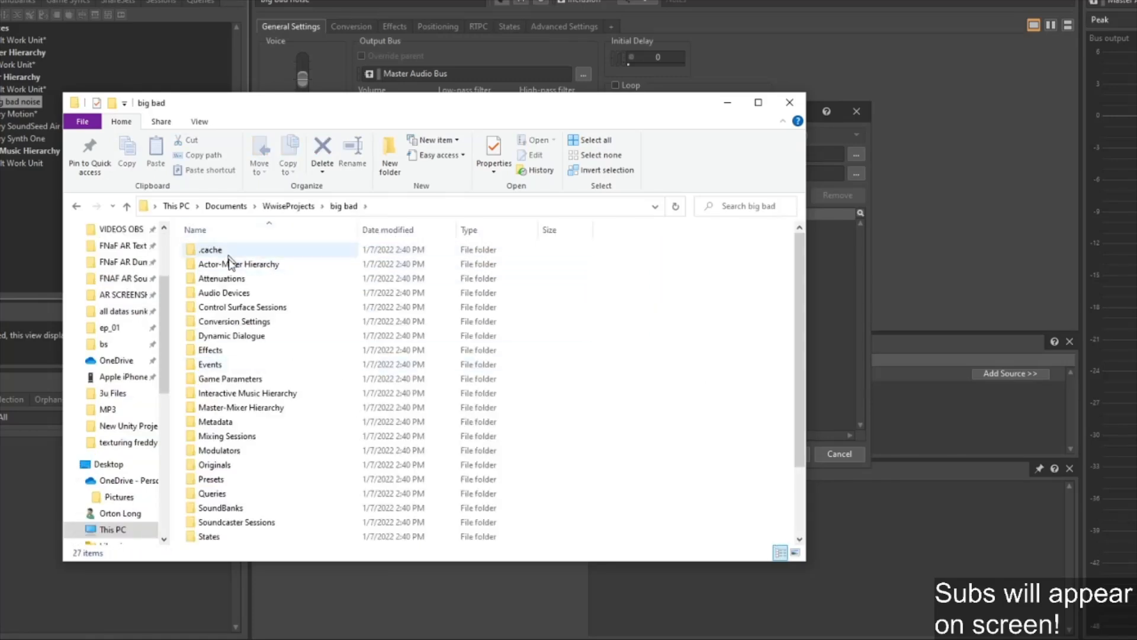
pyautogui.doubleClick(211, 249)
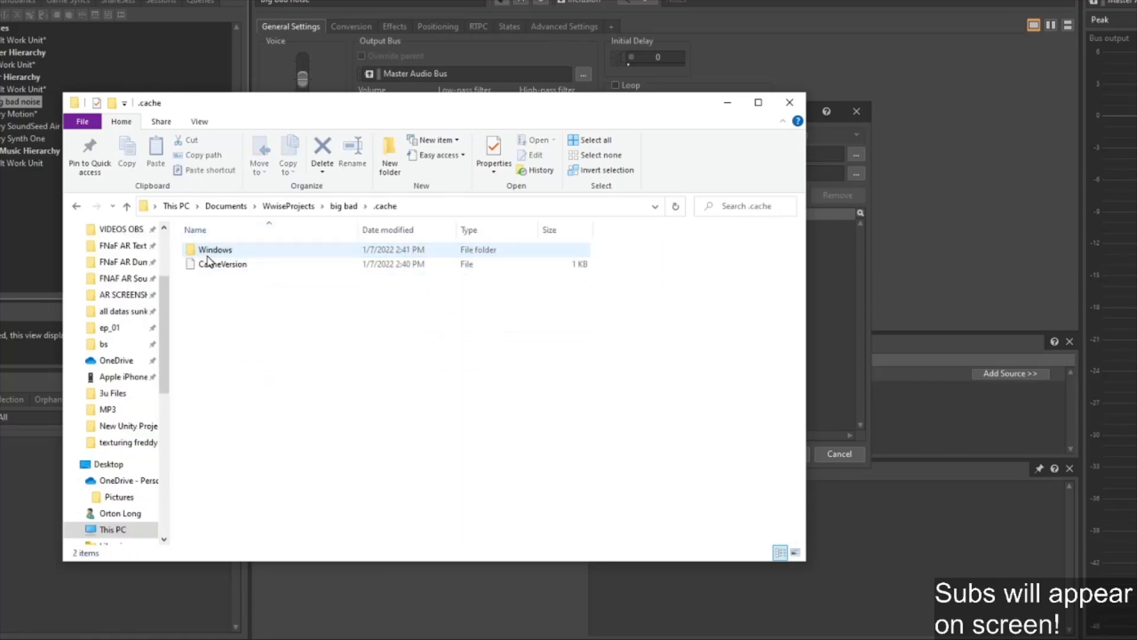
pyautogui.doubleClick(214, 249)
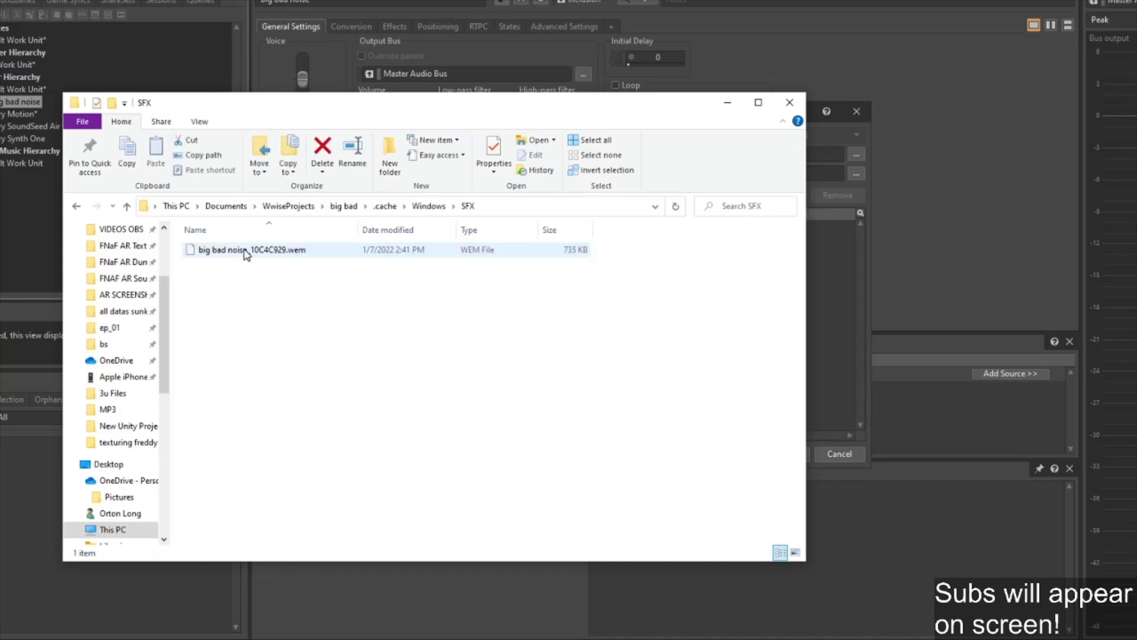
pyautogui.click(247, 249)
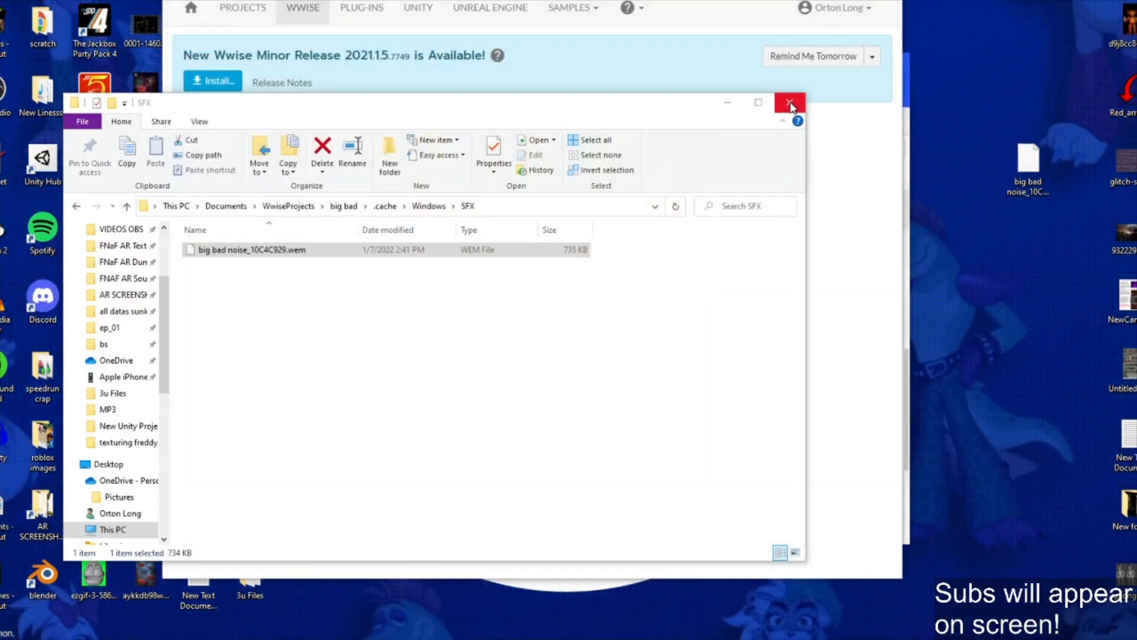
pyautogui.click(789, 102)
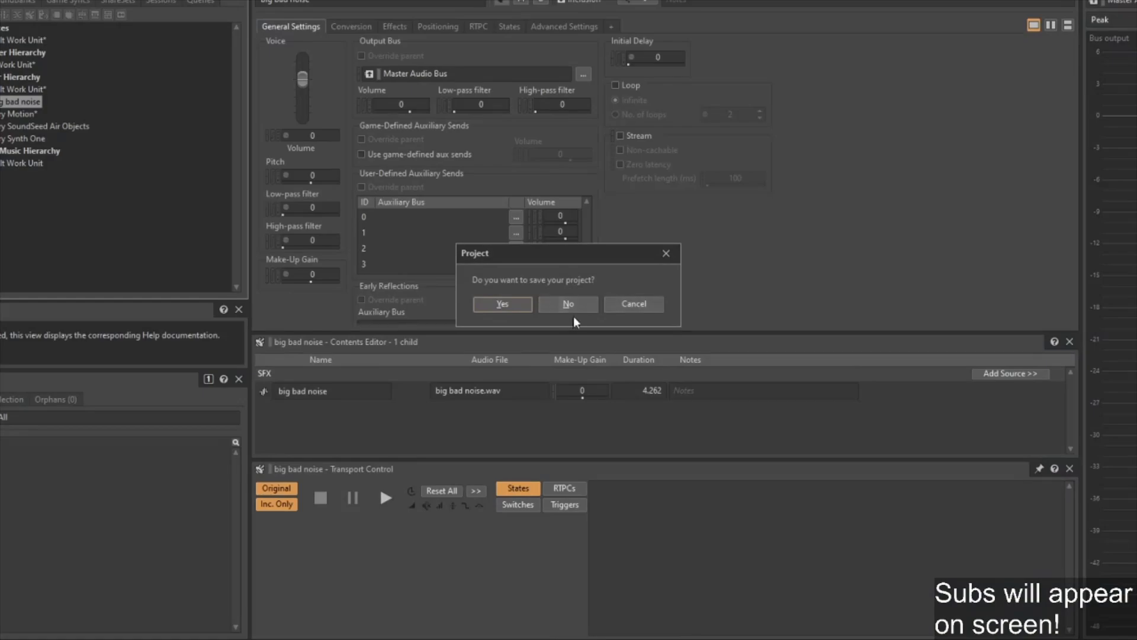
# - Quit Wwise unsaved and play 31_971339370_1.mp3 from Wwise-Unpacker's MP3 folder
pyautogui.click(567, 303)
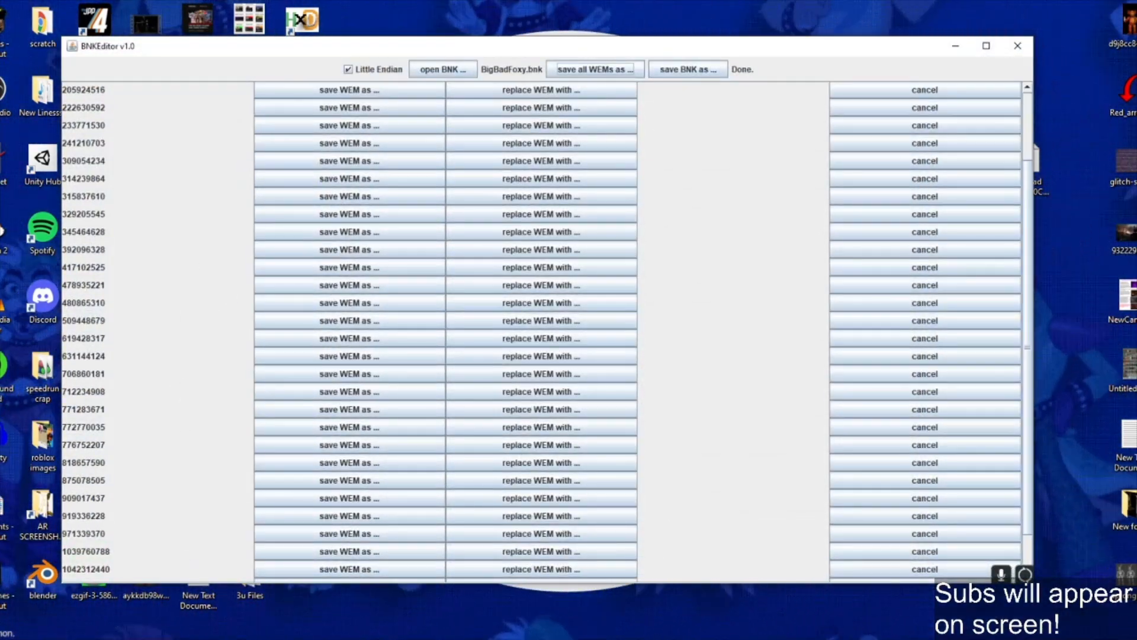
pyautogui.moveTo(793, 96)
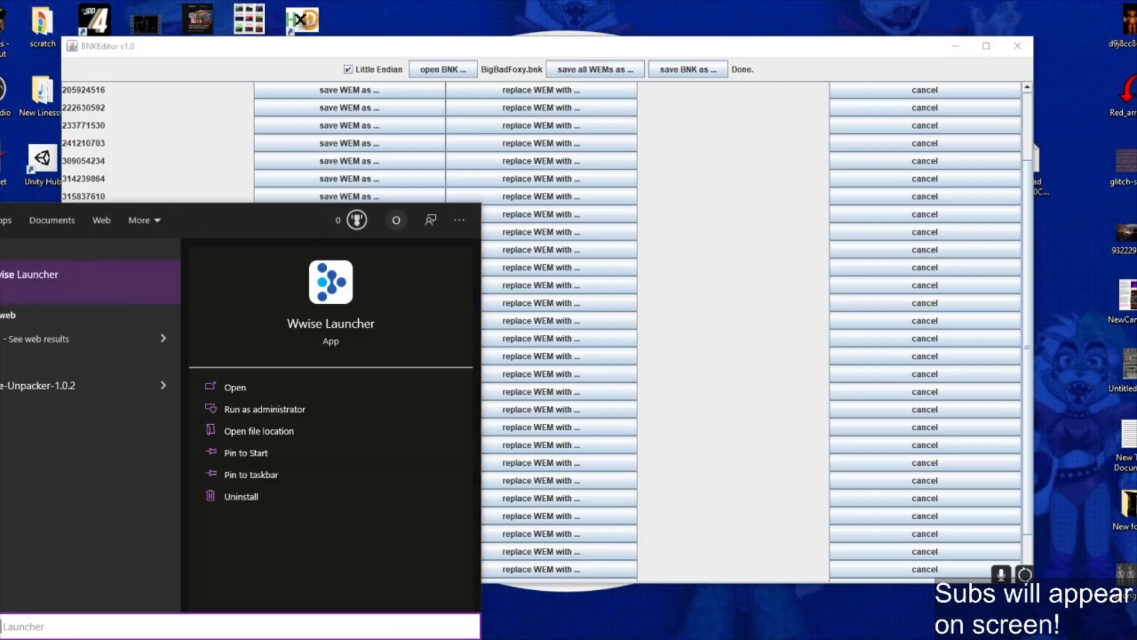
pyautogui.click(258, 430)
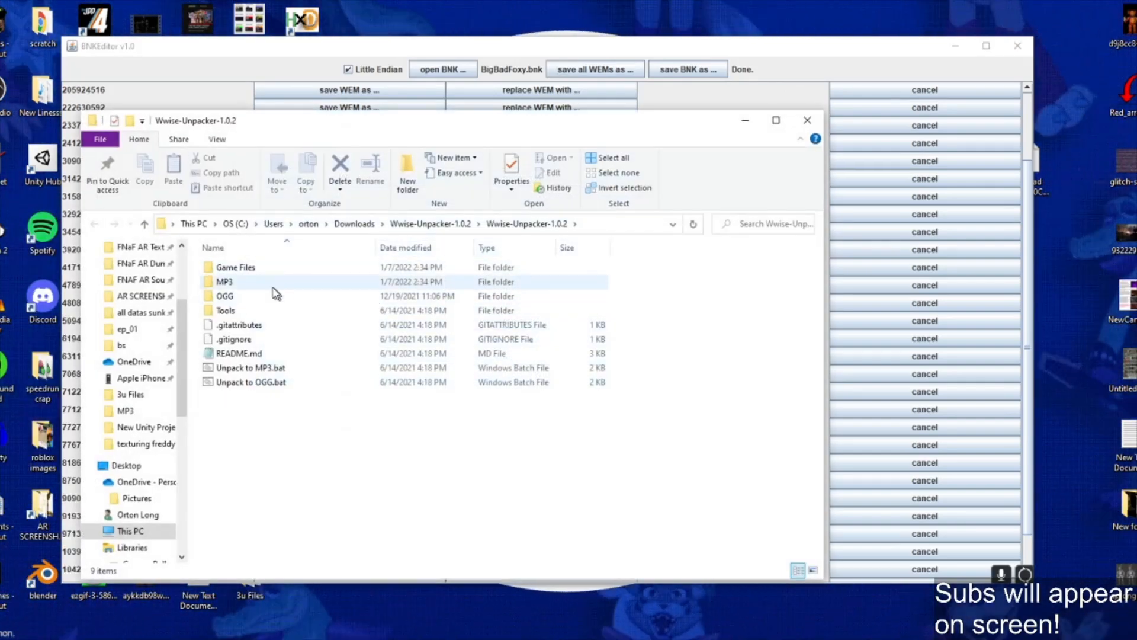
pyautogui.doubleClick(224, 281)
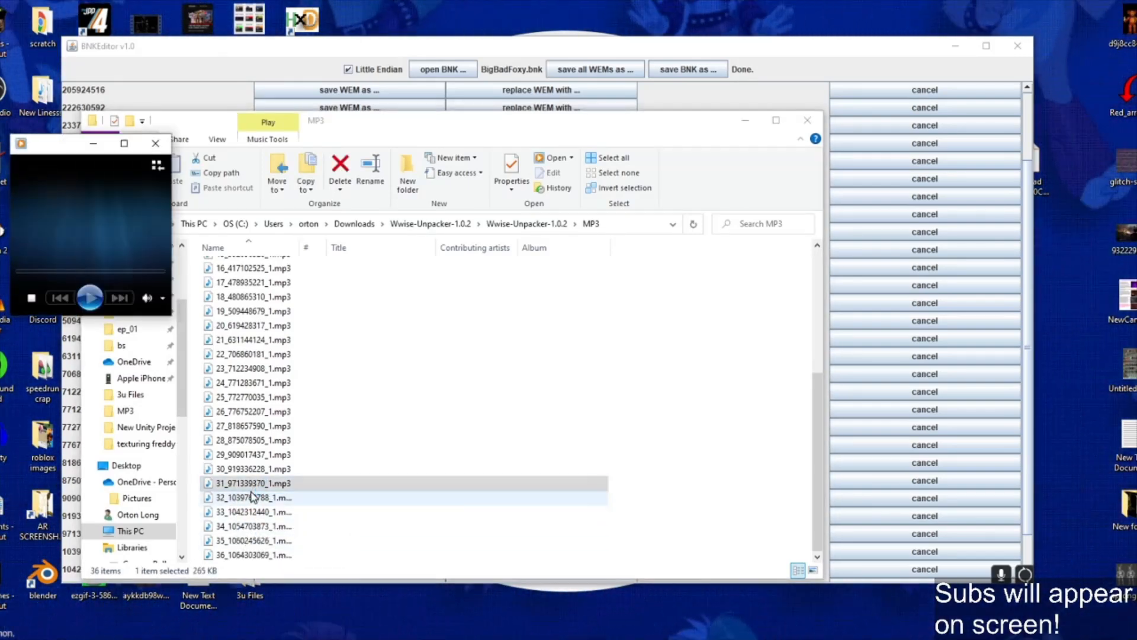
pyautogui.doubleClick(252, 484)
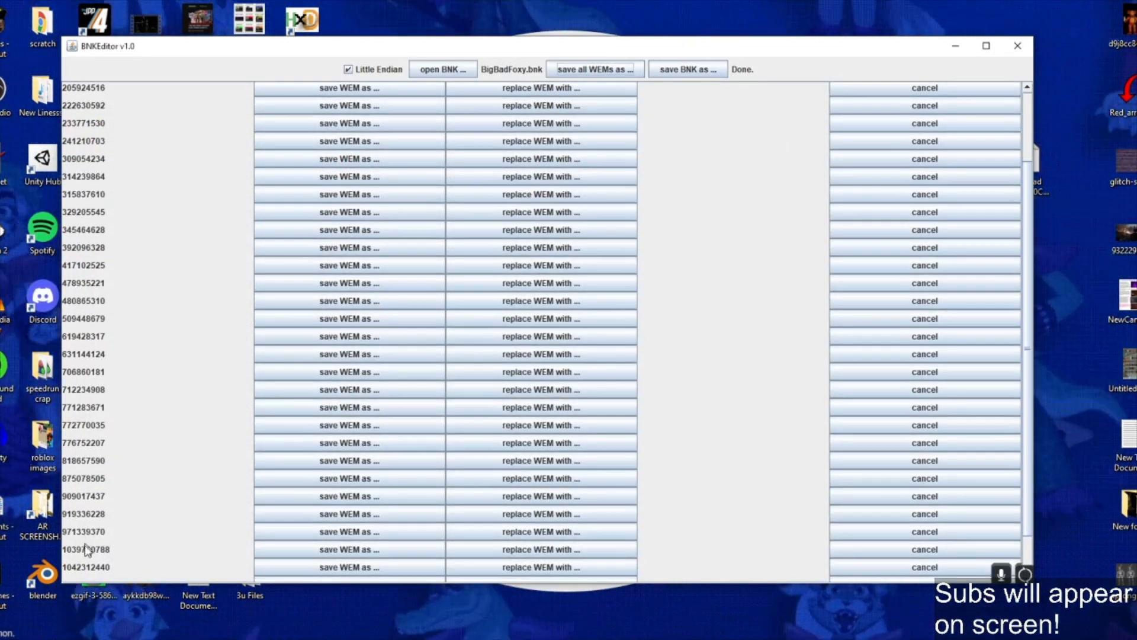
# - Set Desktop's big bad noise_10C4C929.wem as the replacement for entry 971339370
pyautogui.click(541, 175)
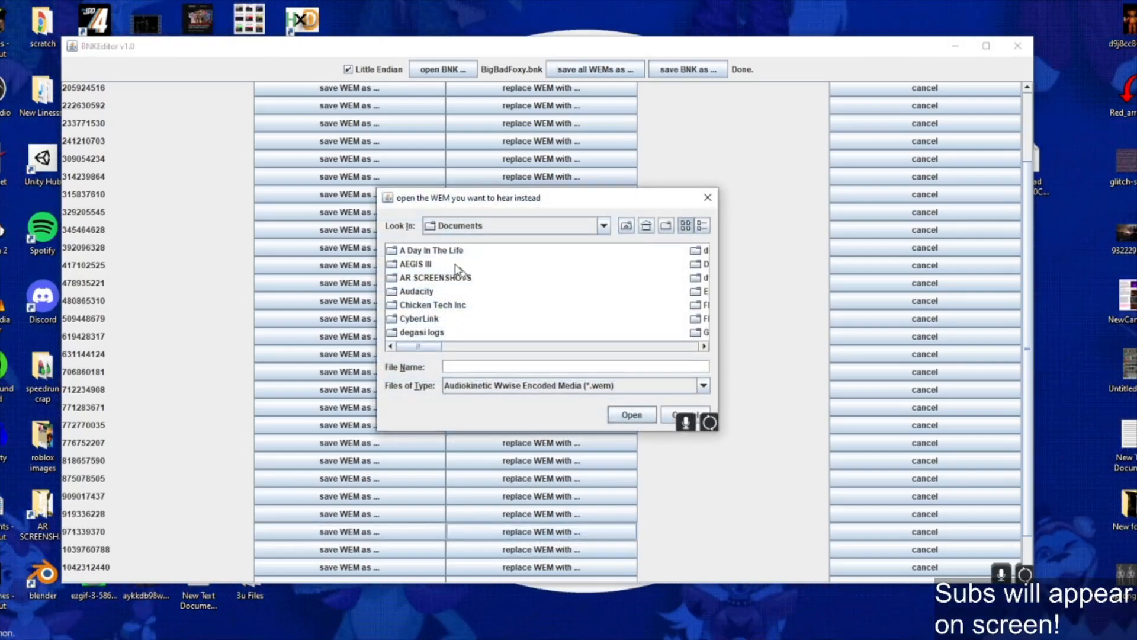
pyautogui.click(603, 225)
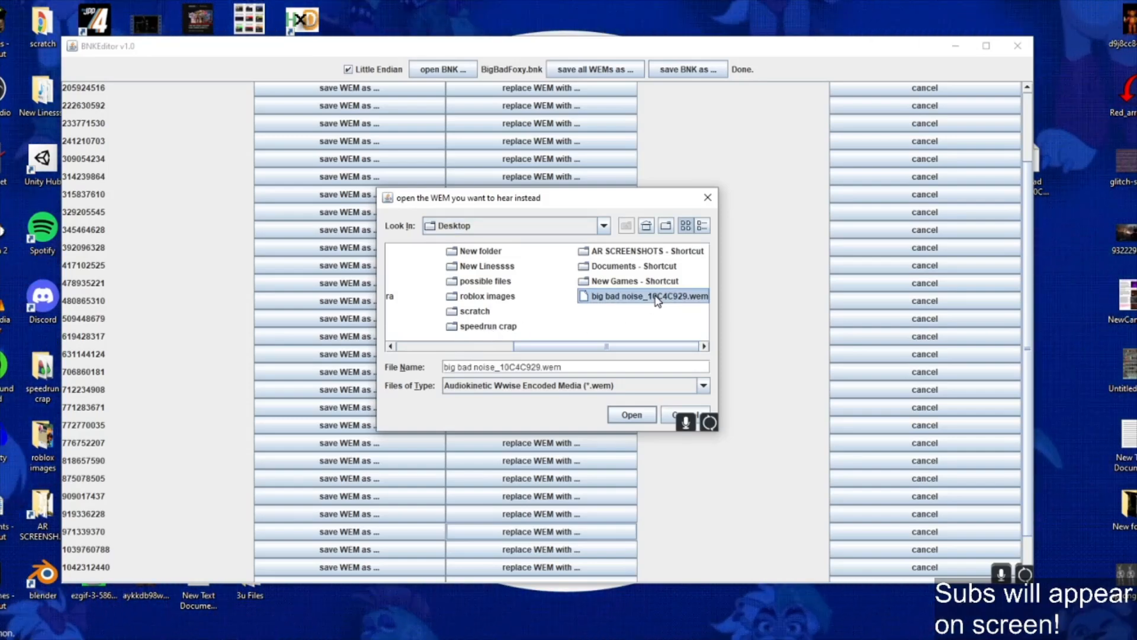
pyautogui.click(631, 414)
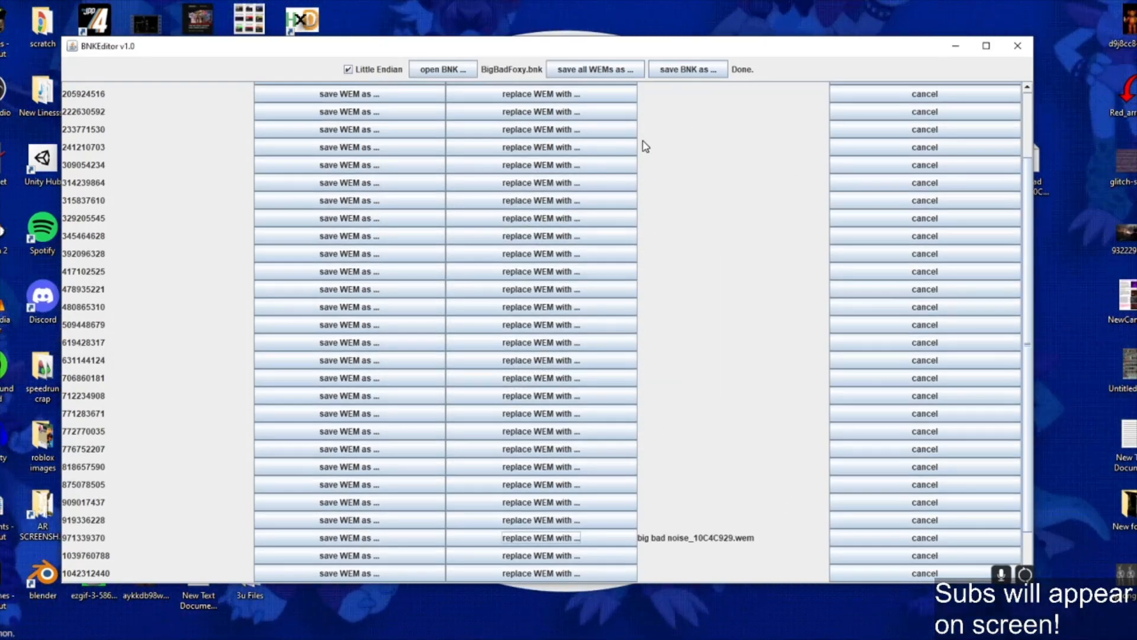
pyautogui.moveTo(710, 146)
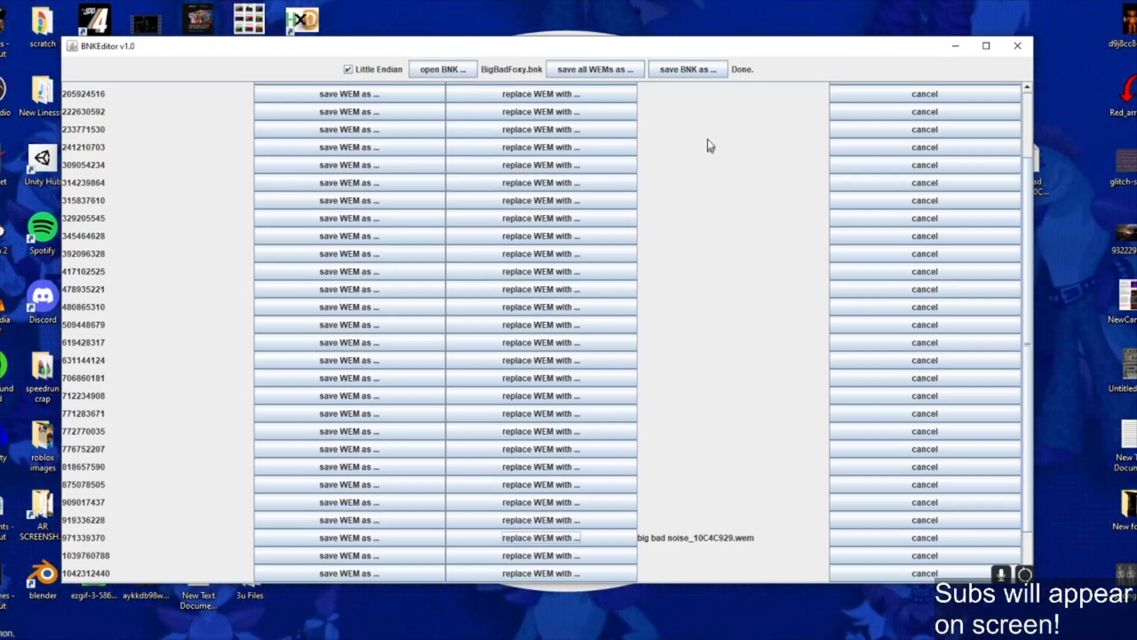
# - Target the Desktop and name the bank 'awesome big bad bank (good).bnk'
pyautogui.click(686, 68)
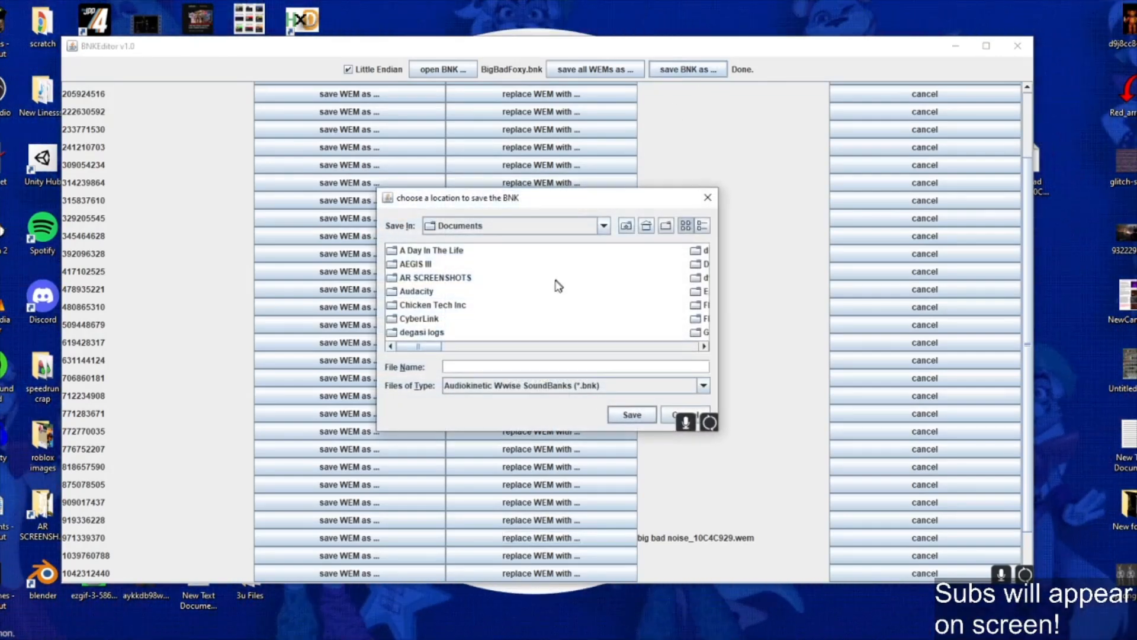
pyautogui.click(603, 225)
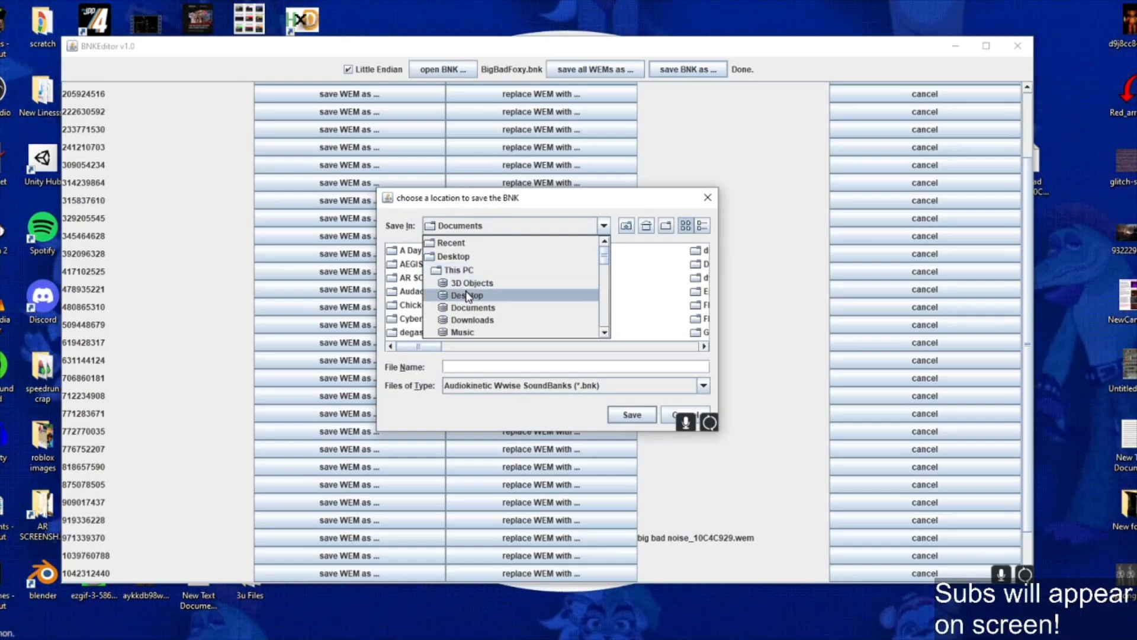
pyautogui.click(459, 294)
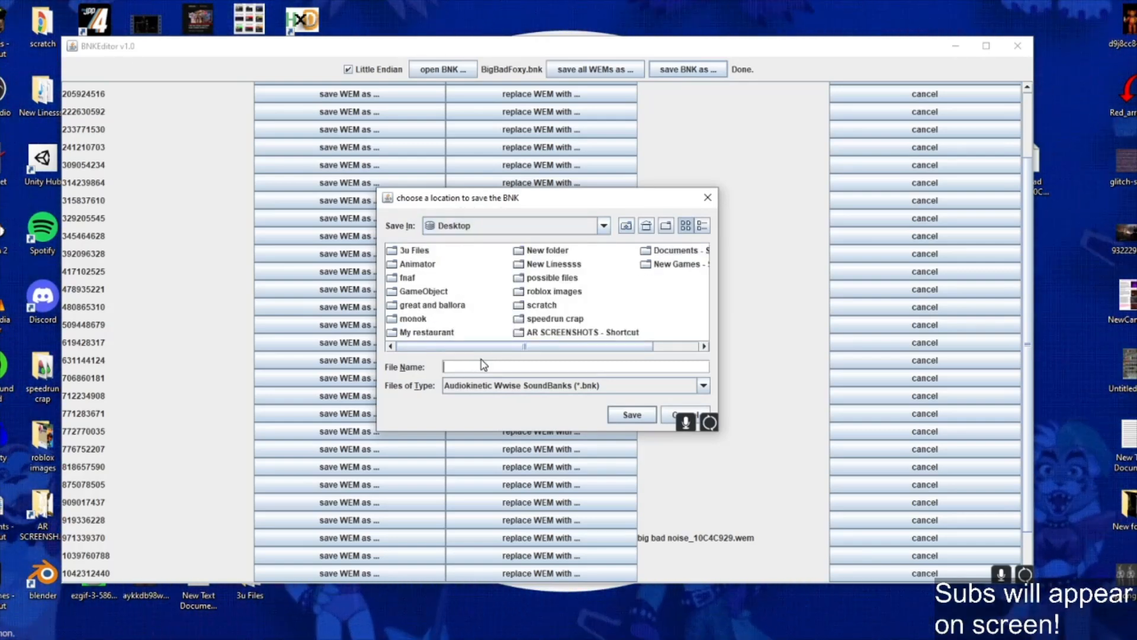
pyautogui.write('awesome big ba')
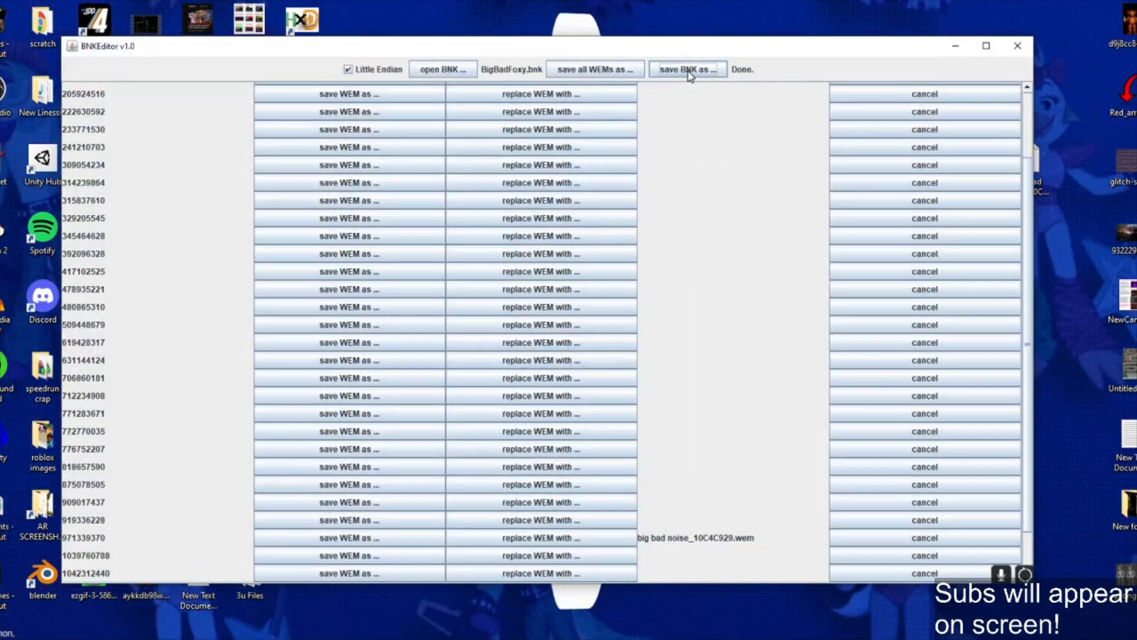
pyautogui.click(685, 69)
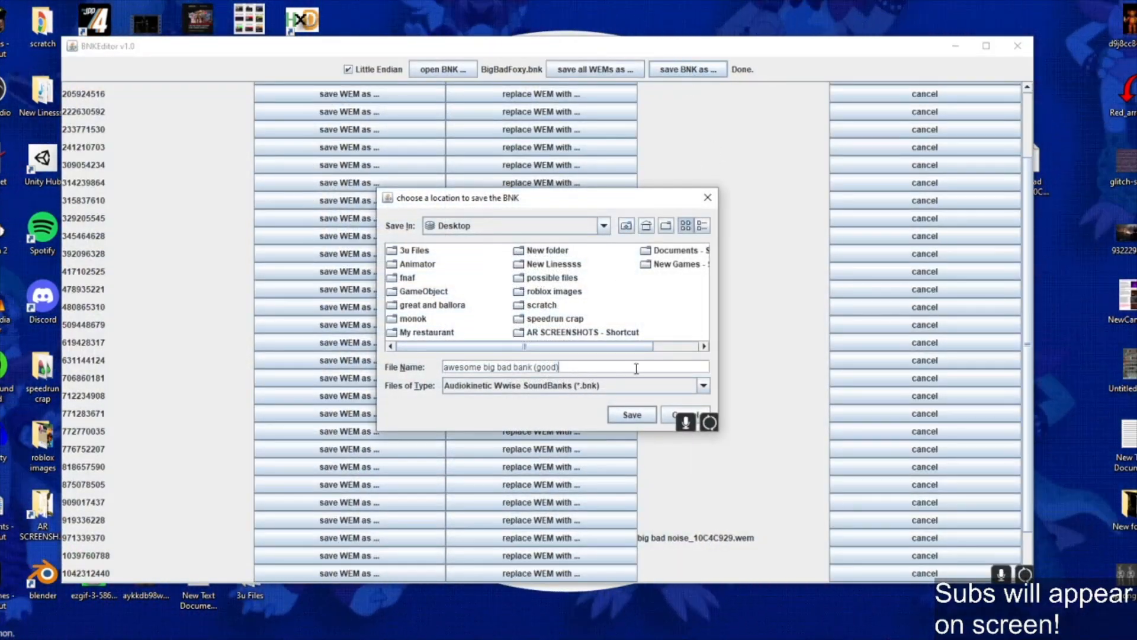
pyautogui.write('.')
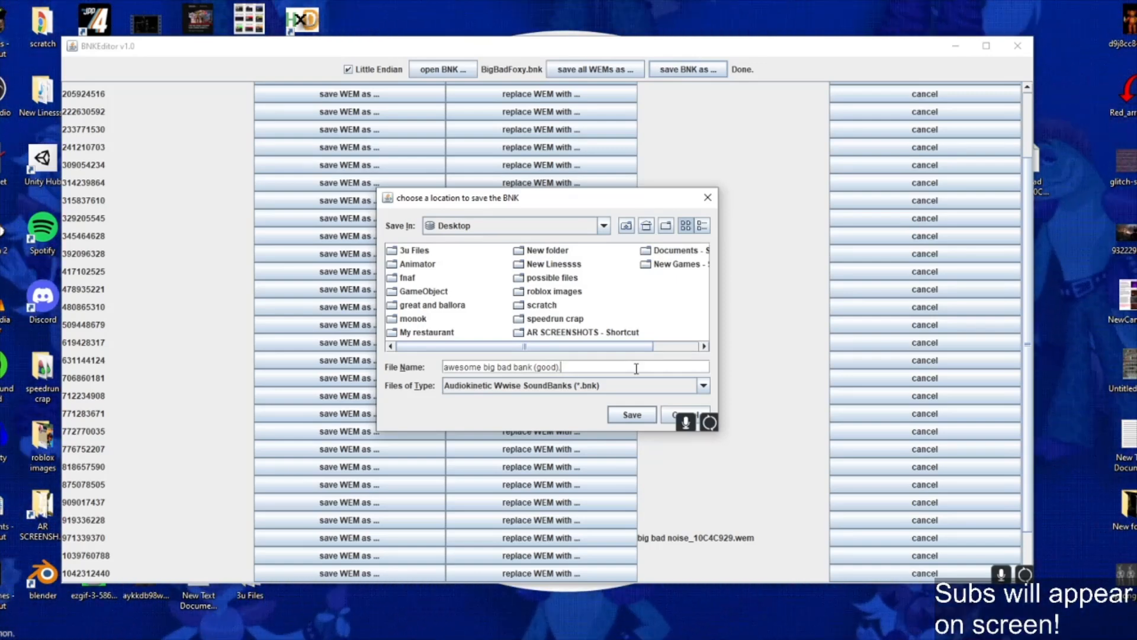
pyautogui.write('bnk')
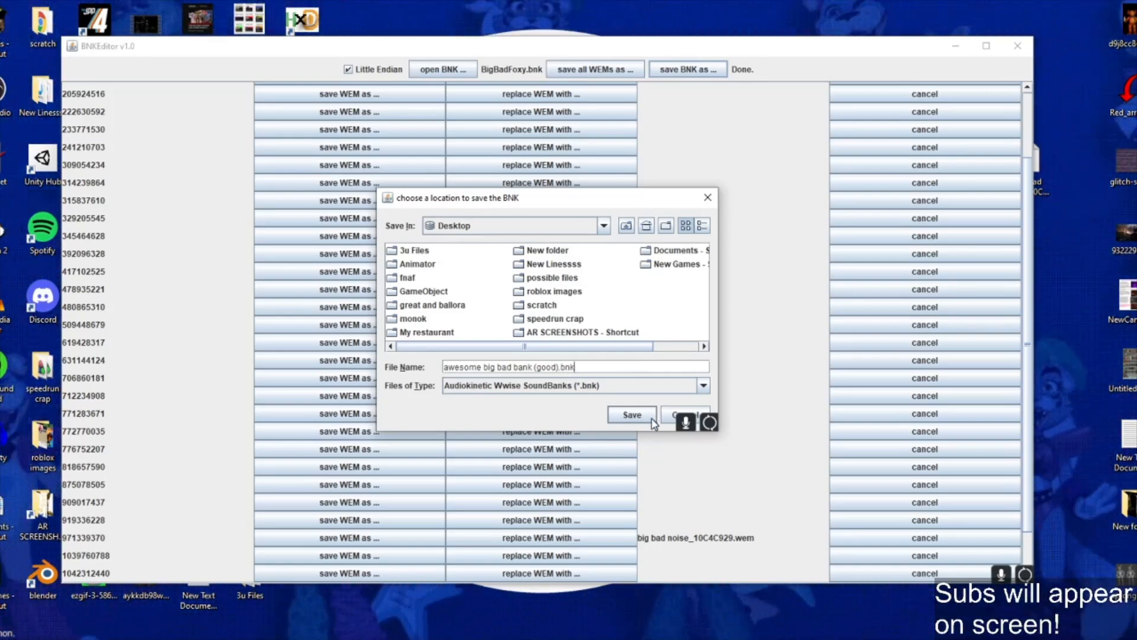
pyautogui.moveTo(630, 415)
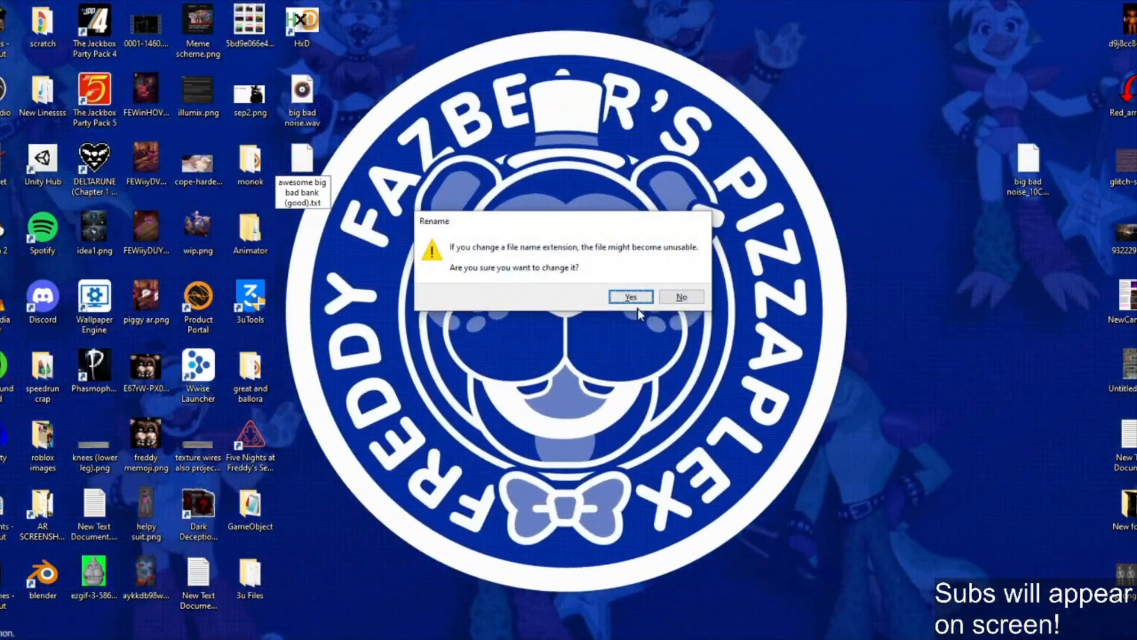
# - Accept the .bnk extension change and launch Unity Assets Bundle Extractor
pyautogui.click(628, 296)
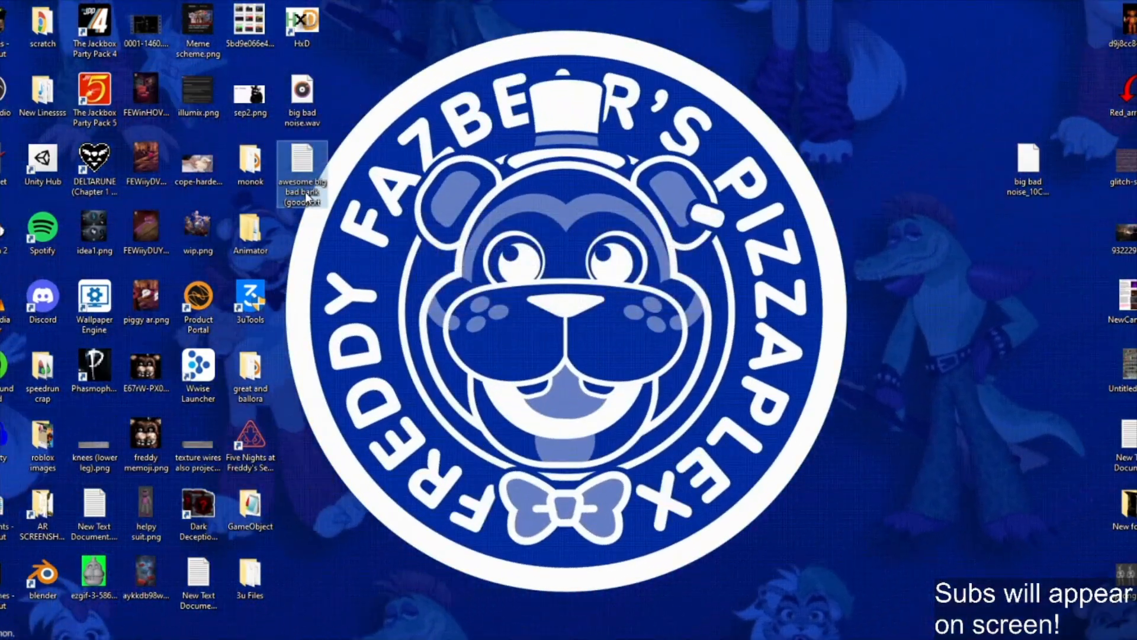
pyautogui.doubleClick(303, 173)
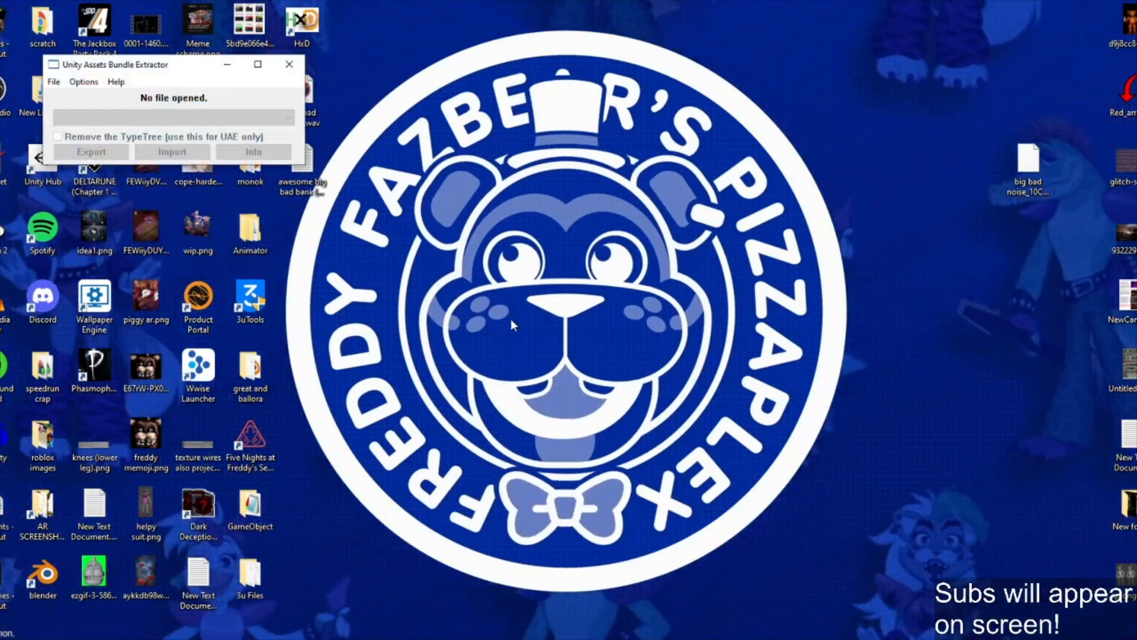
# - Open the Big Bad Foxy audio bundle in UABE
pyautogui.click(52, 81)
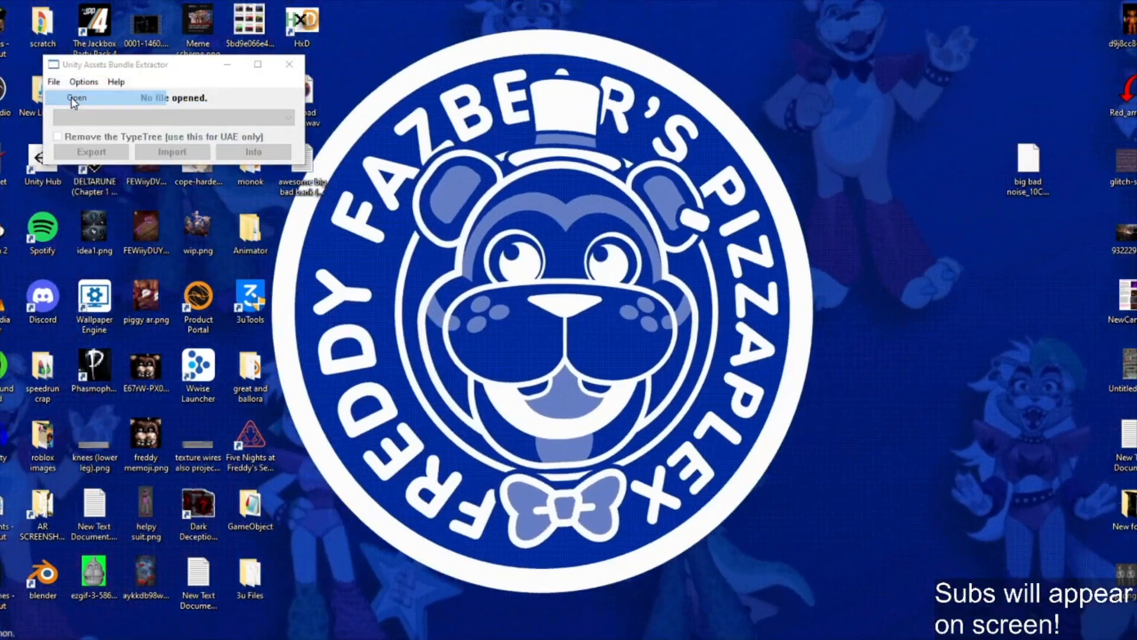
pyautogui.click(75, 98)
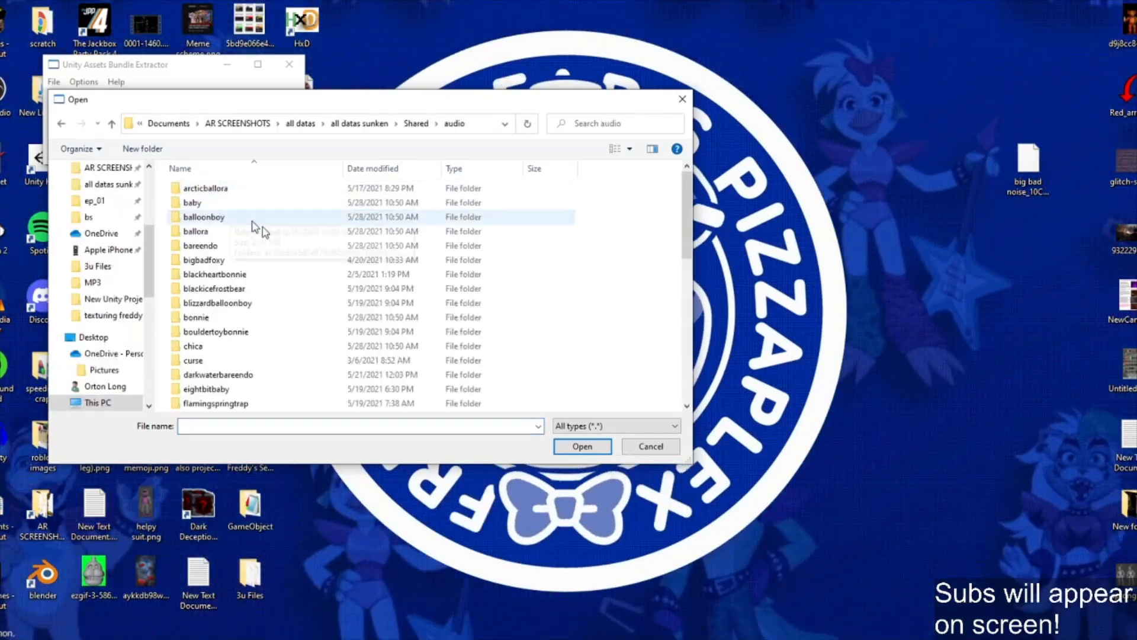
pyautogui.scroll(-3)
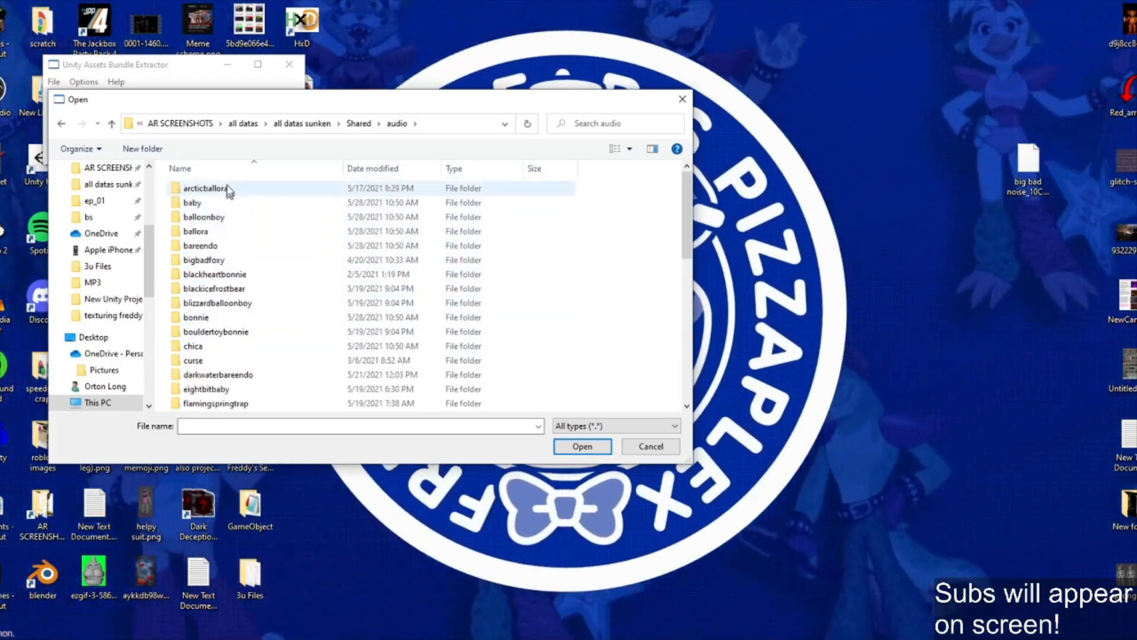
pyautogui.doubleClick(202, 259)
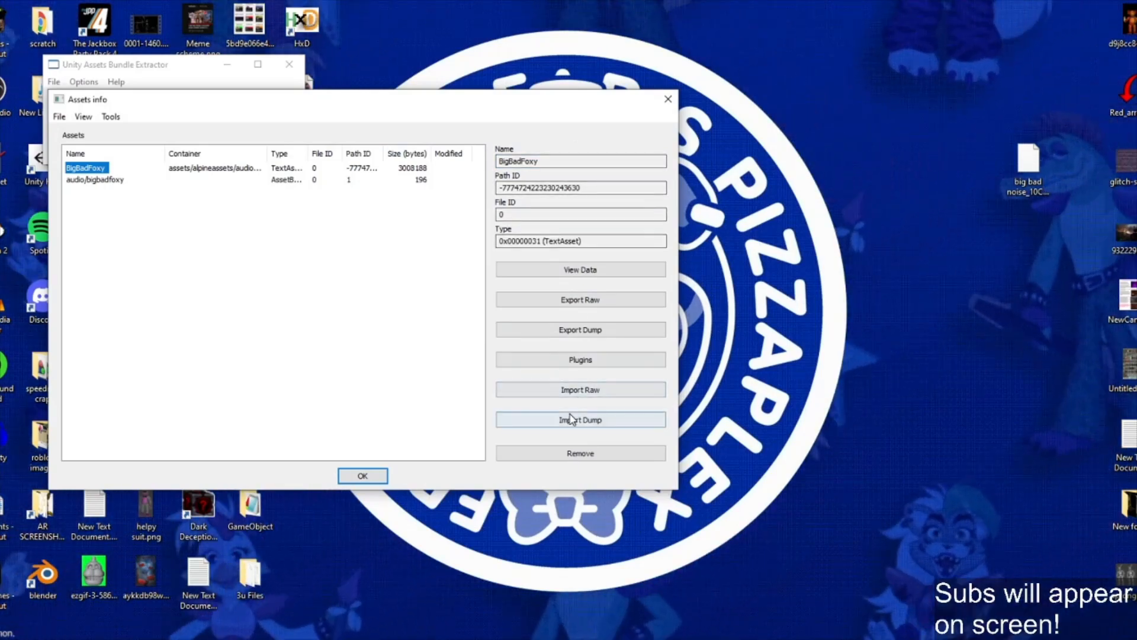
# - Import the edited bank from the Desktop as BigBadFoxy's replacement
pyautogui.click(579, 359)
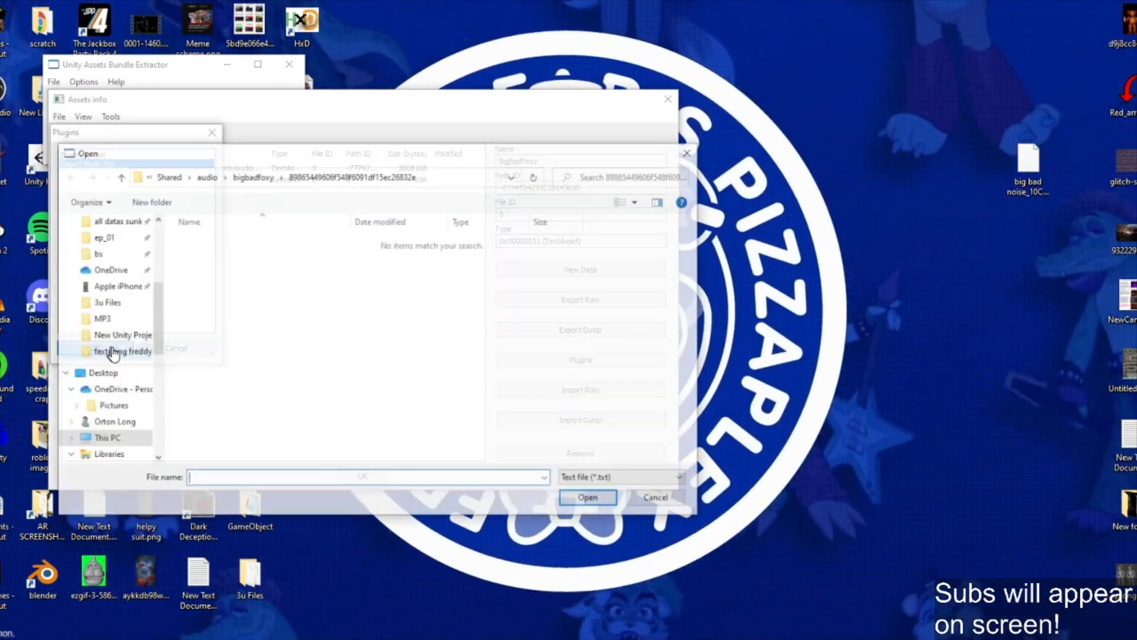
pyautogui.click(103, 372)
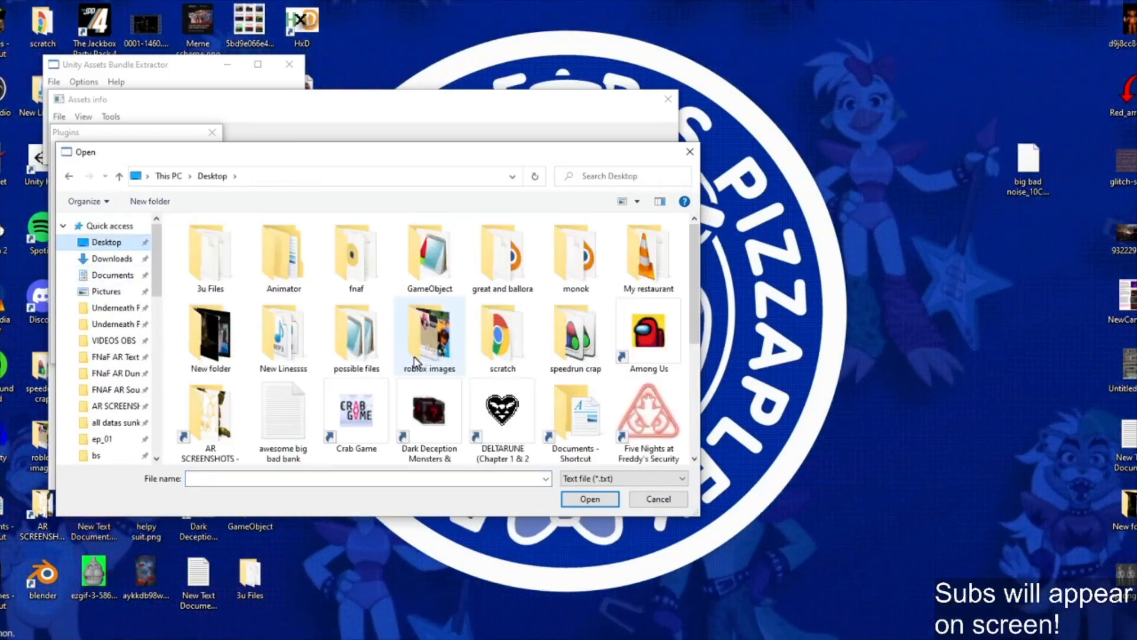
pyautogui.scroll(-3)
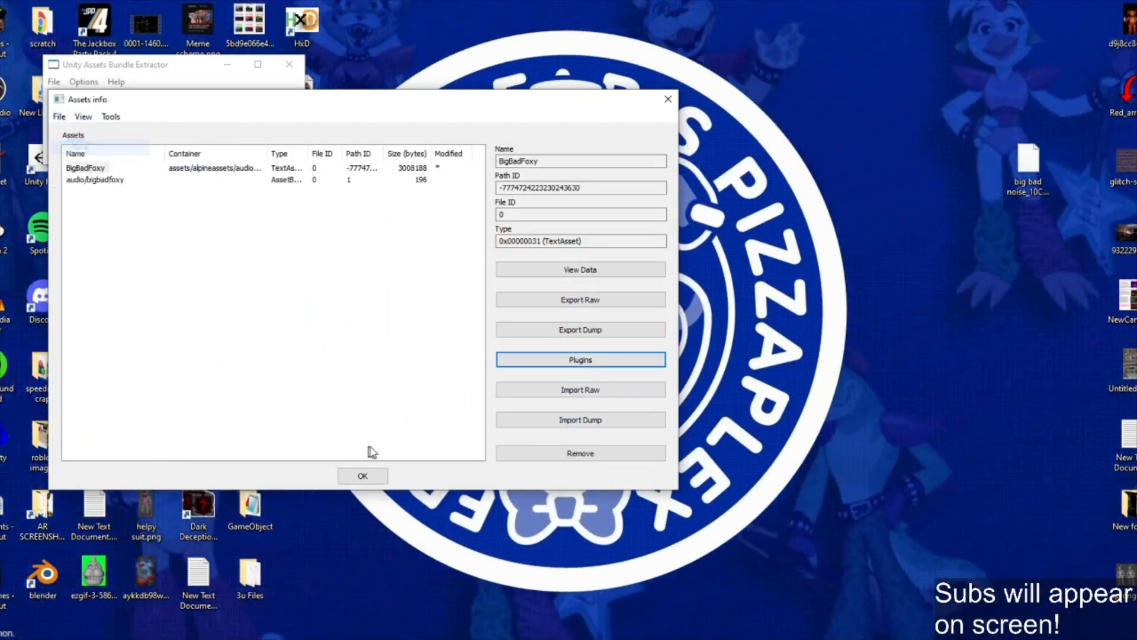
# - Save the modified bundle as 'mod big bad audio'
pyautogui.click(53, 81)
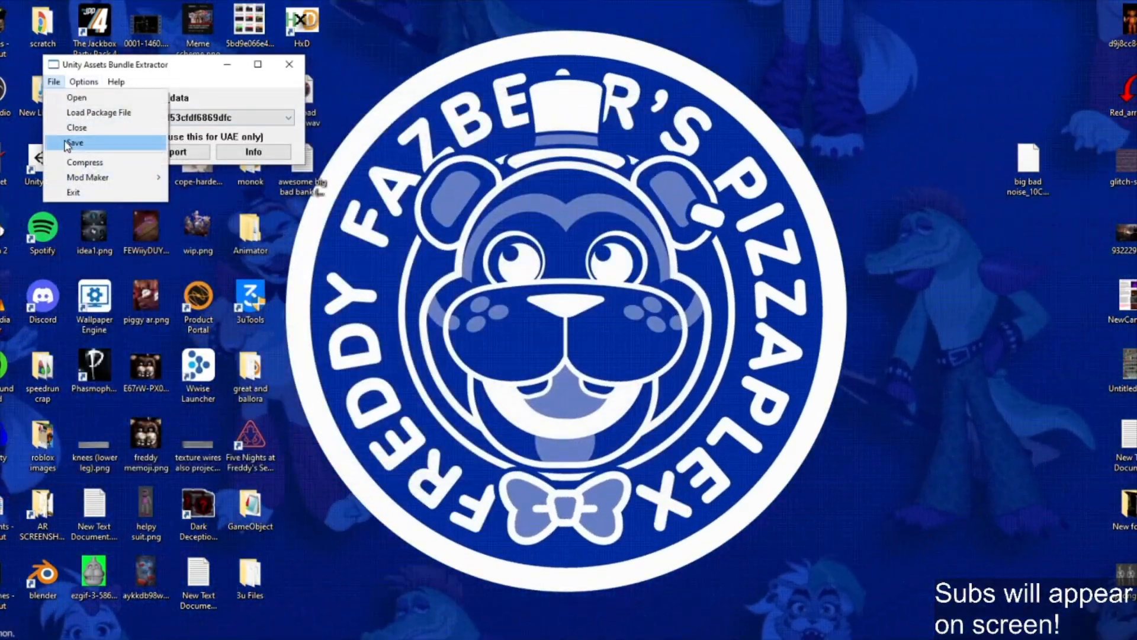
pyautogui.click(76, 142)
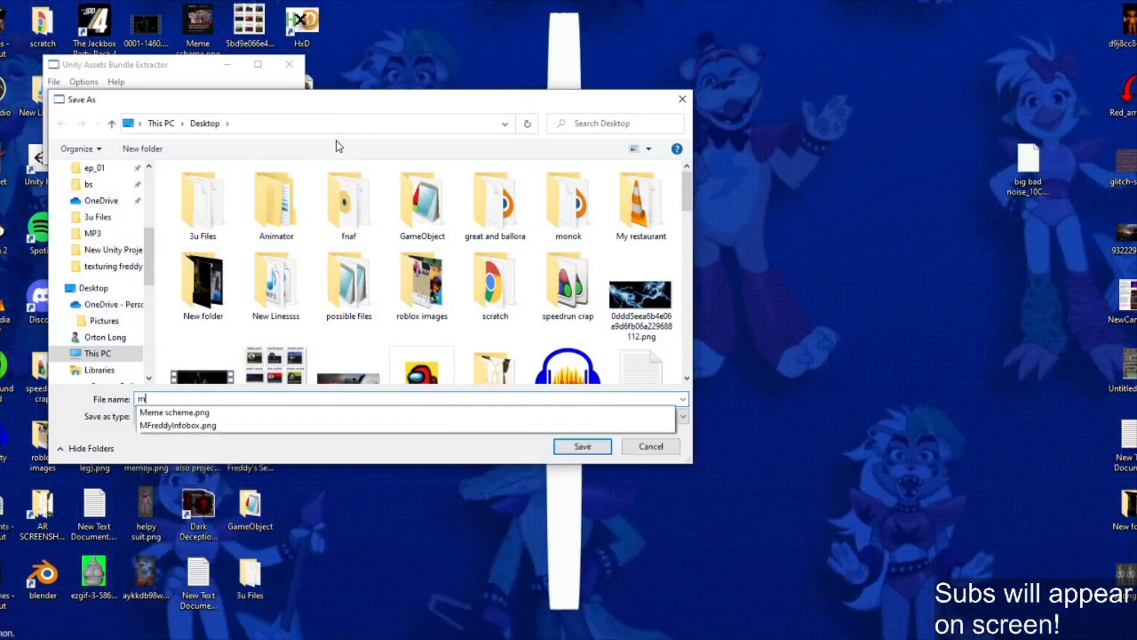
pyautogui.write('od big bad audio')
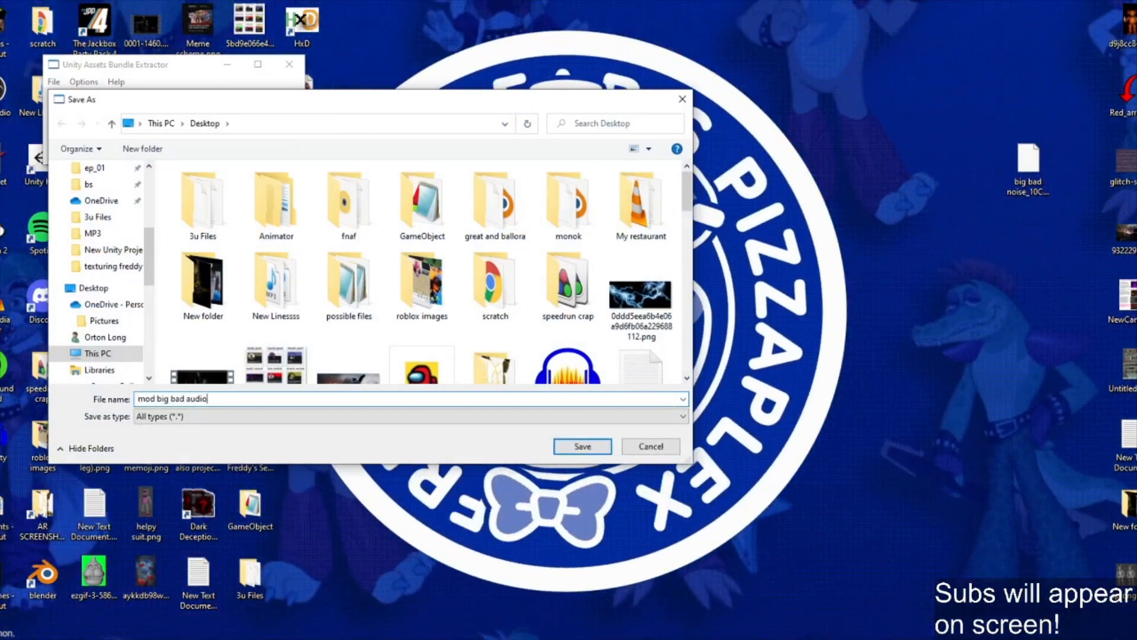
pyautogui.click(581, 446)
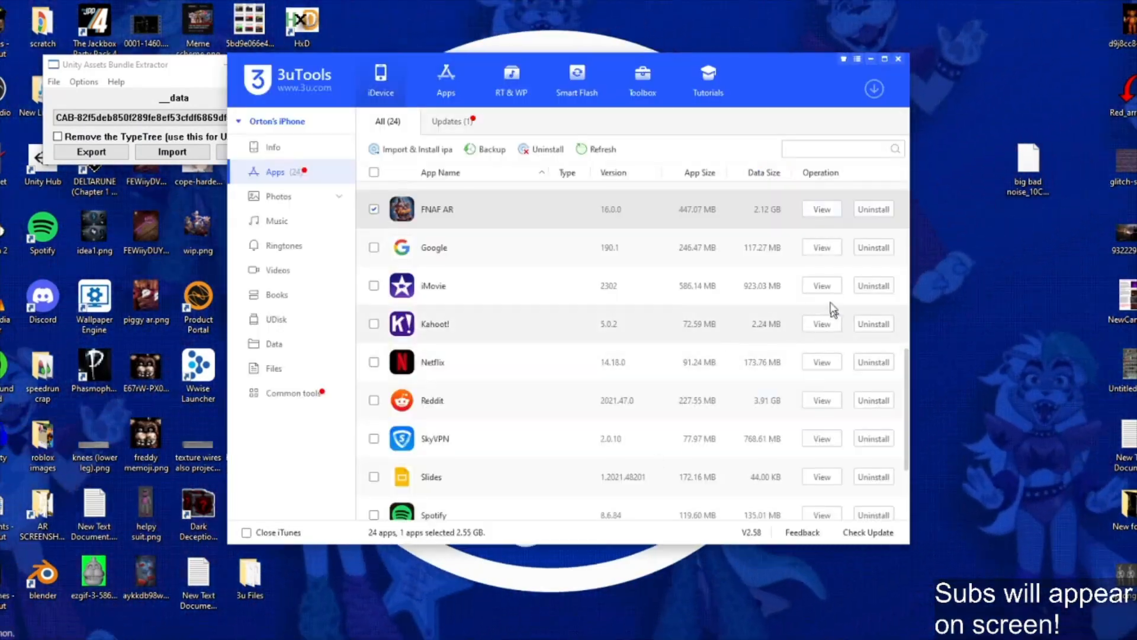
# - Browse FNAF AR's files to Library/UnityCache/Shared/audio/bigbadfoxy on the phone
pyautogui.click(820, 209)
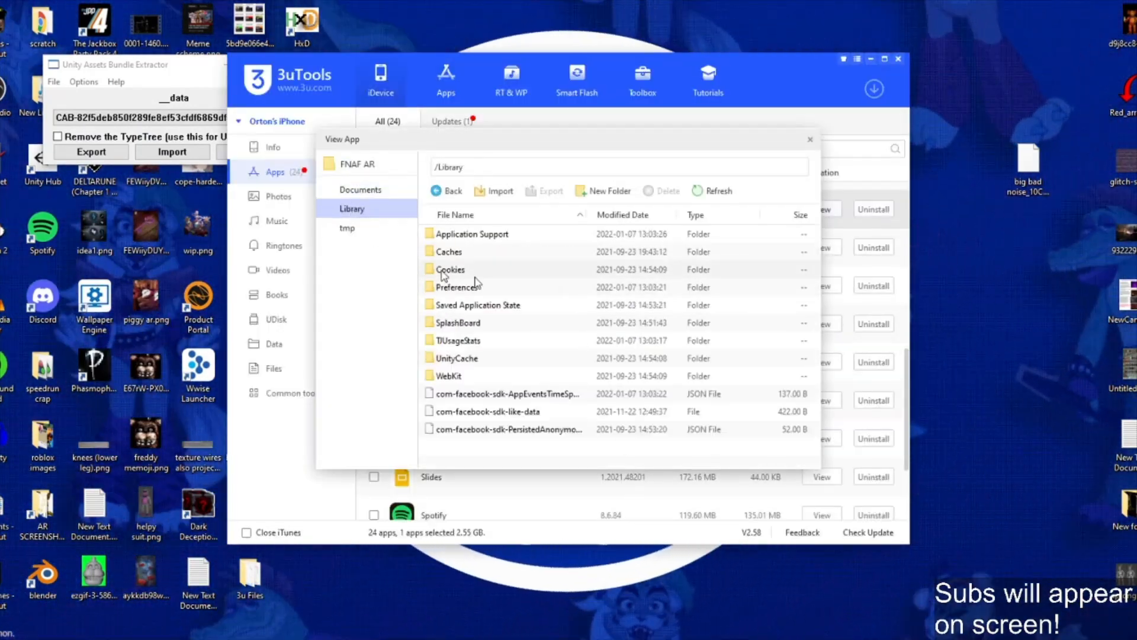
pyautogui.moveTo(472, 363)
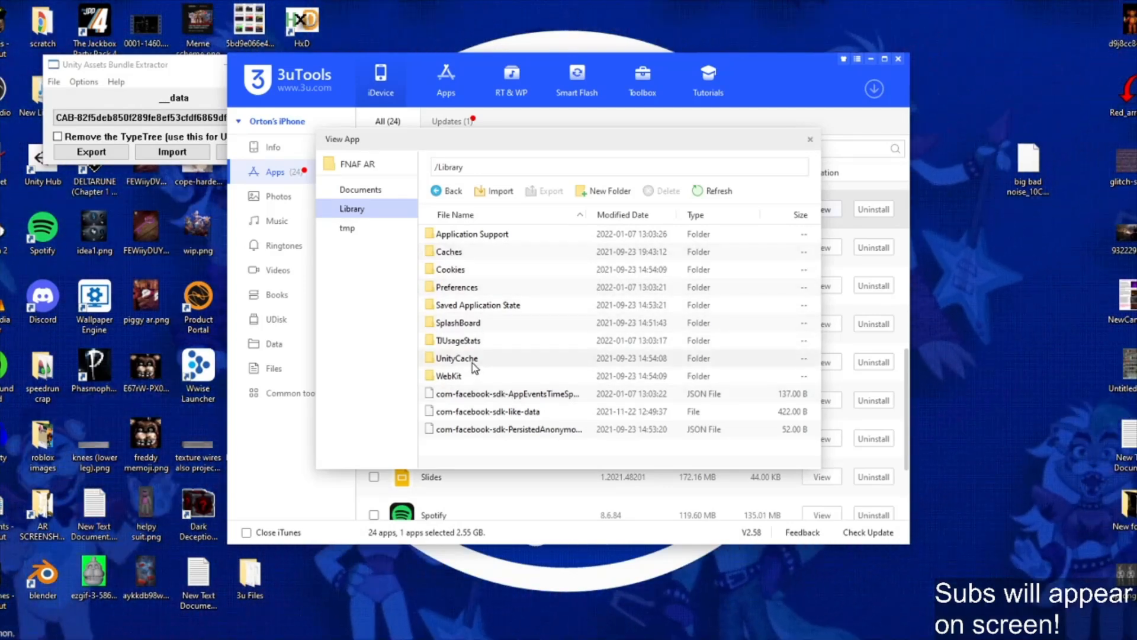
pyautogui.doubleClick(456, 357)
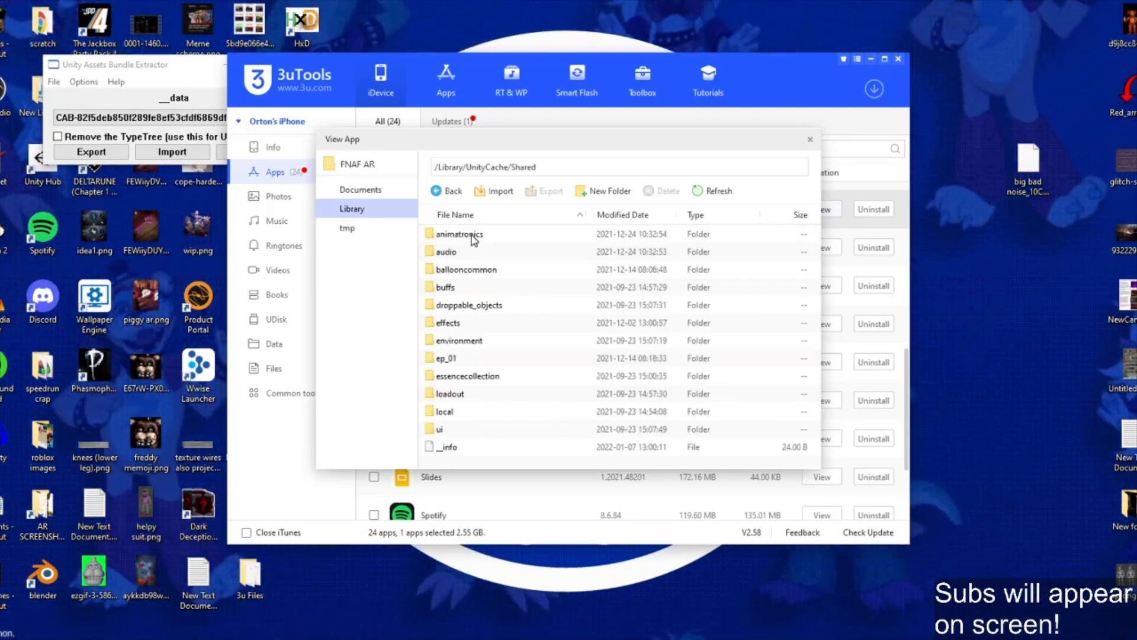
pyautogui.doubleClick(446, 251)
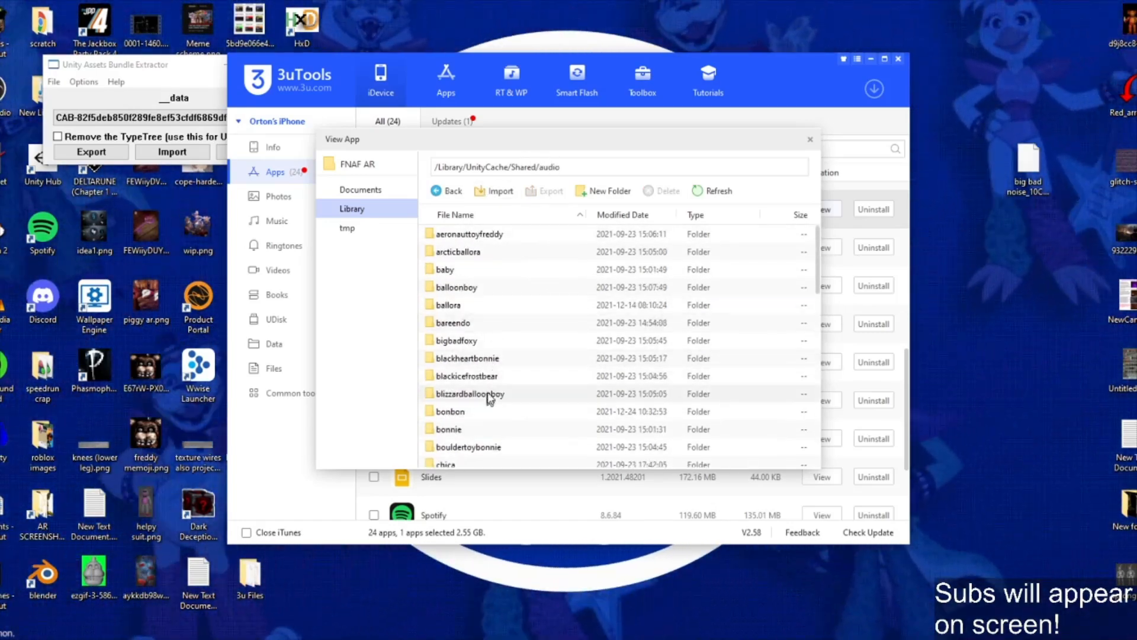
pyautogui.doubleClick(457, 340)
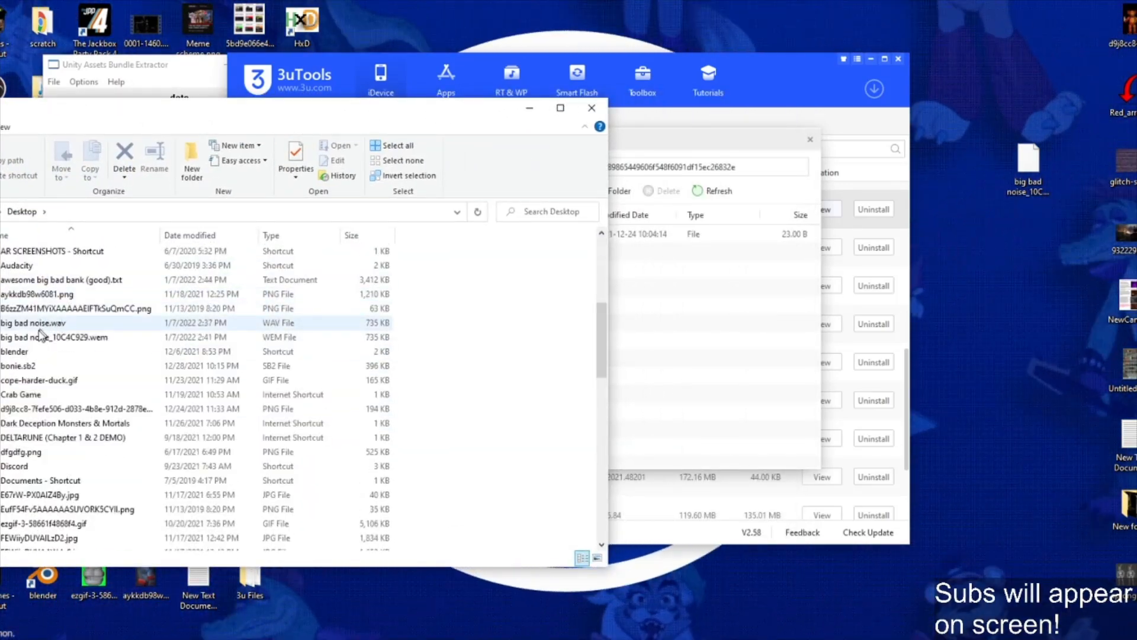
# - Import 'mod big bad audio' from the Desktop into the bigbadfoxy folder
pyautogui.click(73, 308)
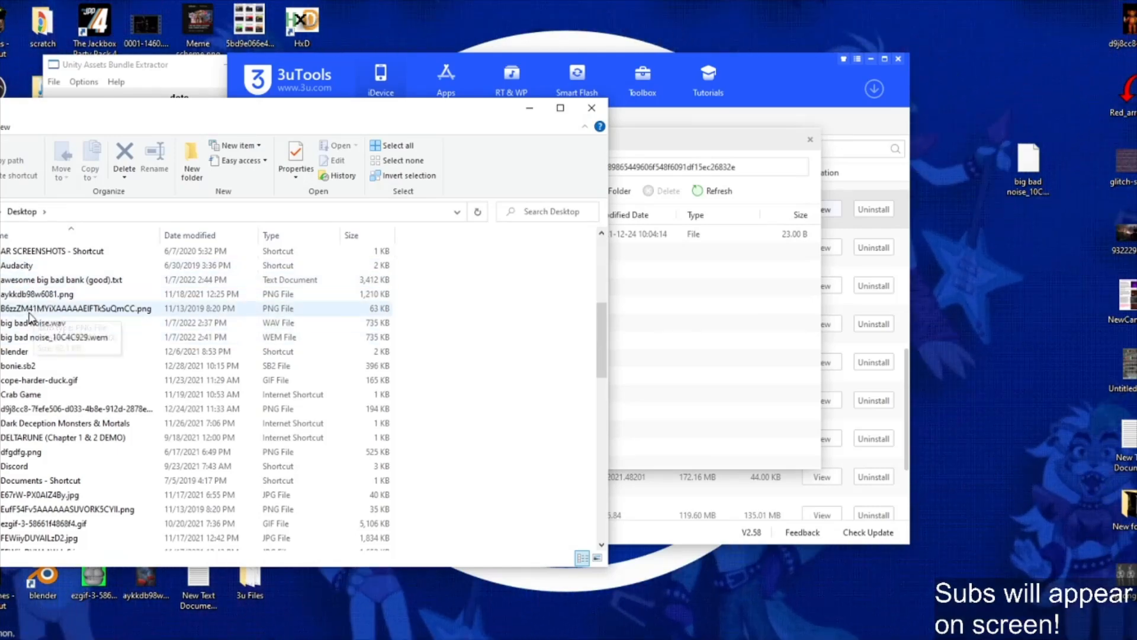
pyautogui.scroll(-3)
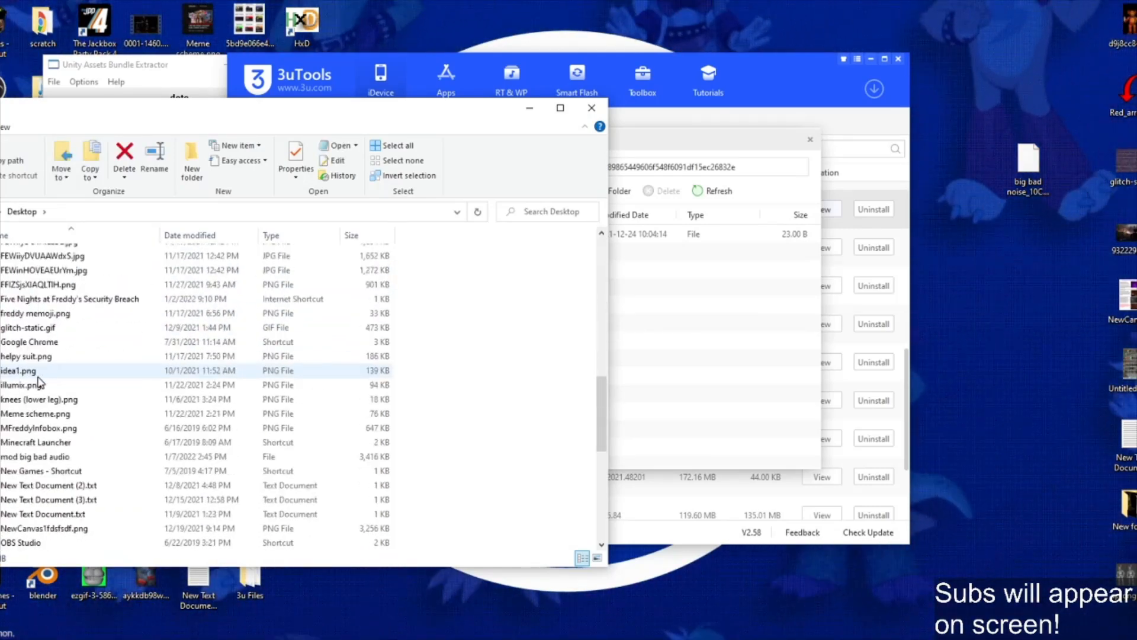
pyautogui.scroll(-3)
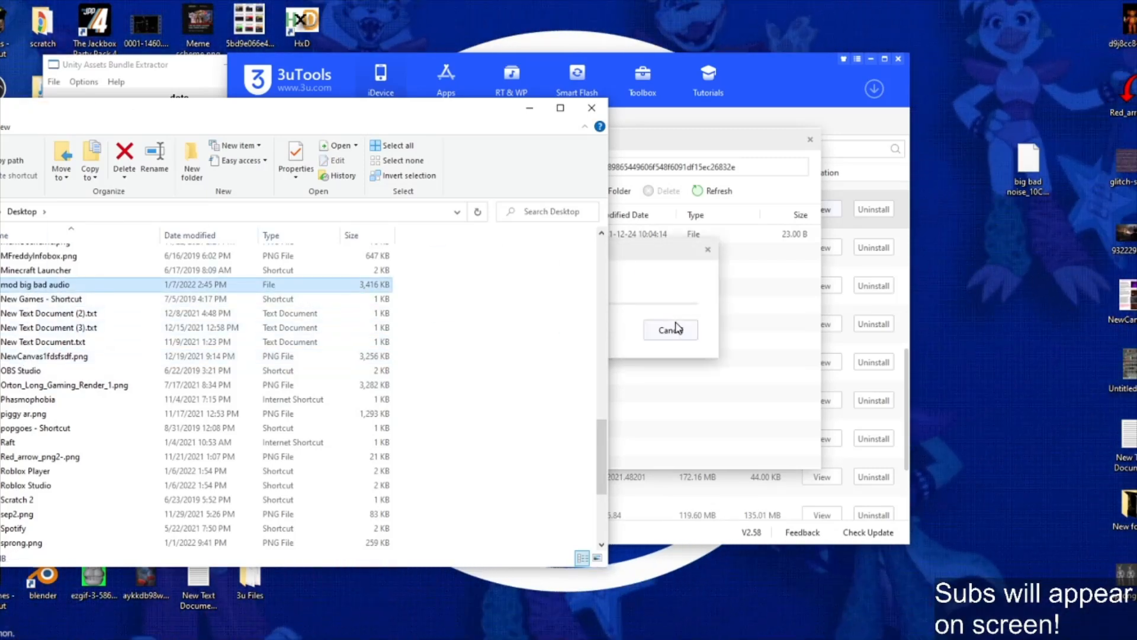
pyautogui.click(669, 329)
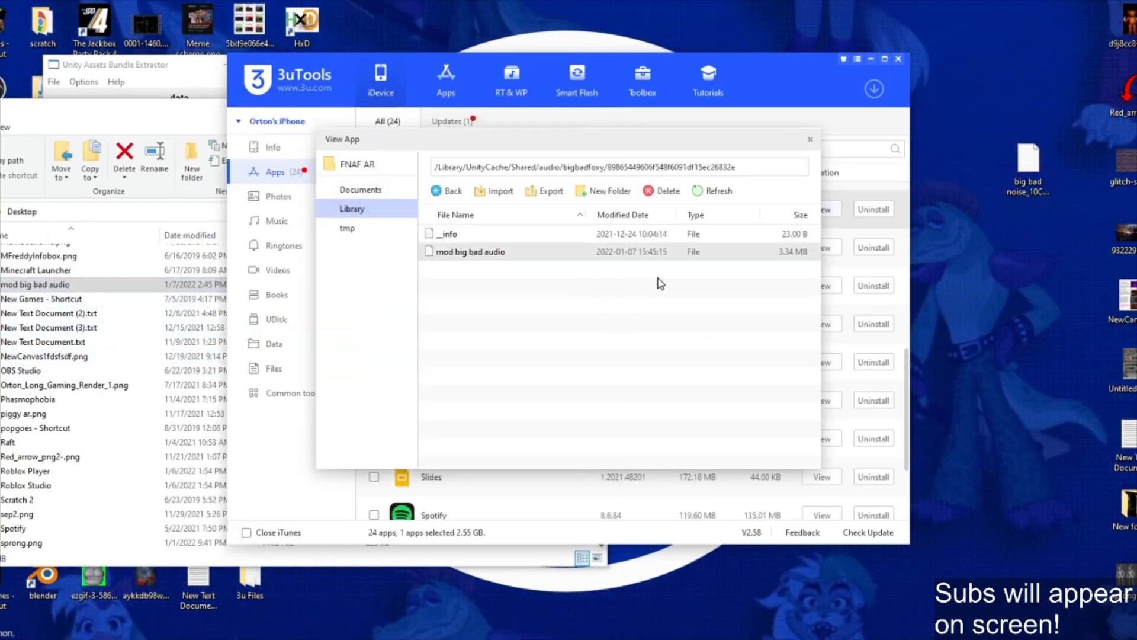
# - Launch FNAF AR on the iPhone and wait for the Stay Safe notice
pyautogui.doubleClick(477, 252)
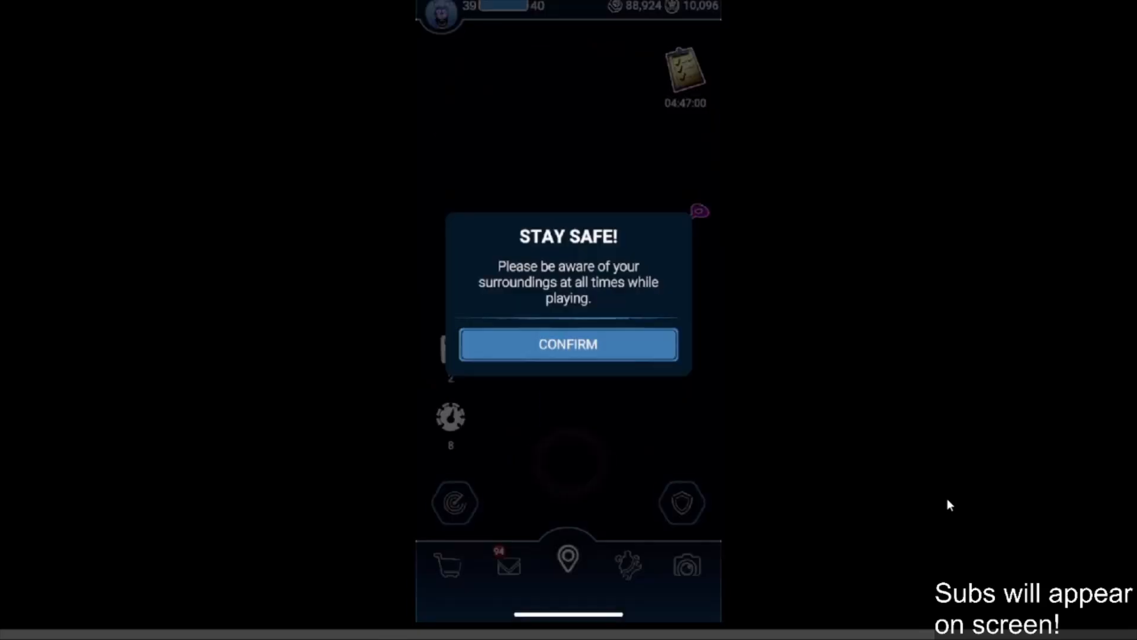
# - Dismiss the Stay Safe notice and view Big Bad Foxy's skin in the Workshop
pyautogui.click(568, 343)
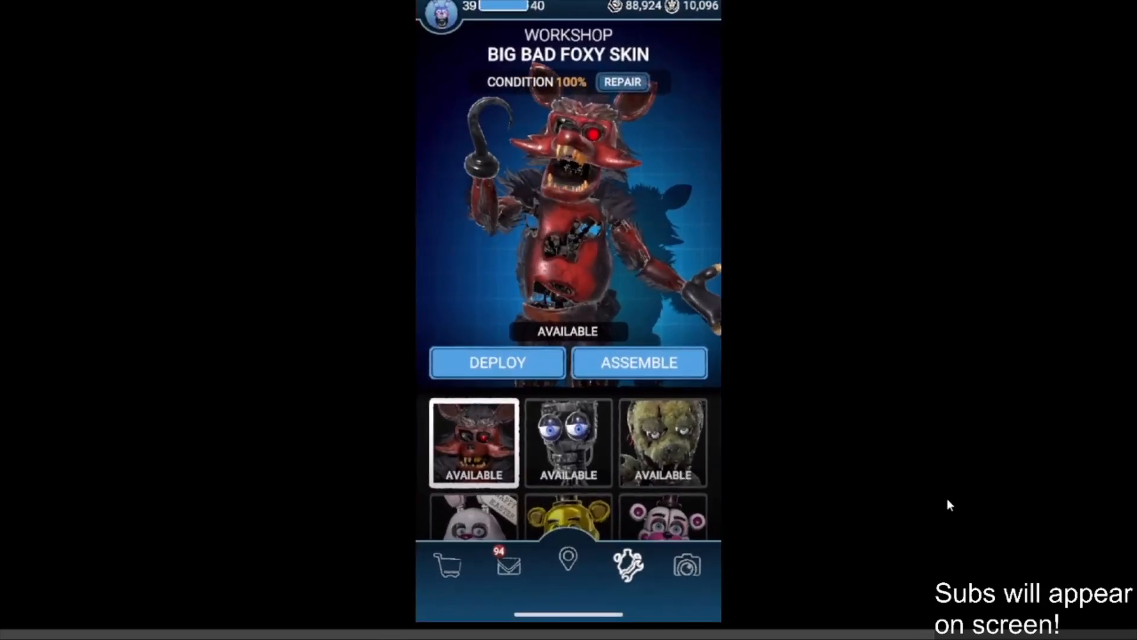
pyautogui.click(639, 362)
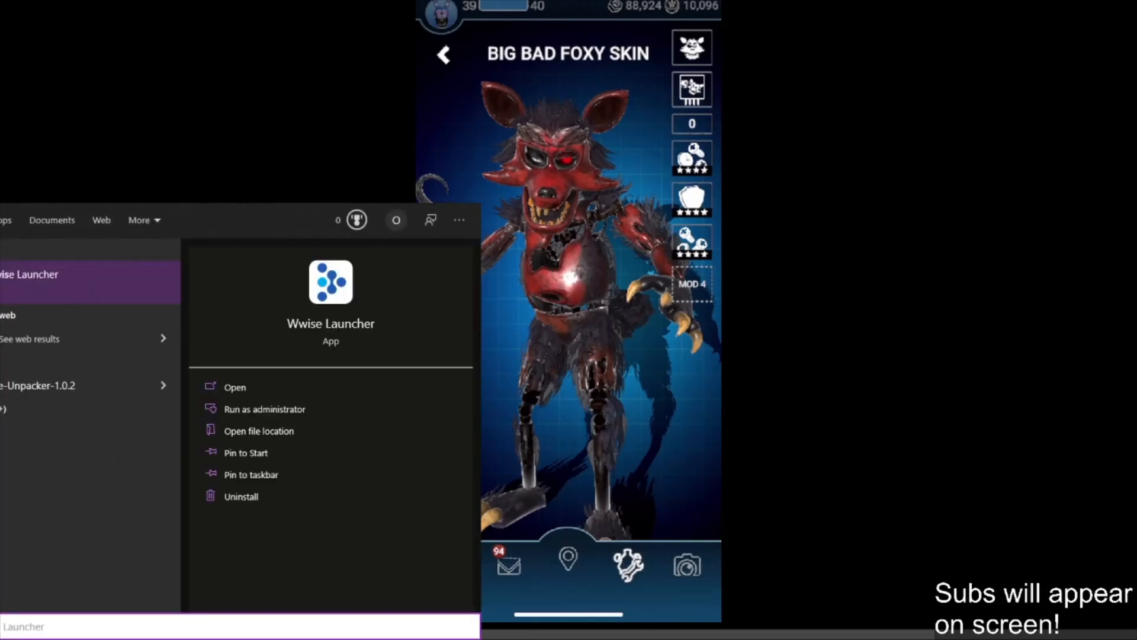
# - Select Unpack to MP3.bat in Wwise-Unpacker-1.0.2, then show UABE's asset list
pyautogui.click(258, 430)
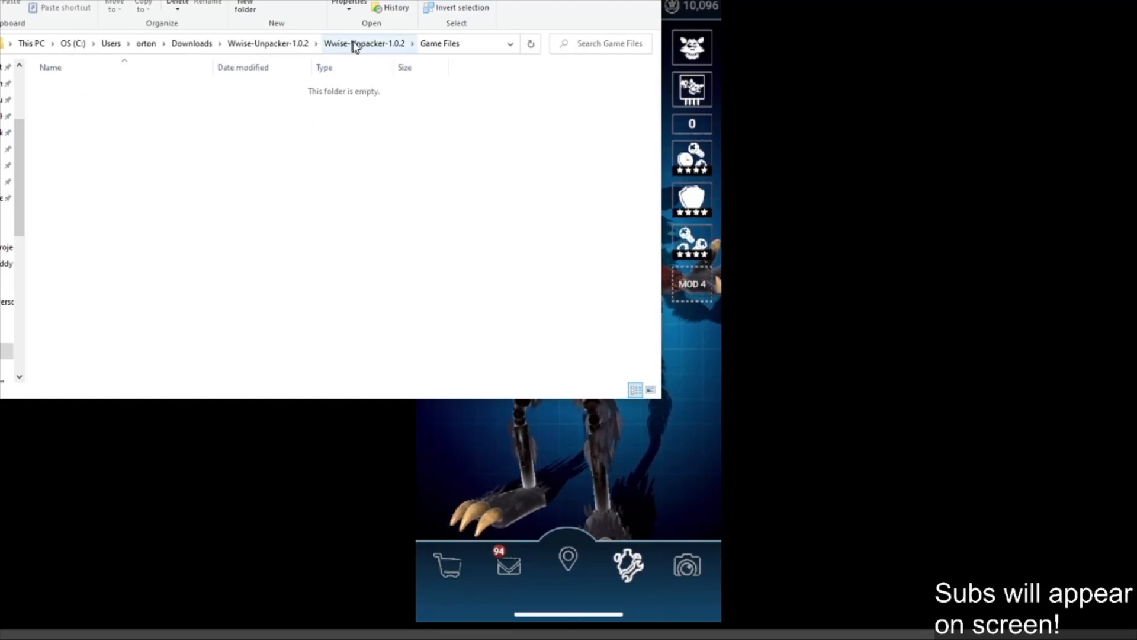
pyautogui.click(364, 43)
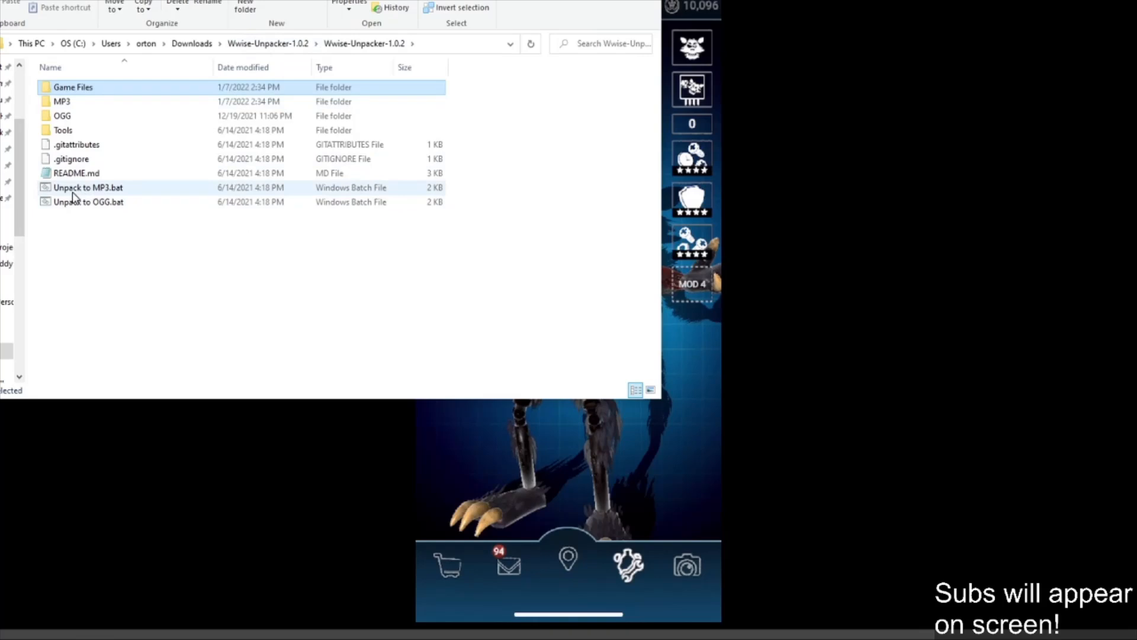
pyautogui.click(61, 101)
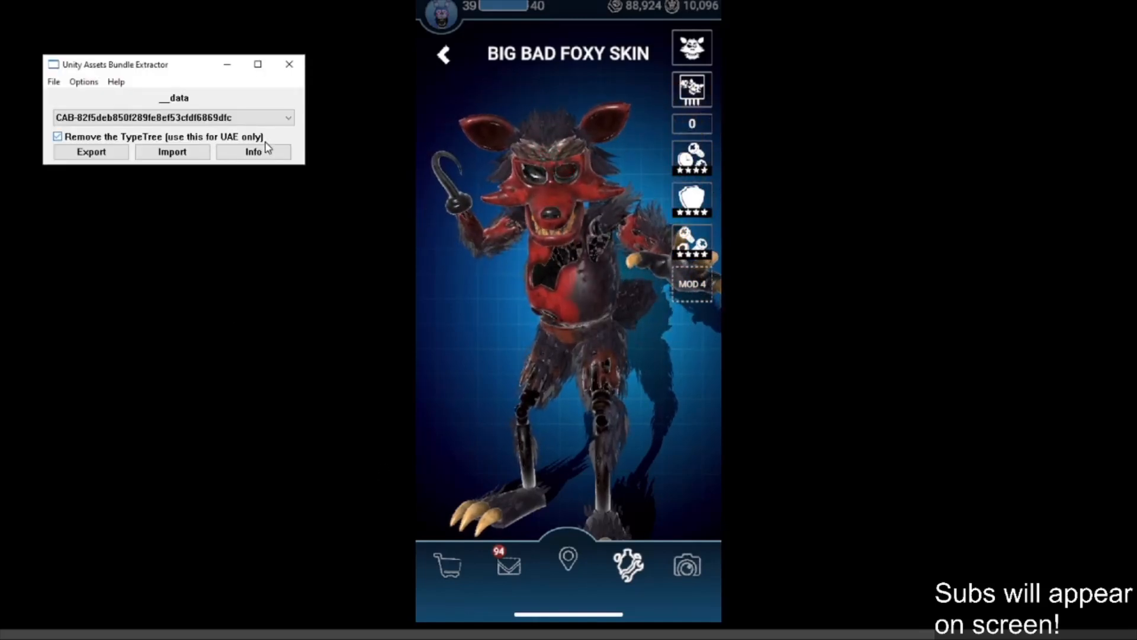
pyautogui.click(252, 152)
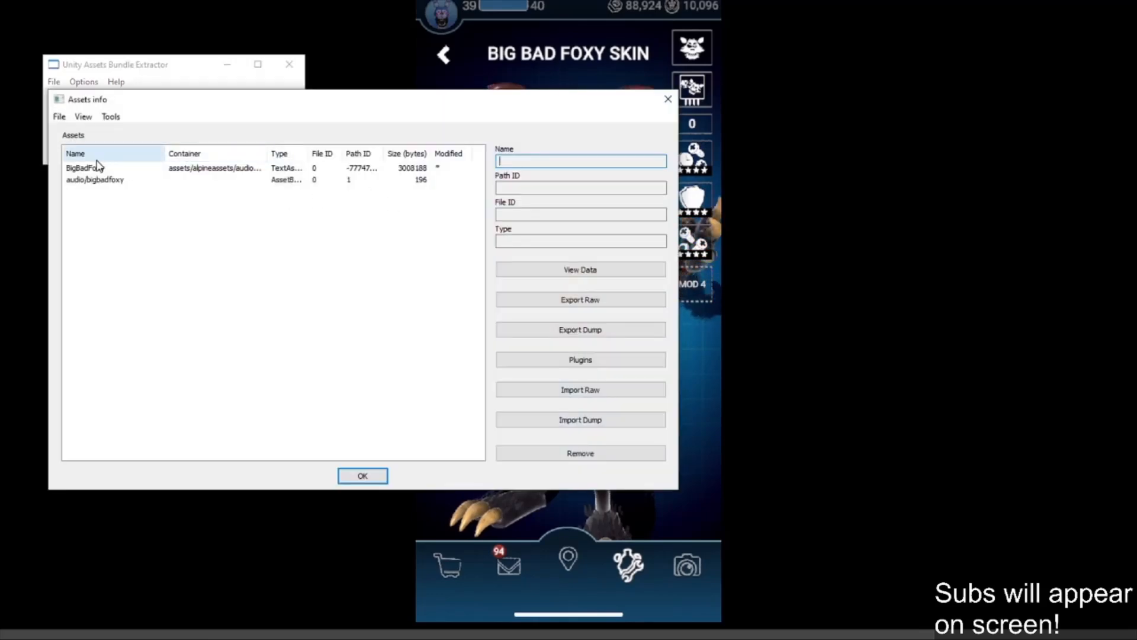